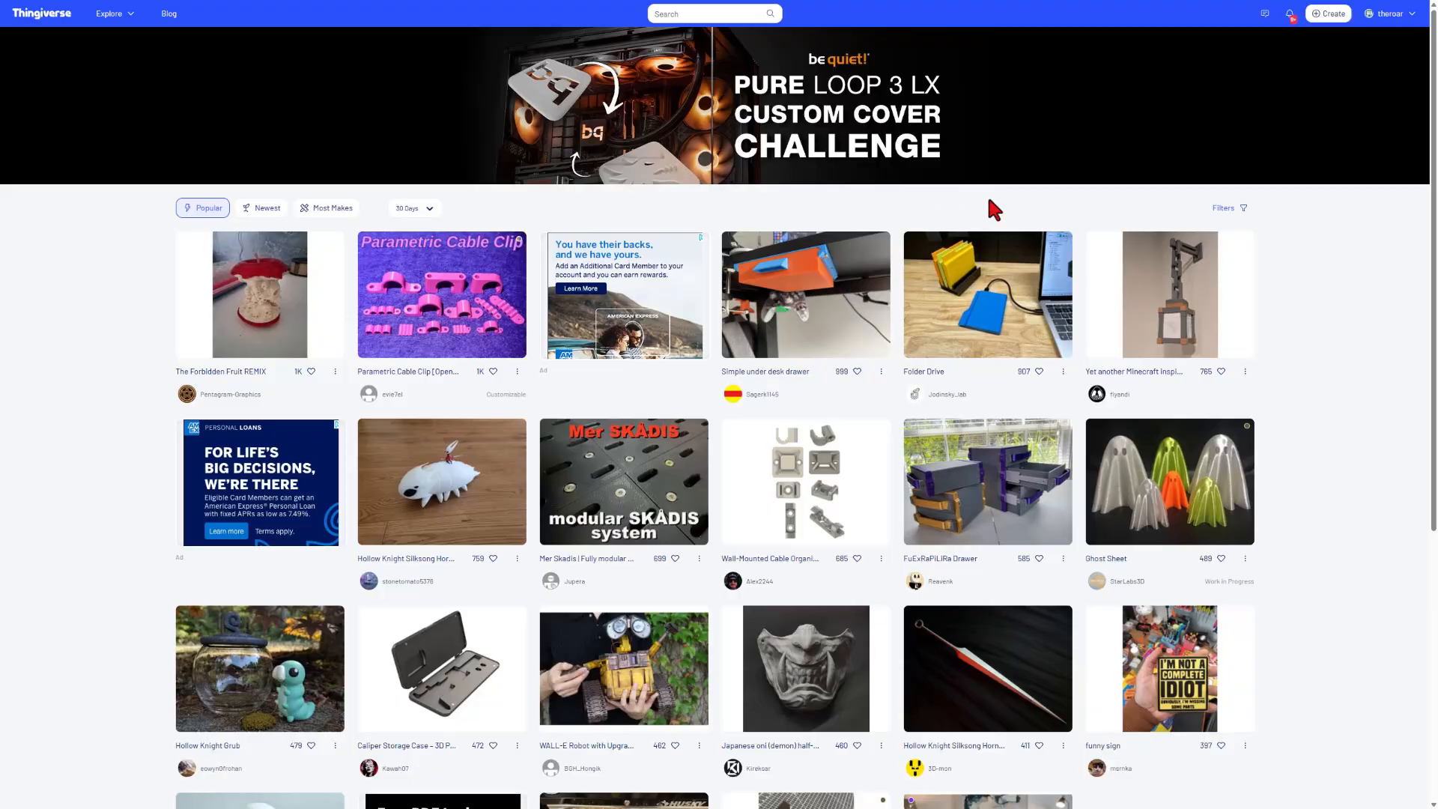
mouse_move(699, 289)
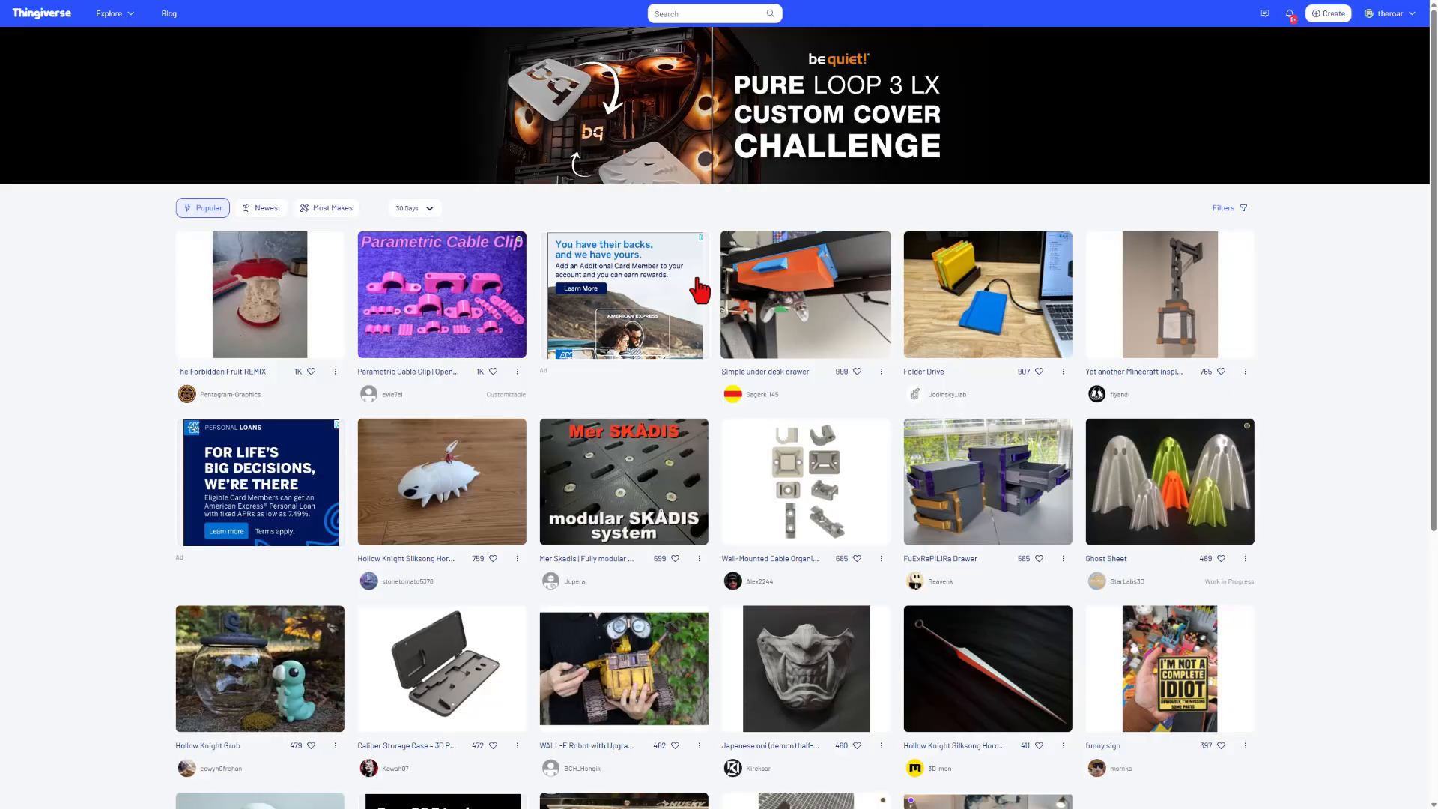
Step: Search Thingiverse for 'football' and scroll through the matching models
scroll("down", 3)
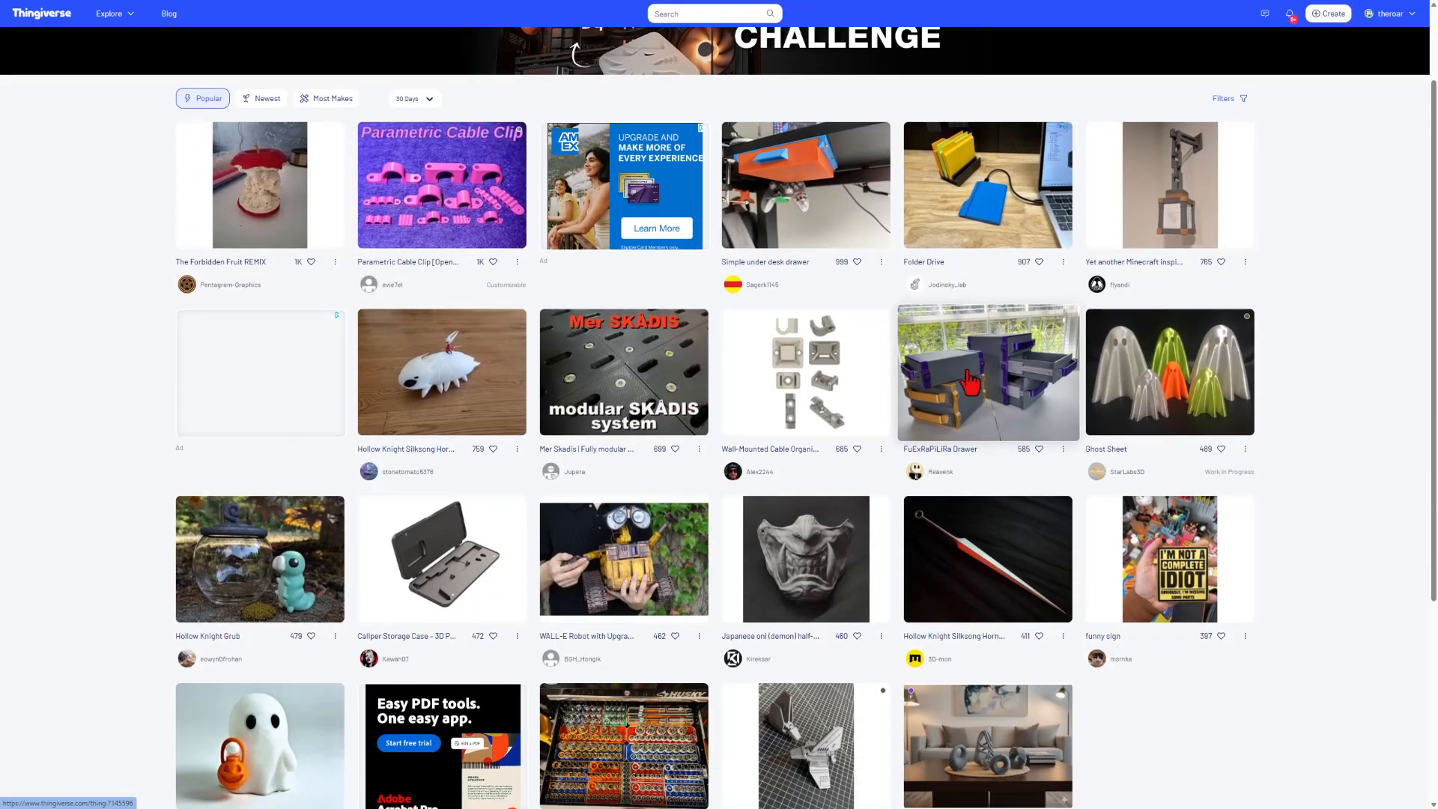
scroll("up", 3)
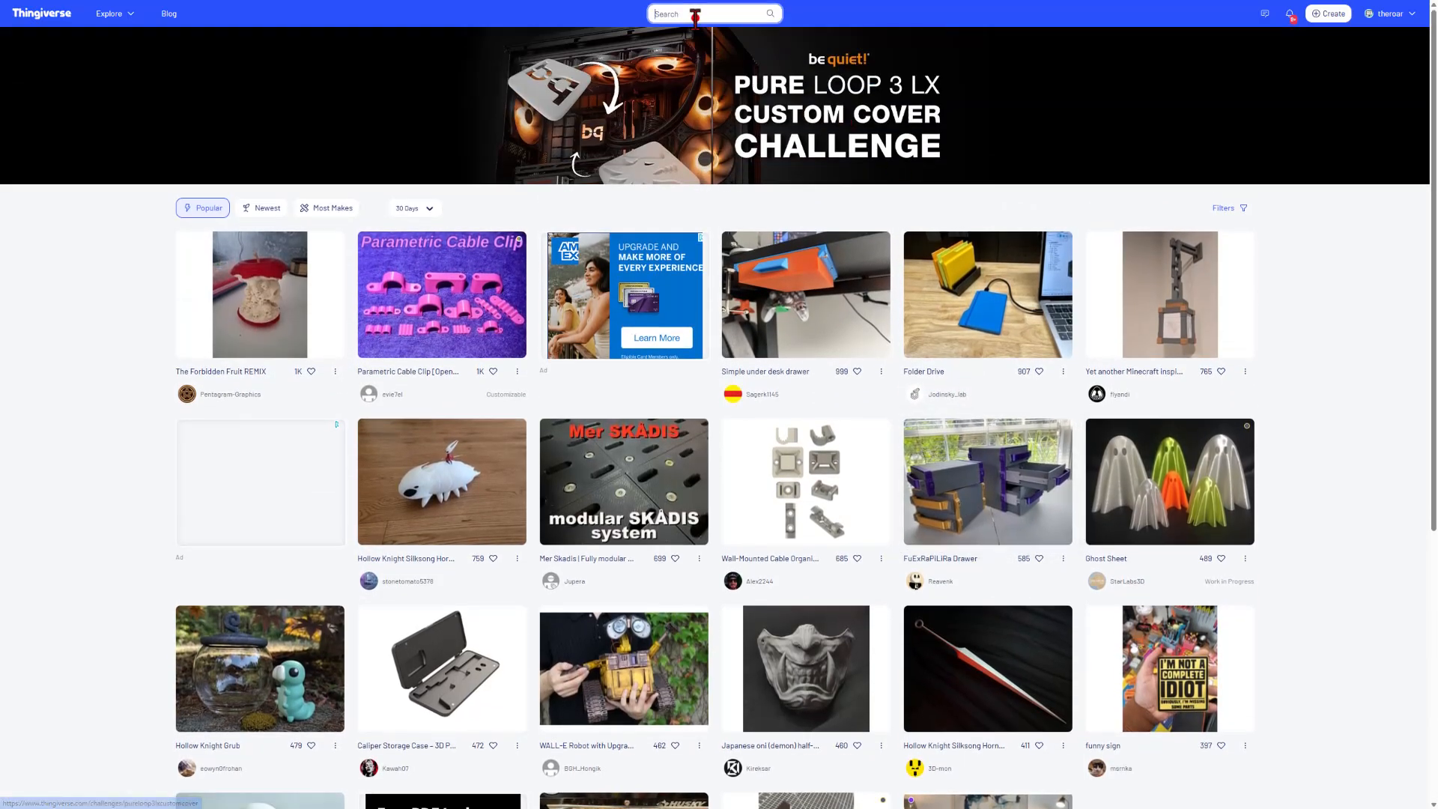
type("foot")
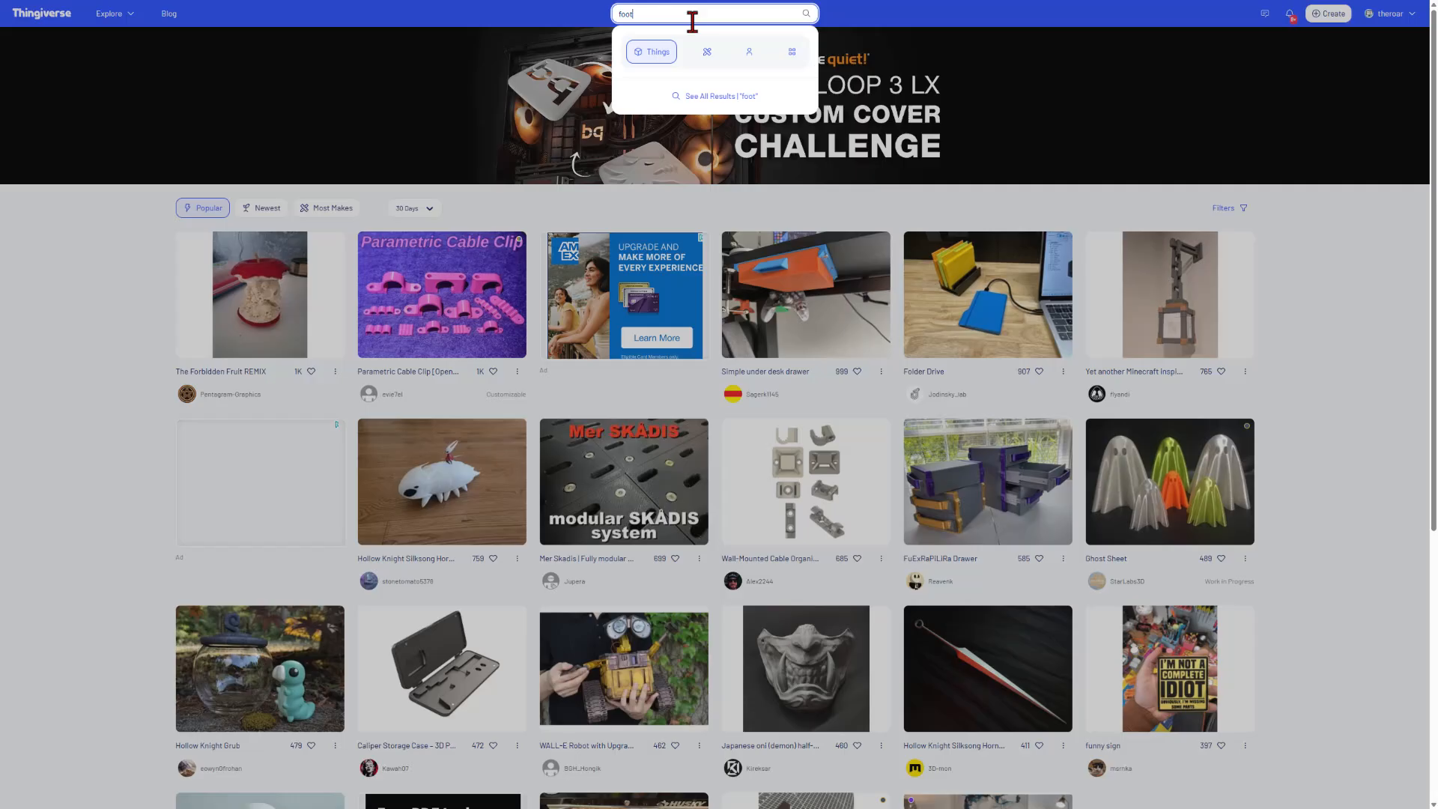
type("ball")
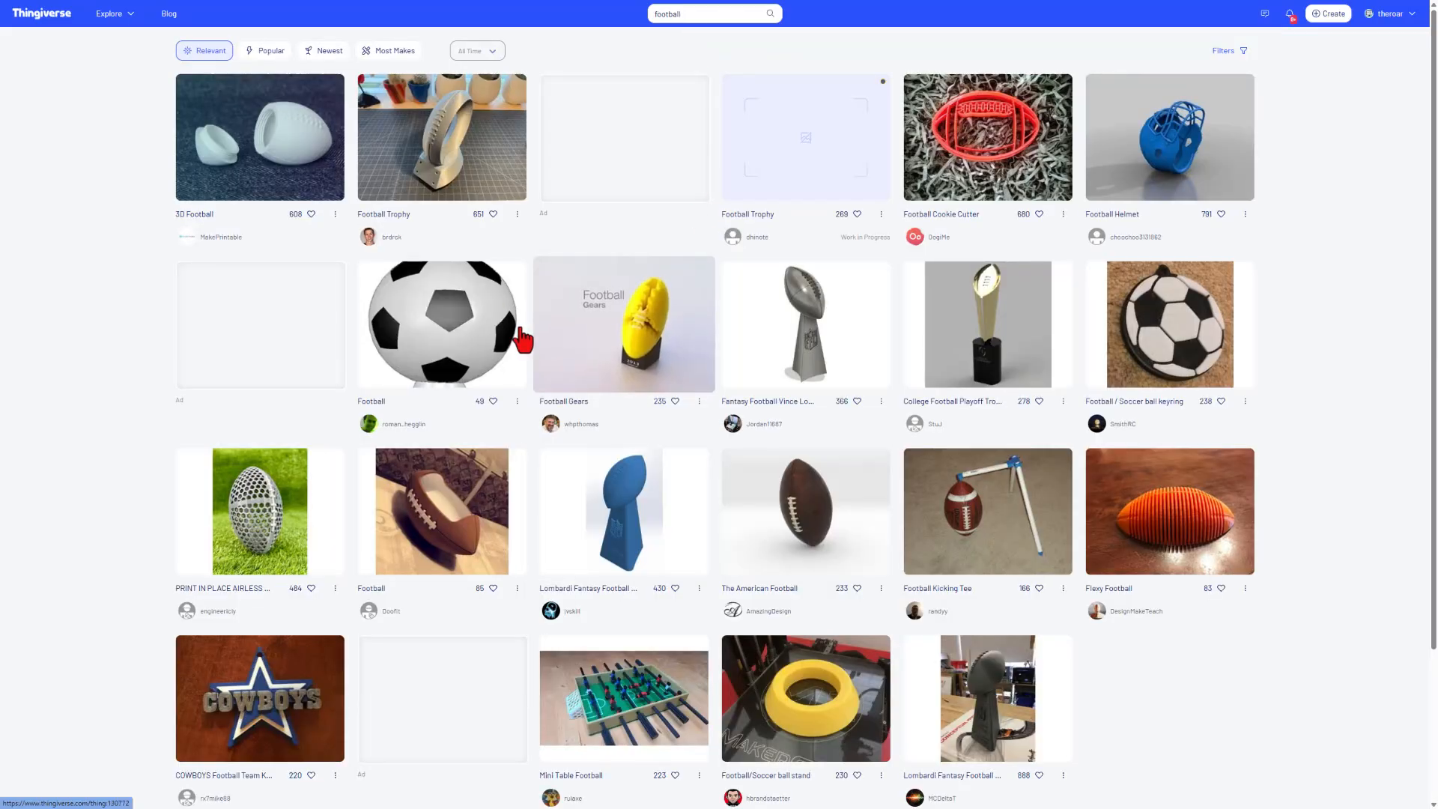
scroll("down", 3)
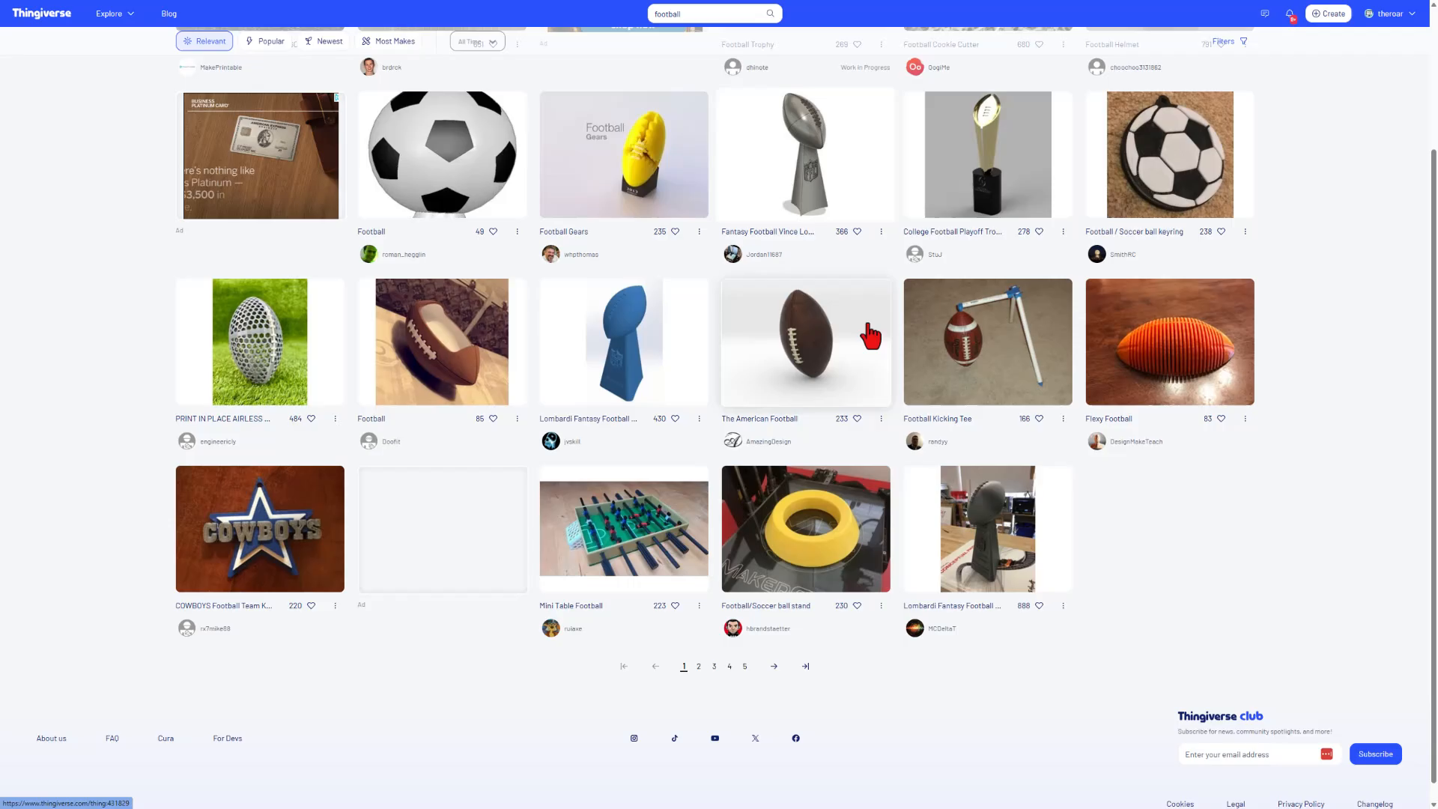
Step: Download the Greenbay Packers Football STL from its Files tab into Downloads
left_click(805, 342)
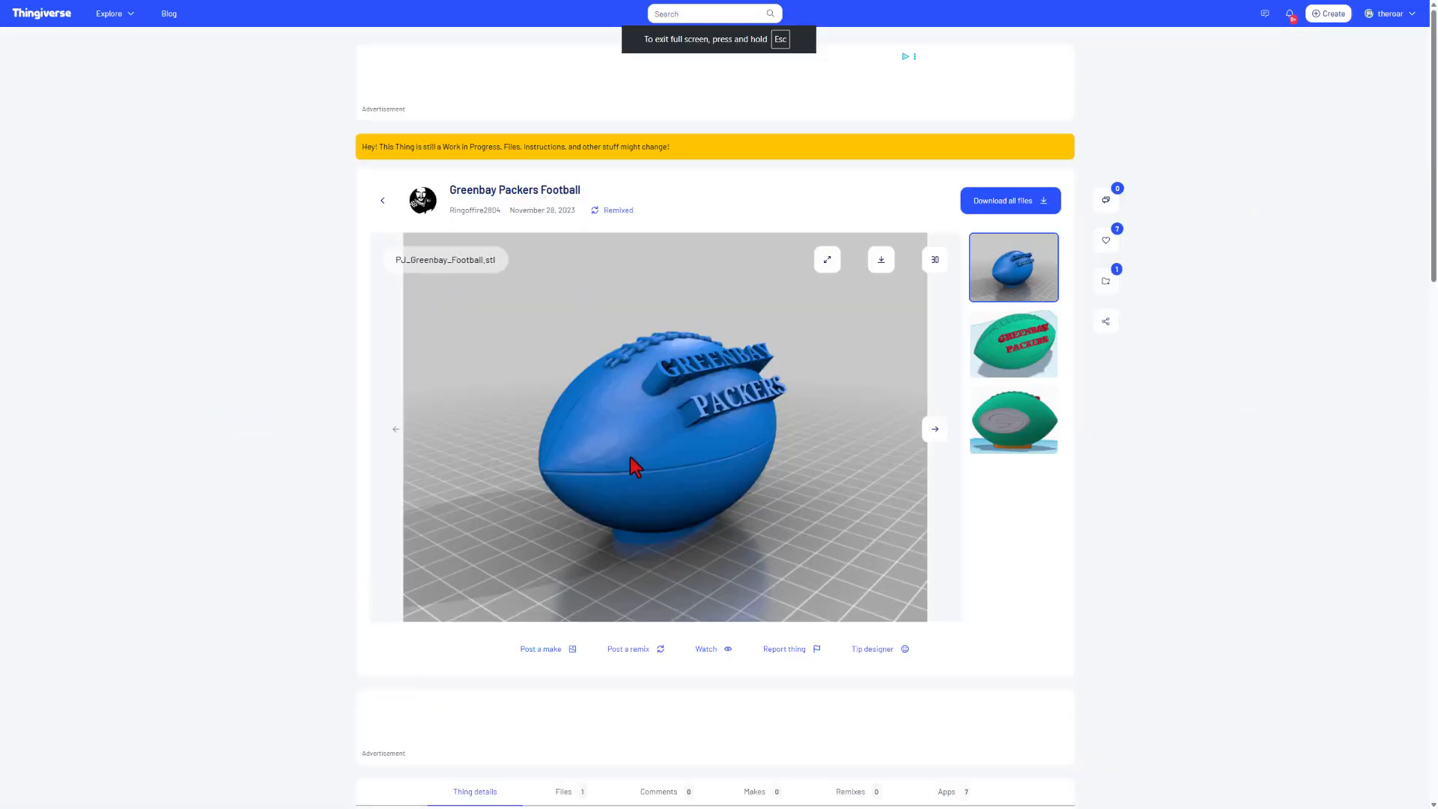
mouse_move(719, 406)
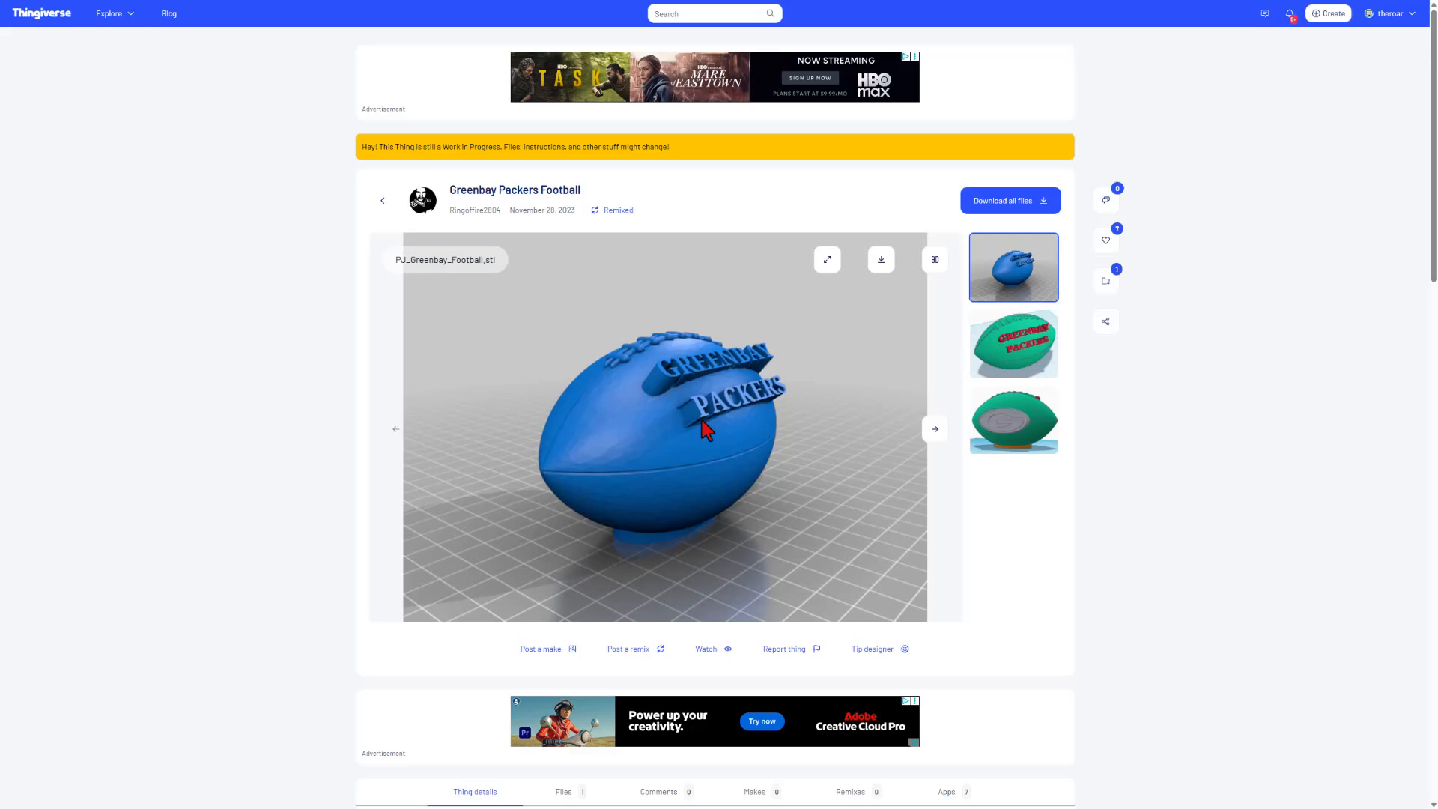
scroll("down", 3)
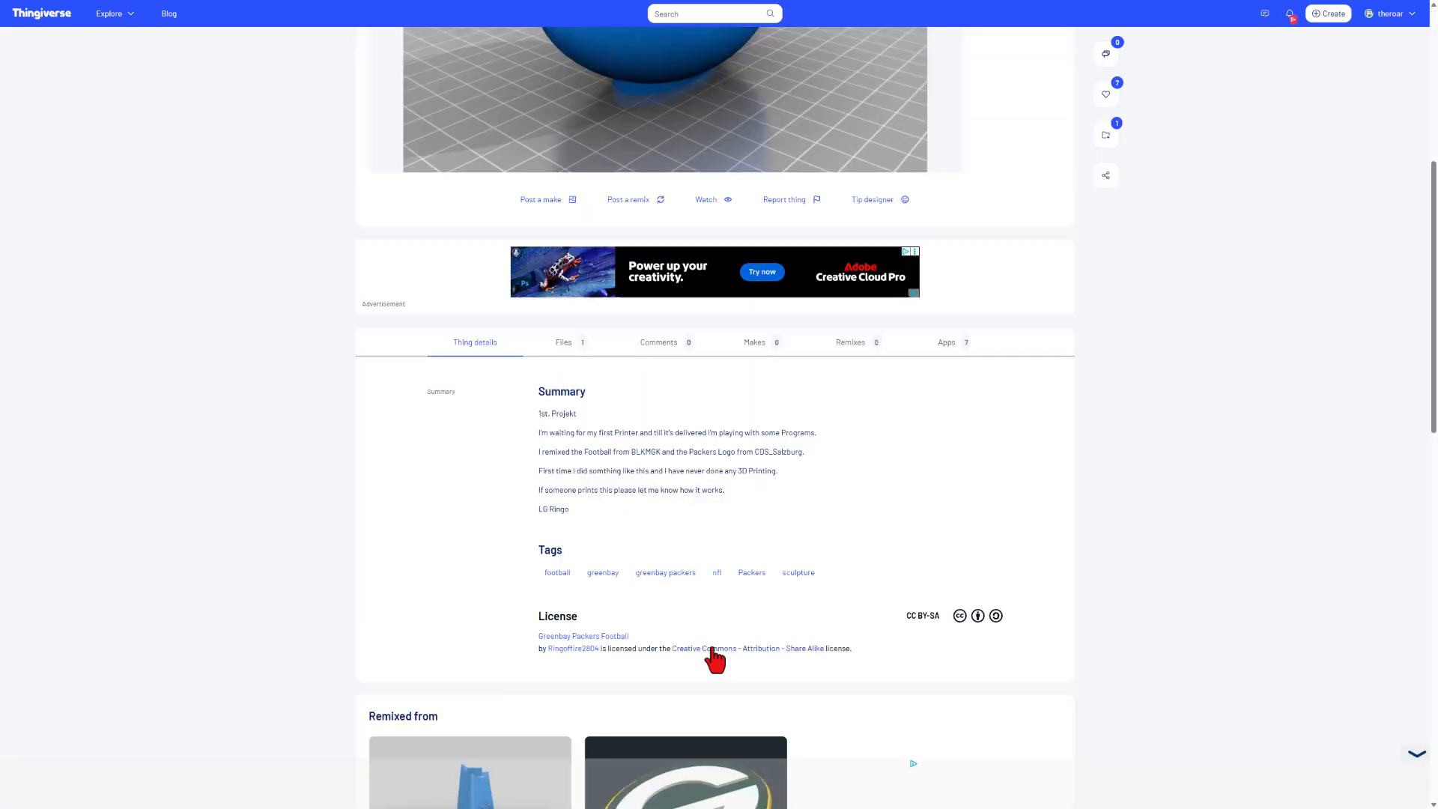
mouse_move(738, 671)
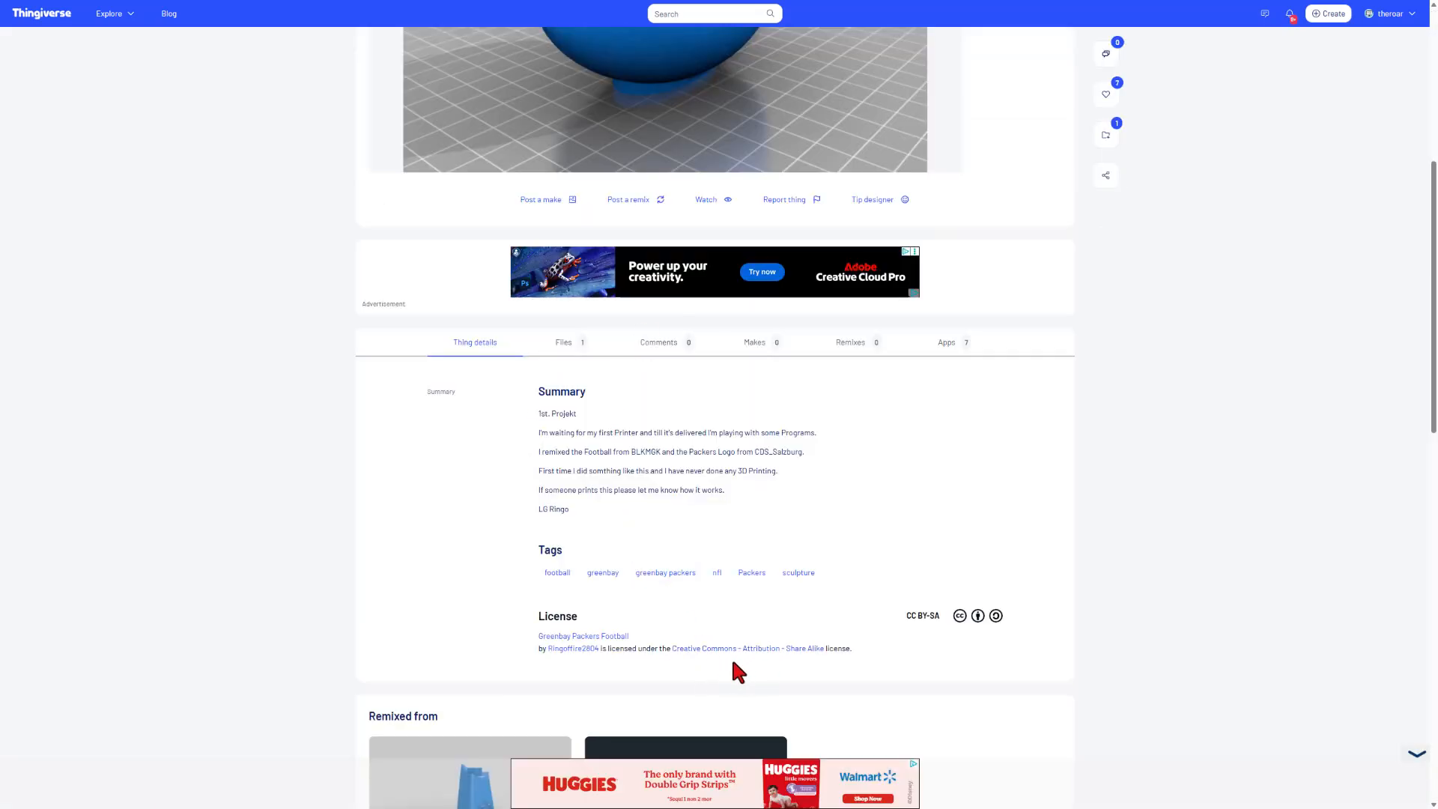
mouse_move(639, 375)
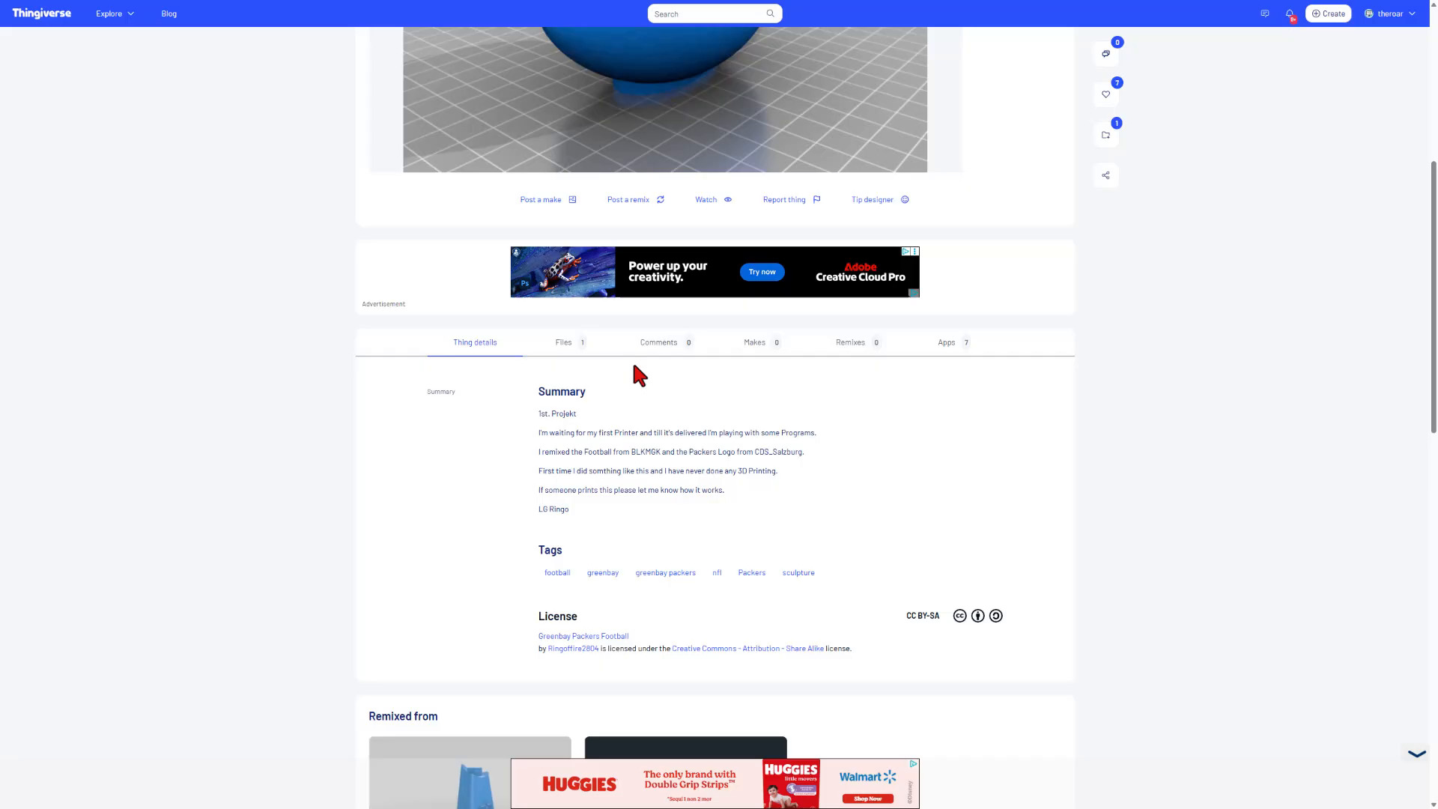
left_click(564, 342)
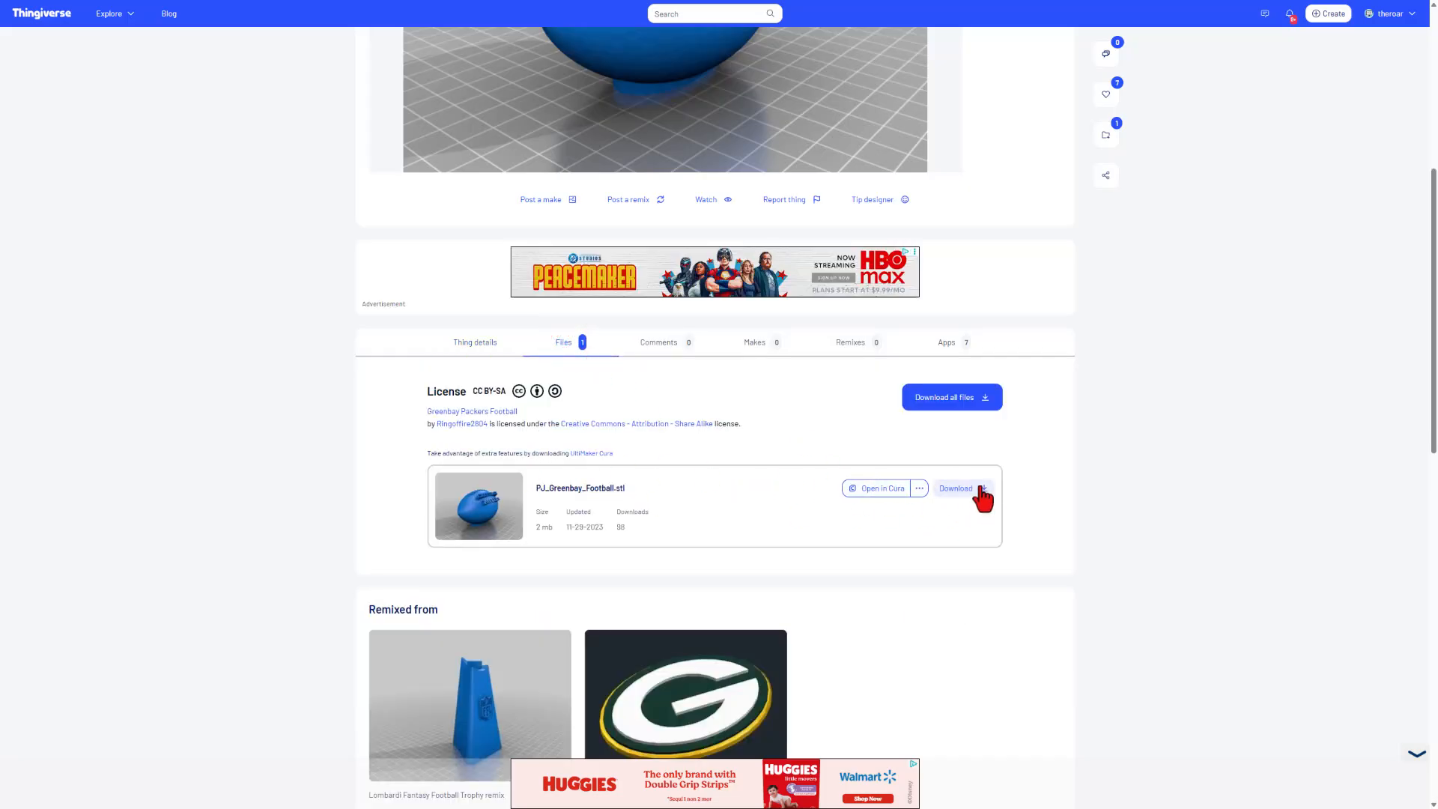
left_click(984, 488)
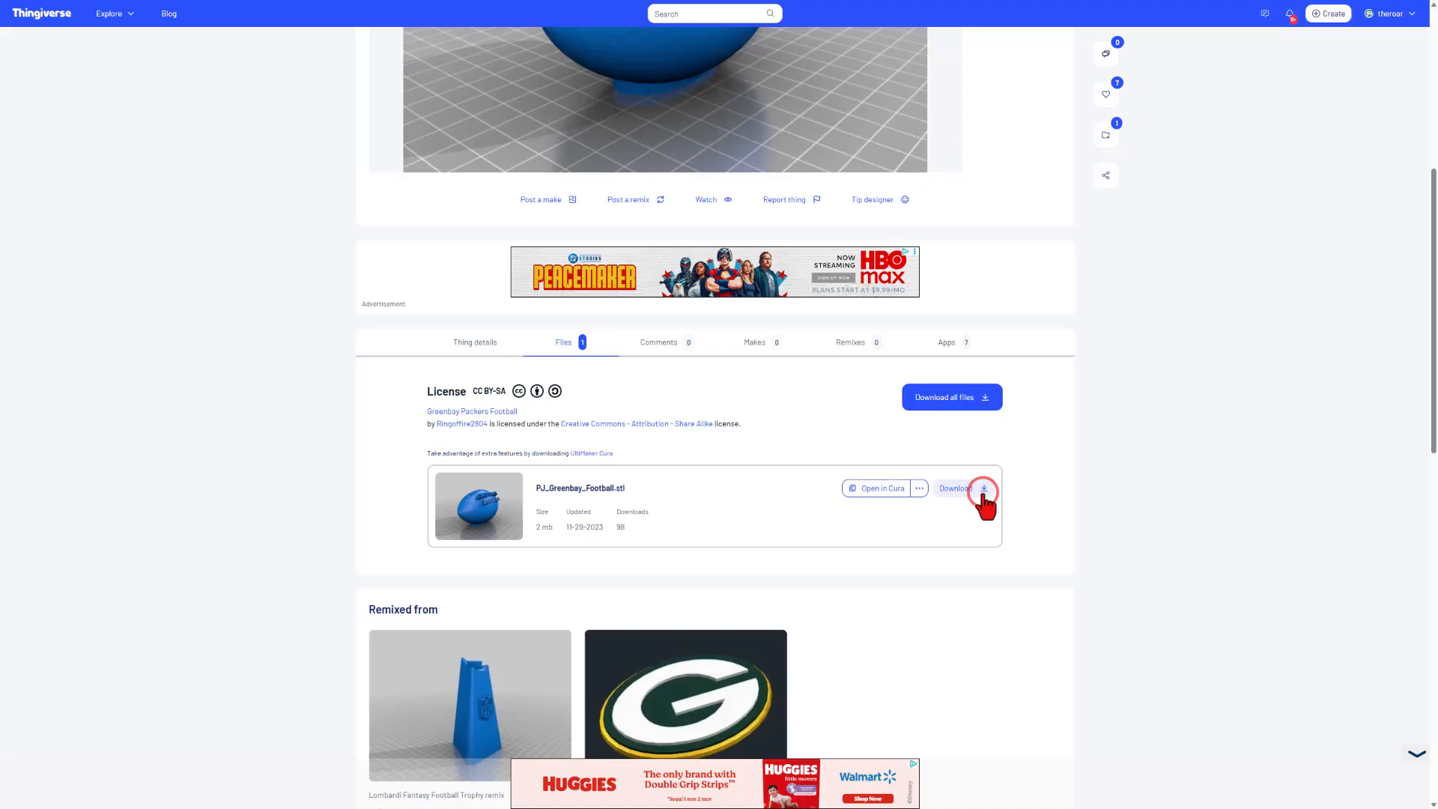
left_click(953, 488)
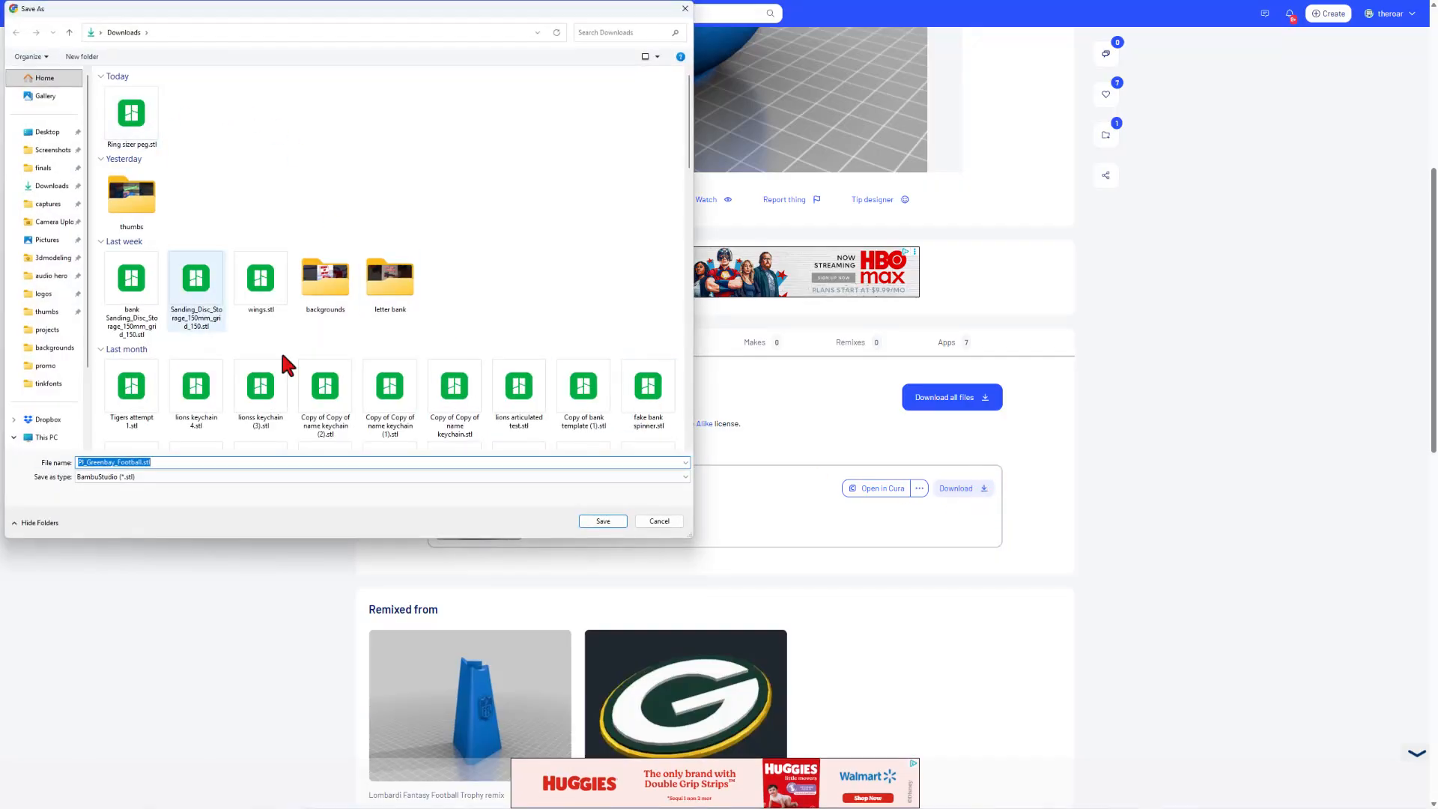
left_click(602, 521)
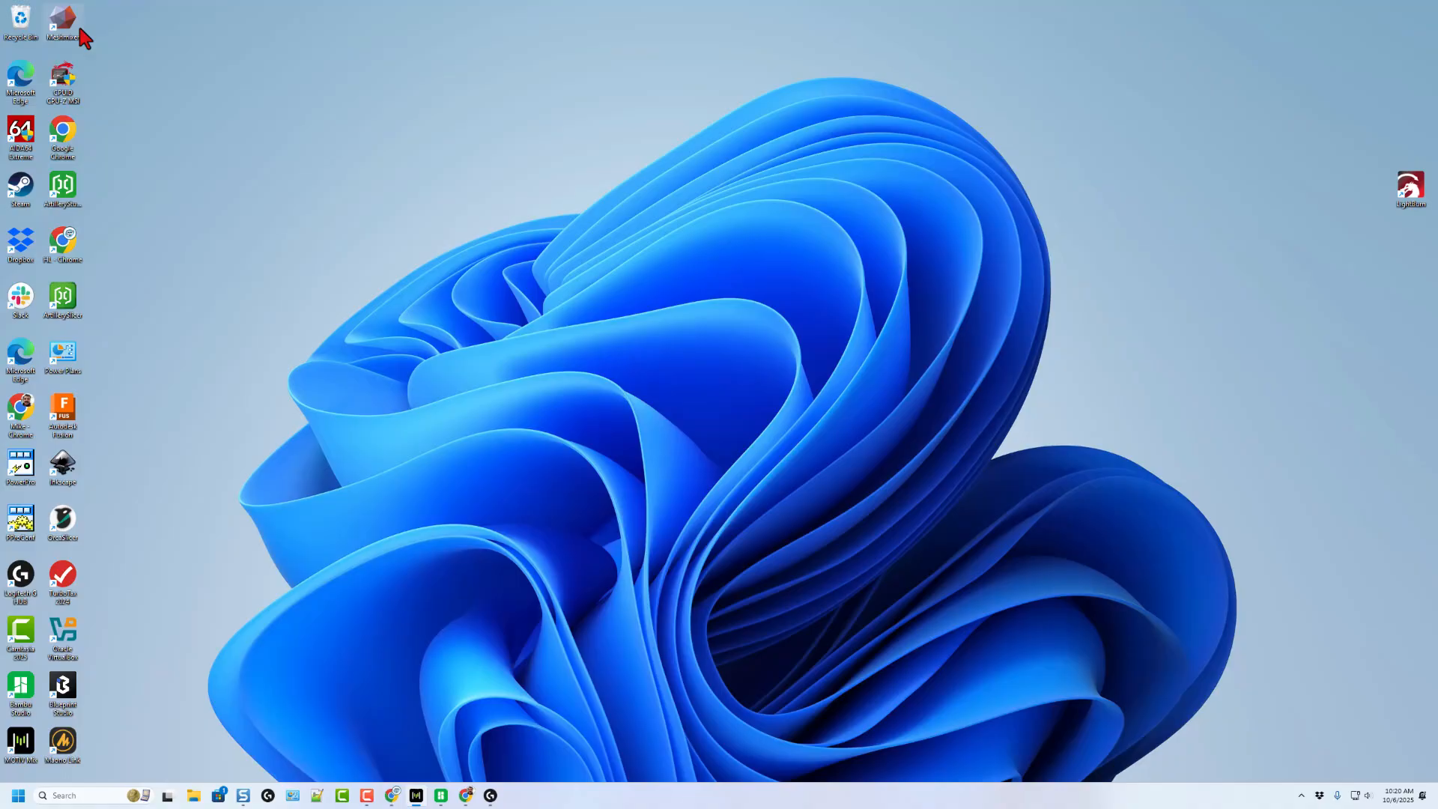
Step: Launch Meshmixer and import PJ_Greenbay_Football.stl from Downloads
double_click(62, 23)
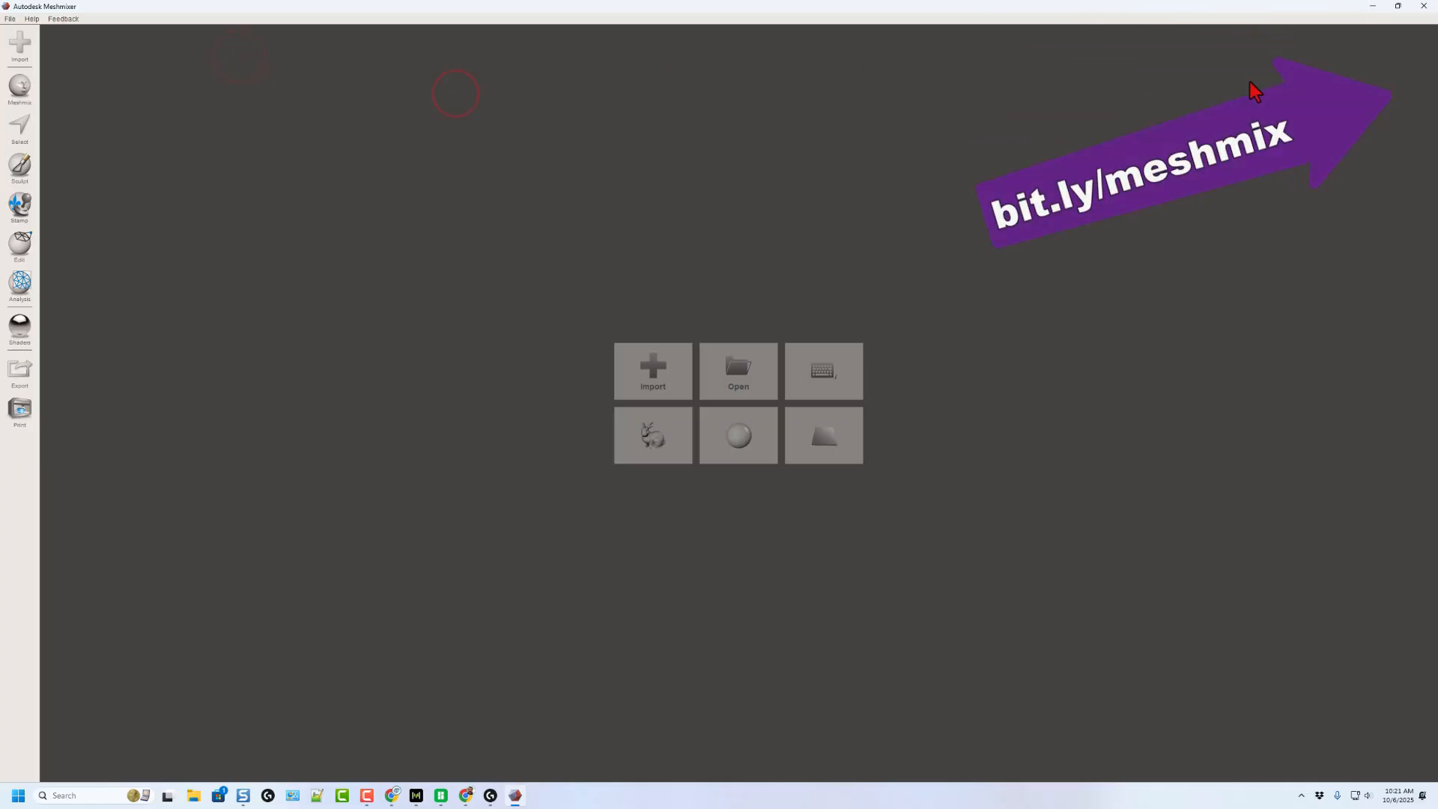
mouse_move(784, 237)
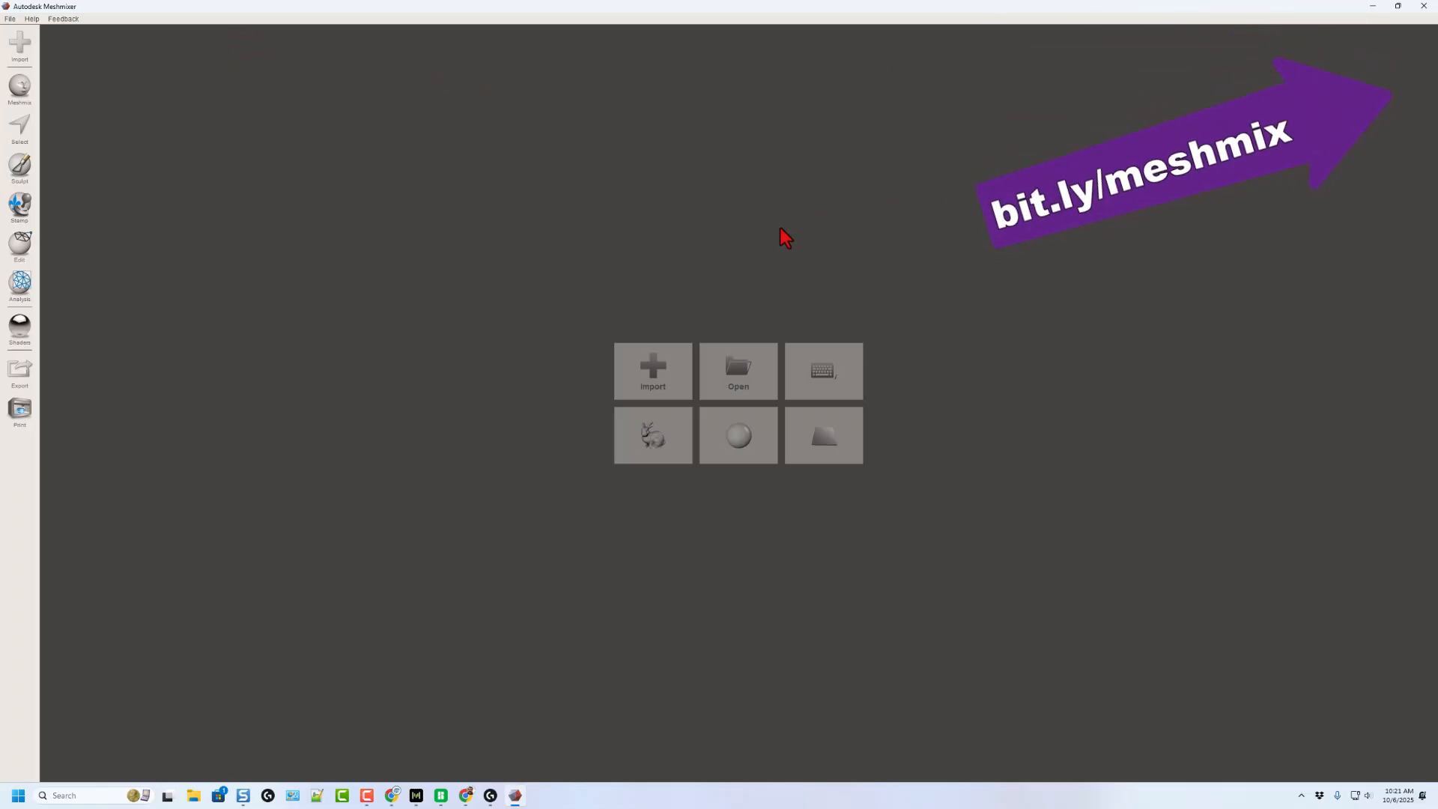
mouse_move(653, 372)
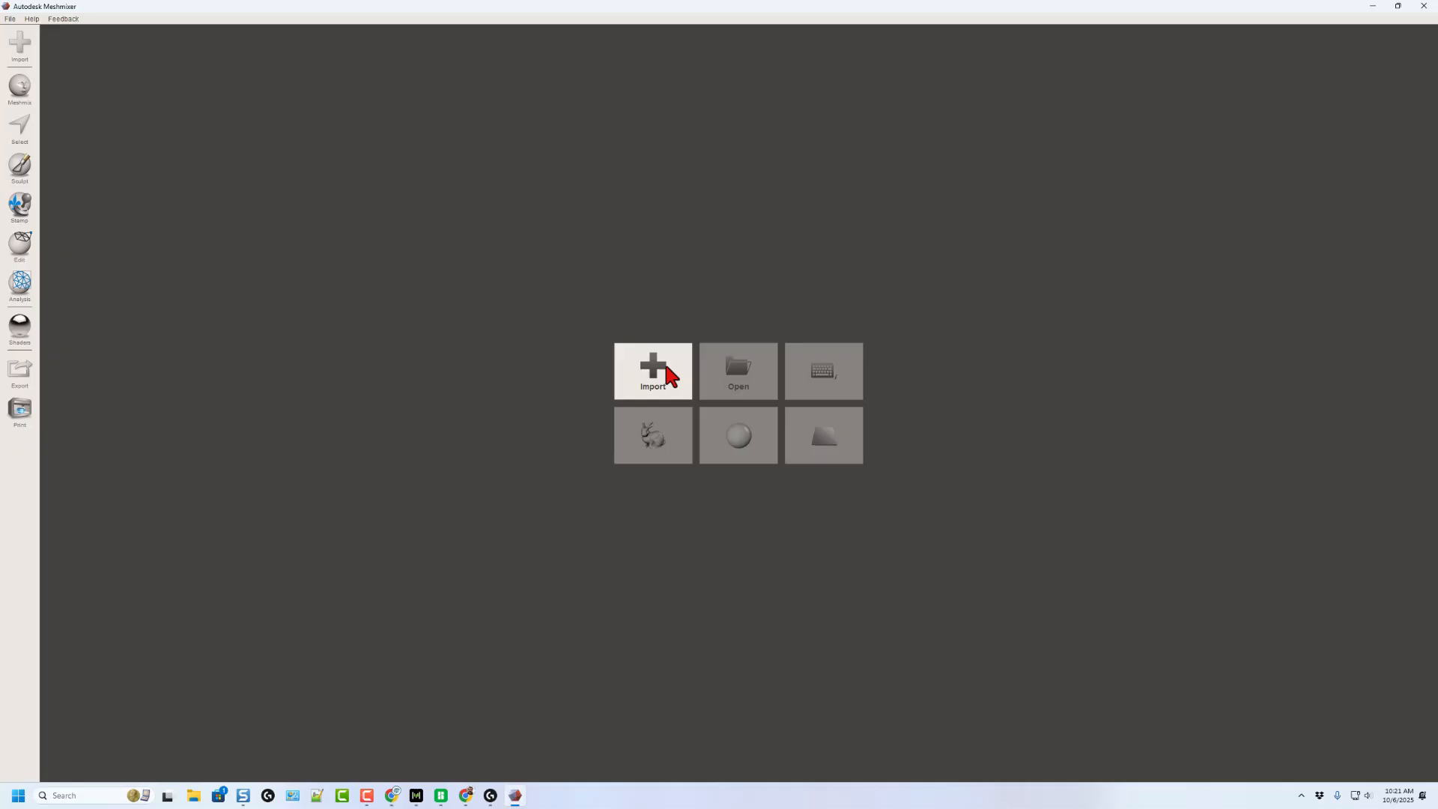
left_click(653, 371)
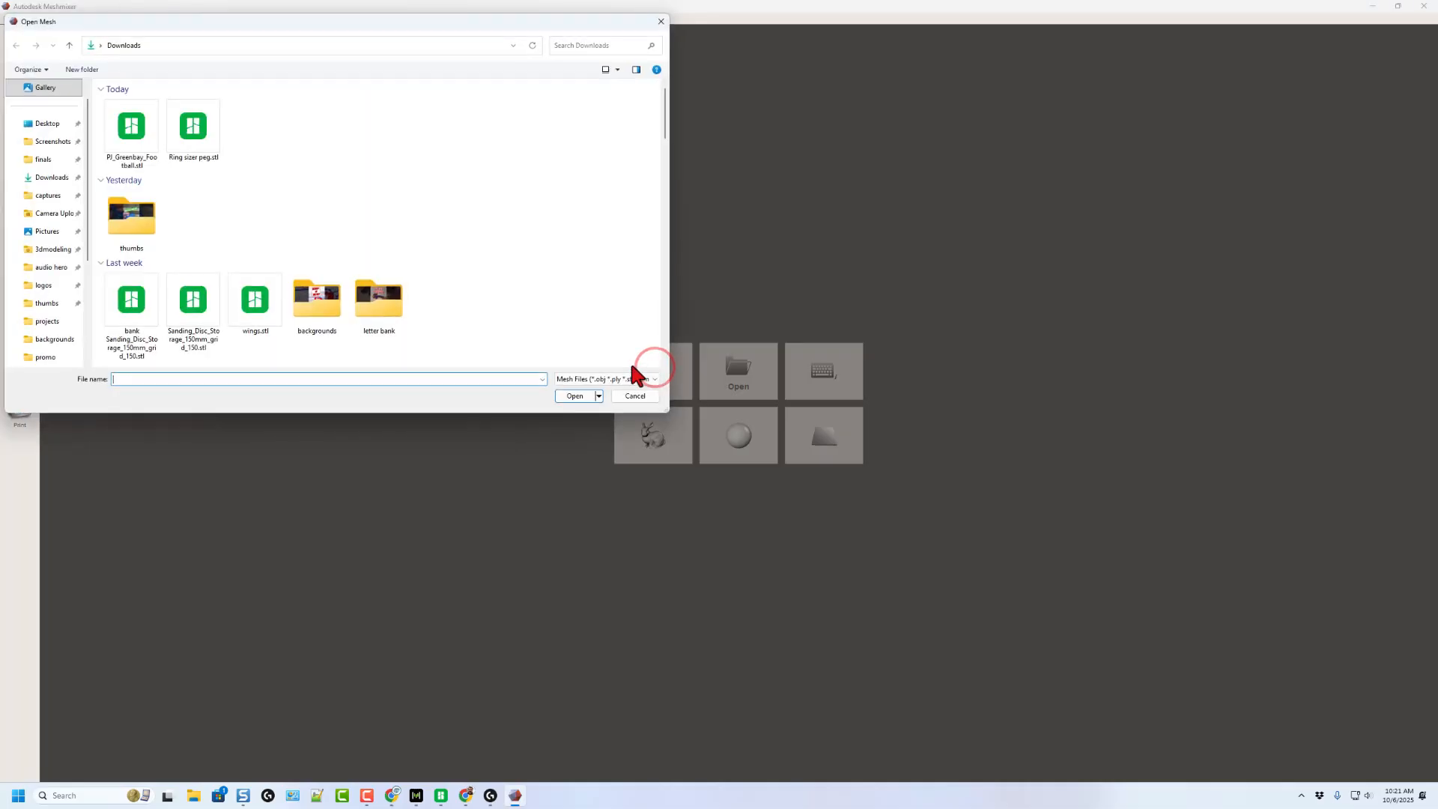
left_click(130, 125)
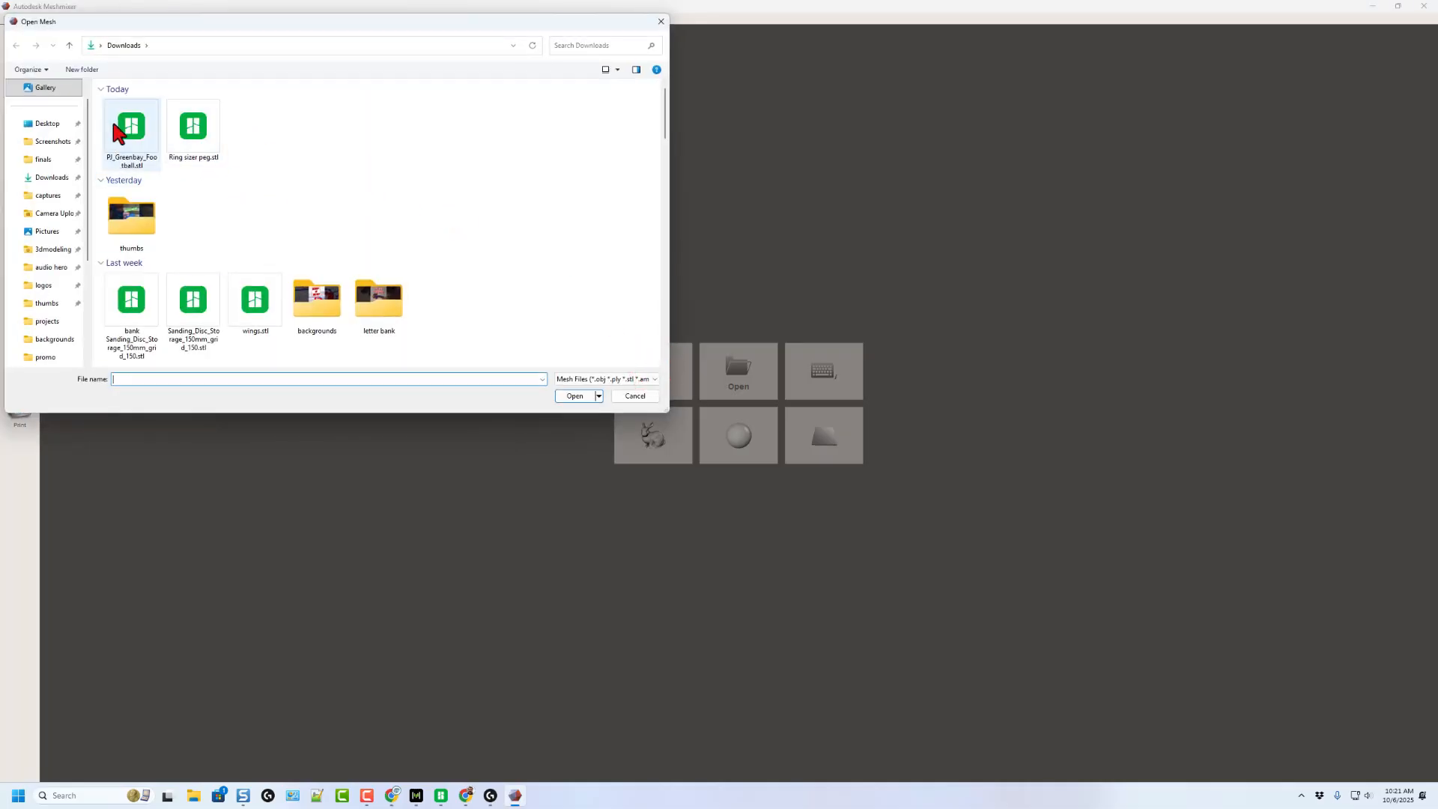
double_click(131, 125)
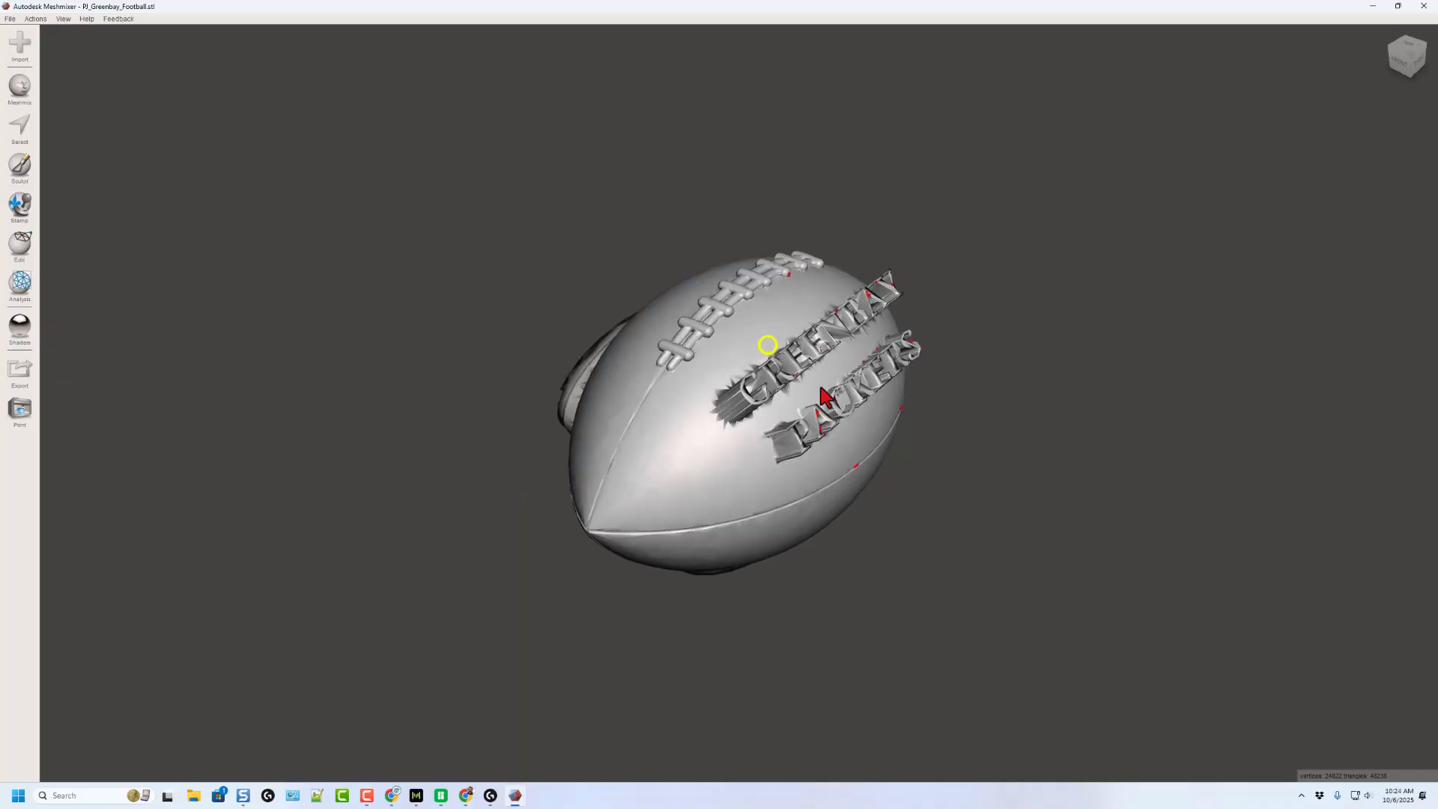
Step: Select the GREENBAY PACKERS lettering and apply Erase & Fill to smooth it
key("s")
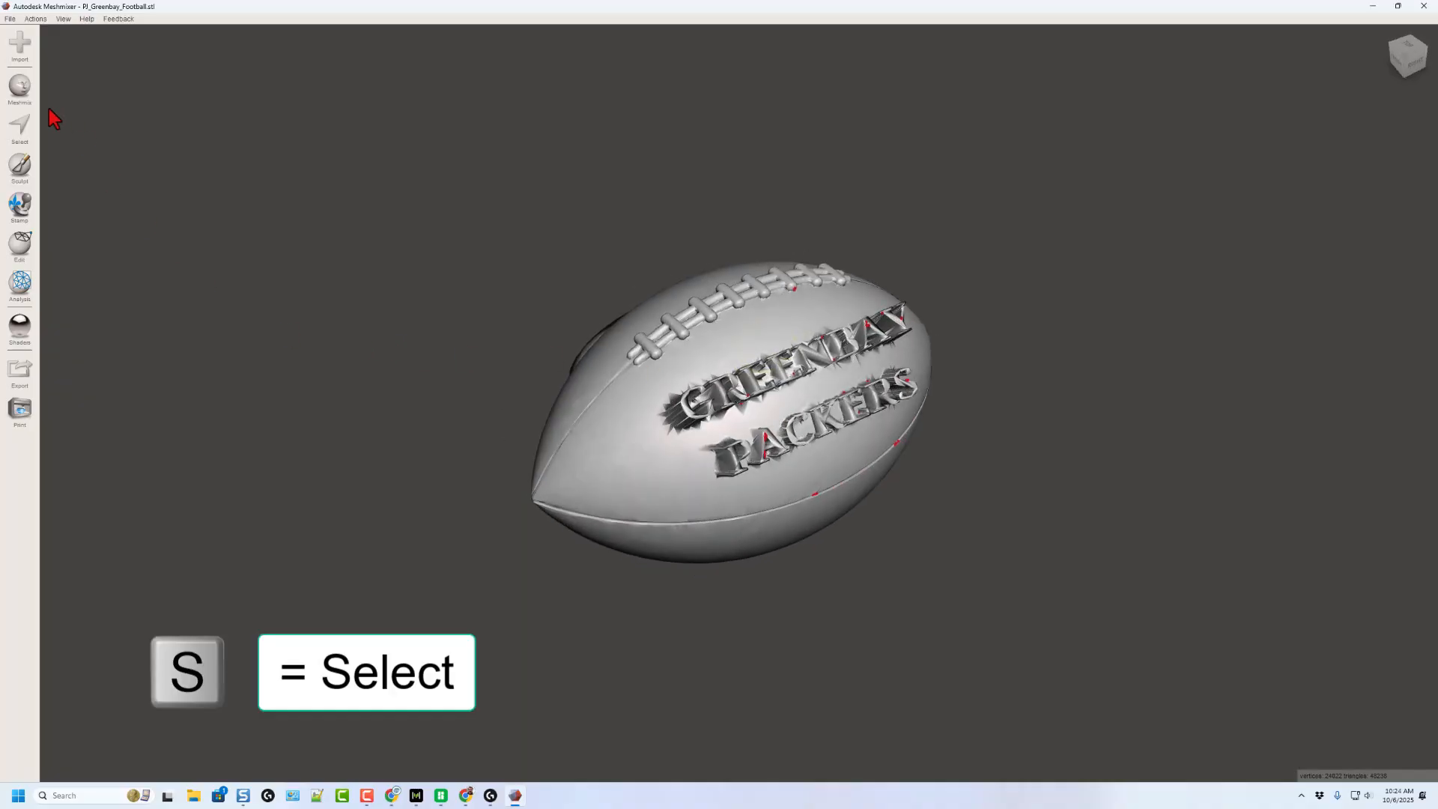
key("s")
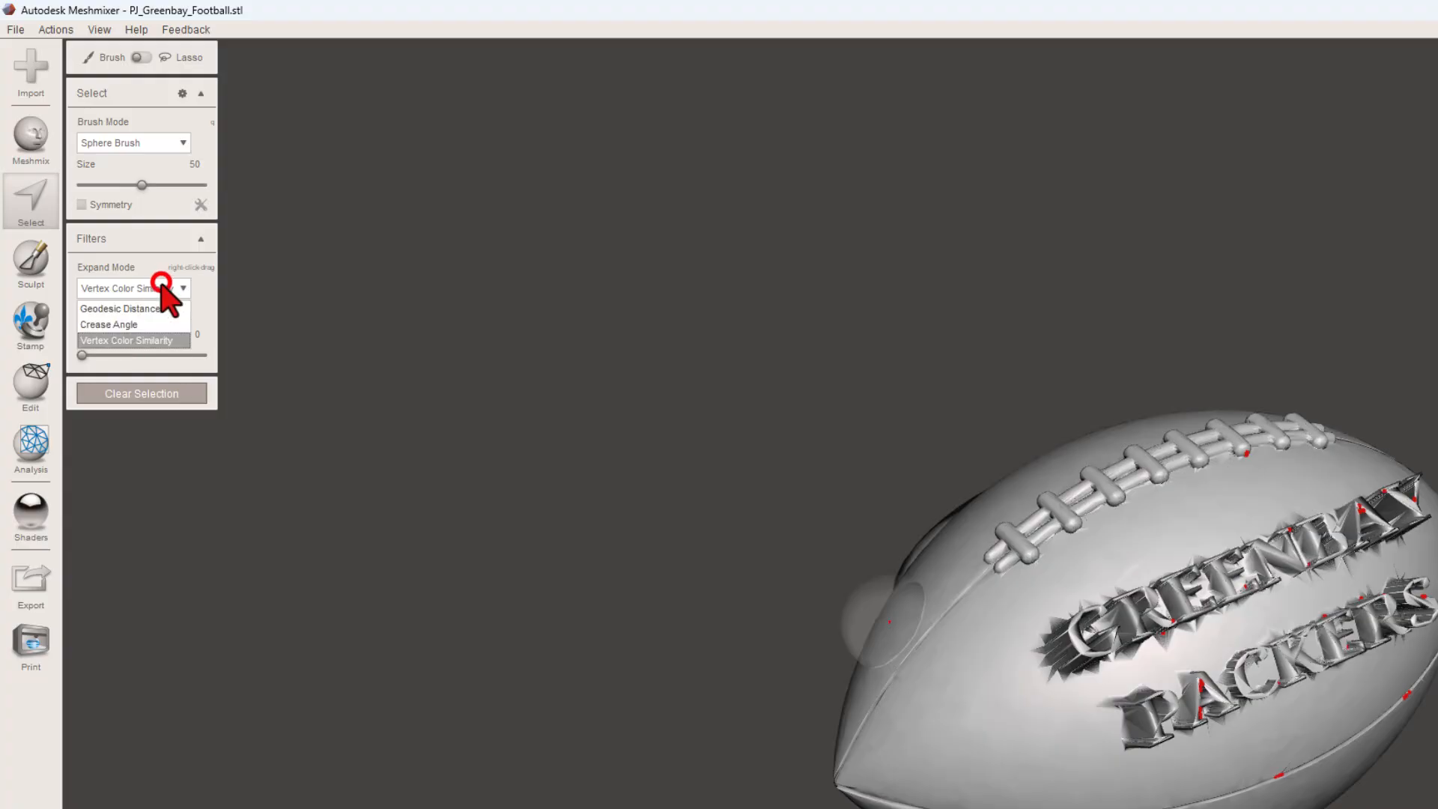
left_click(119, 308)
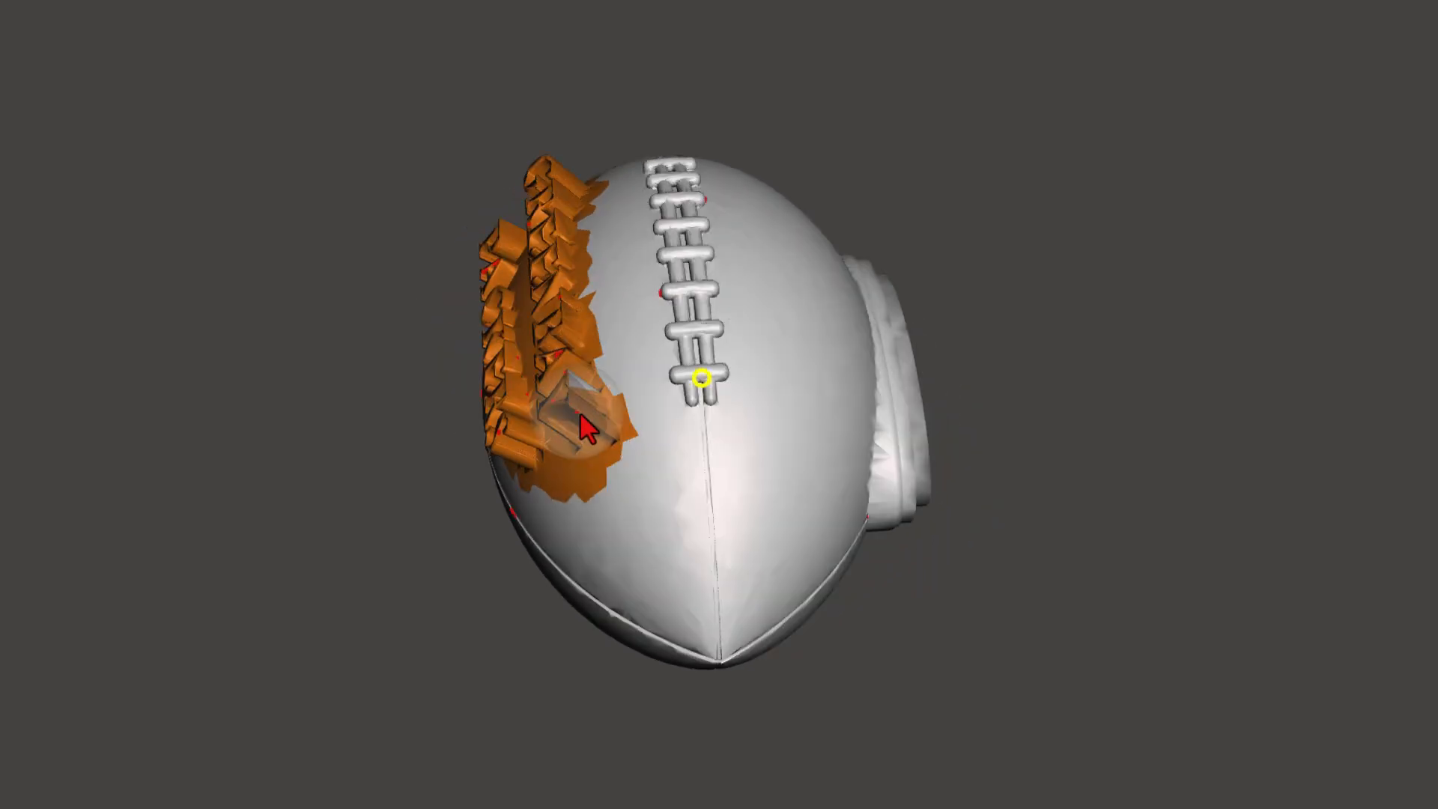
key("f")
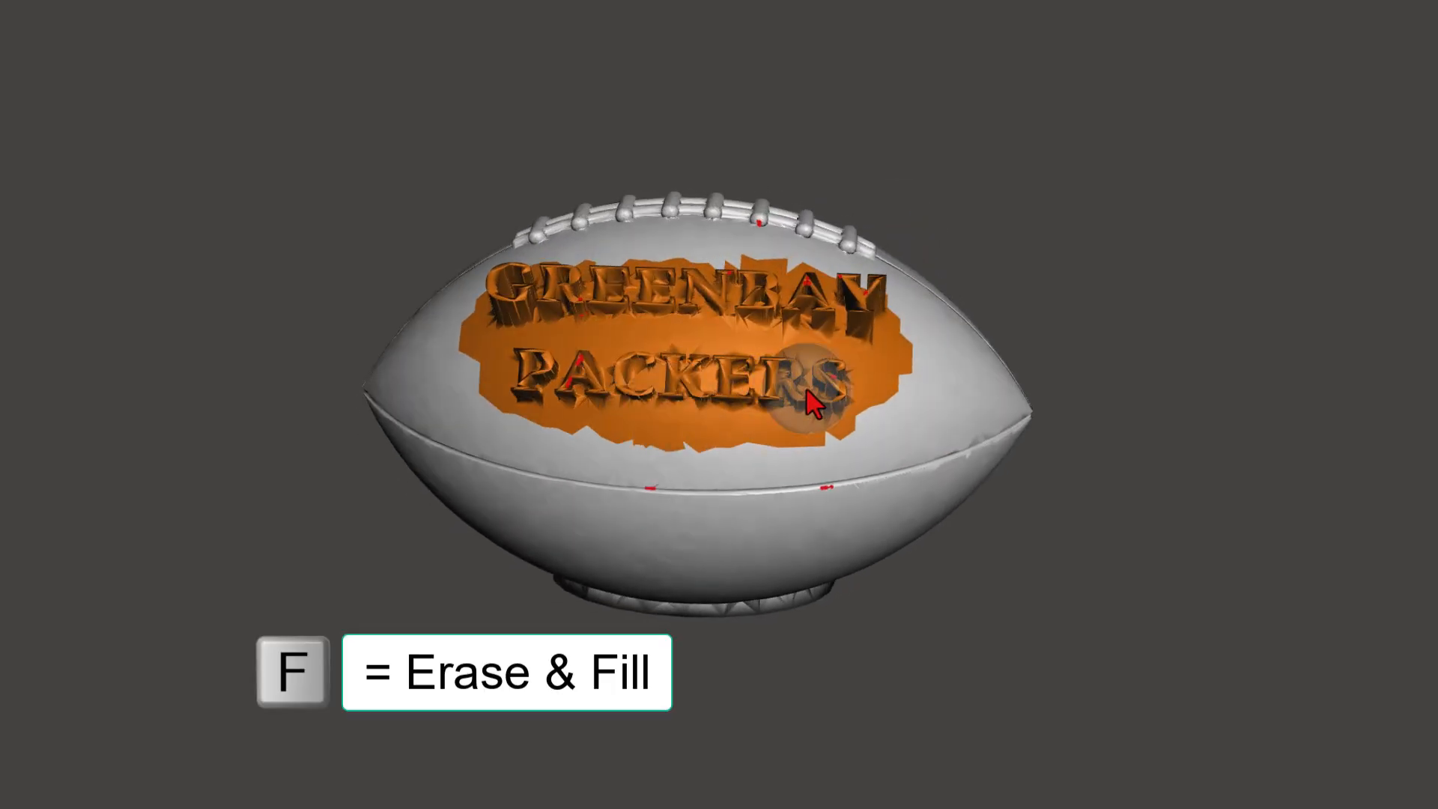
key("f")
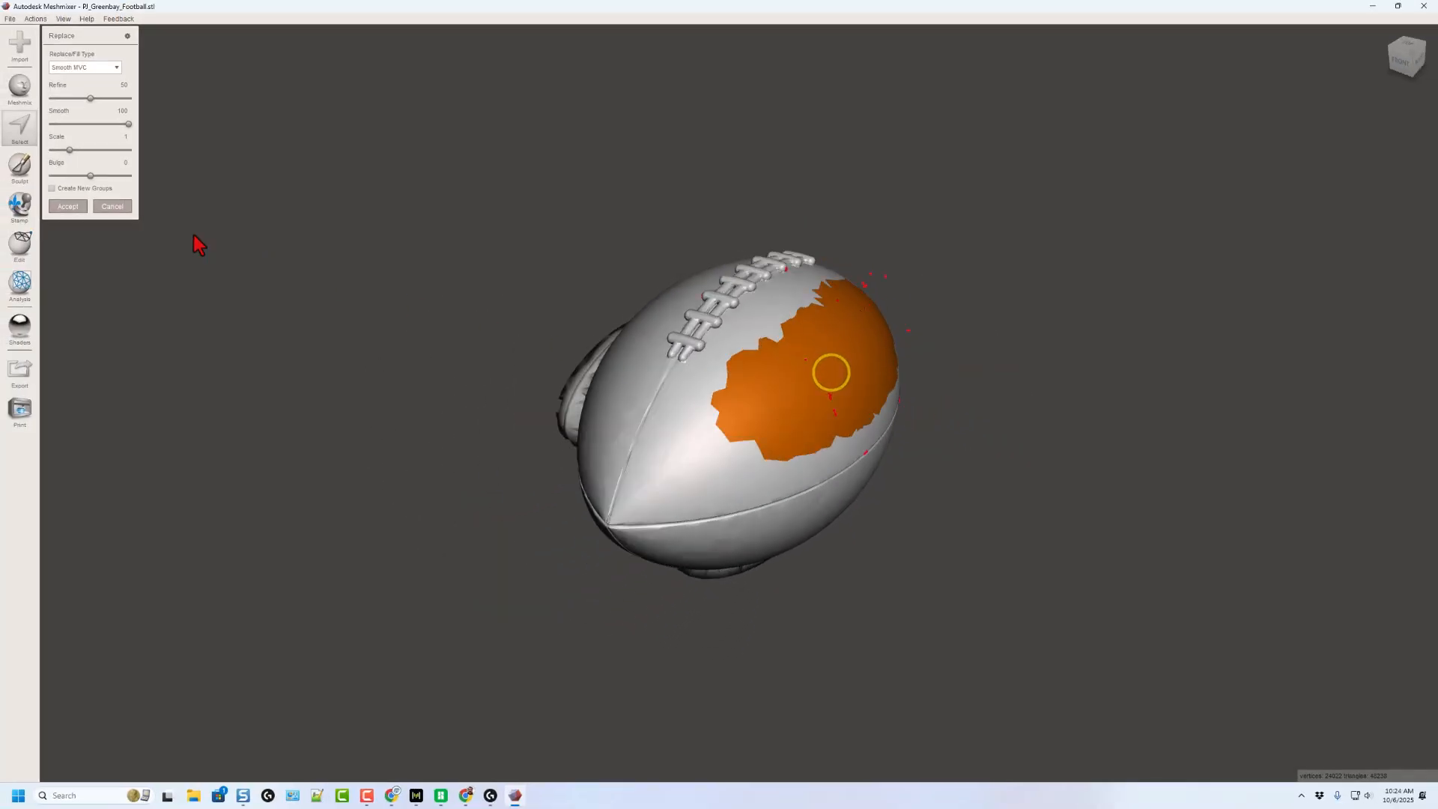
Step: Accept the smooth fills over the lettering and the opposite oval area
left_click(67, 206)
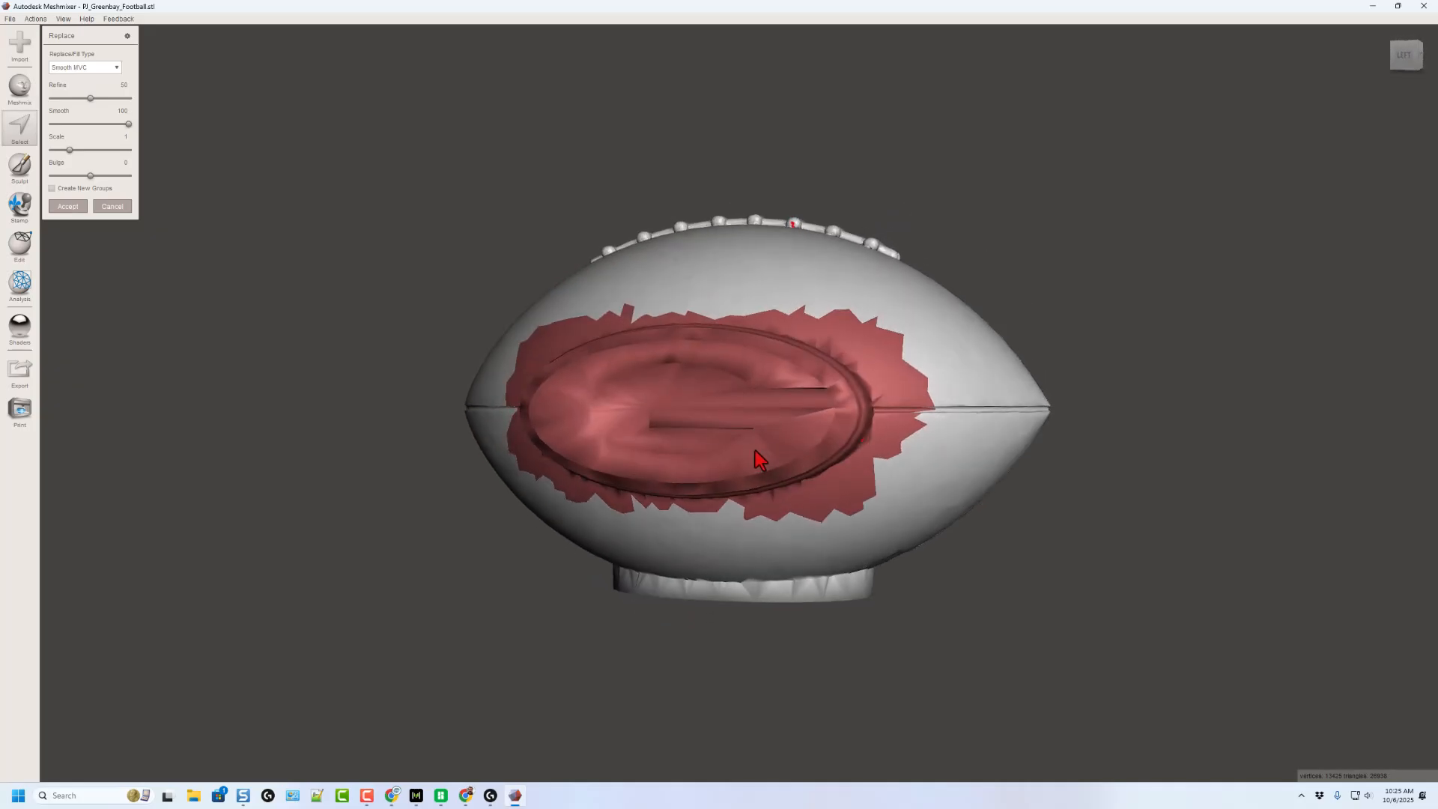
left_click(67, 205)
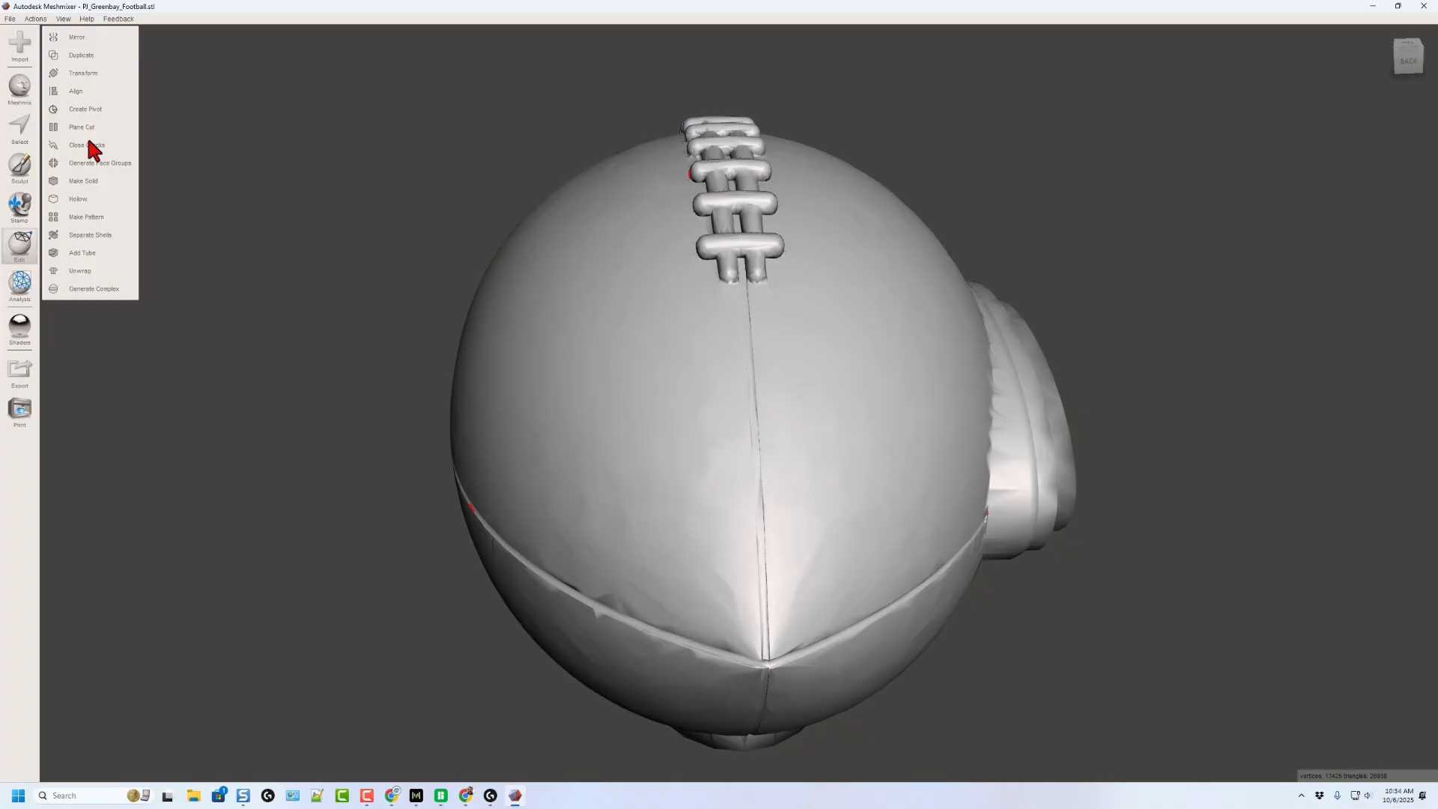
Step: Start a Plane Cut through the football's centre
left_click(81, 126)
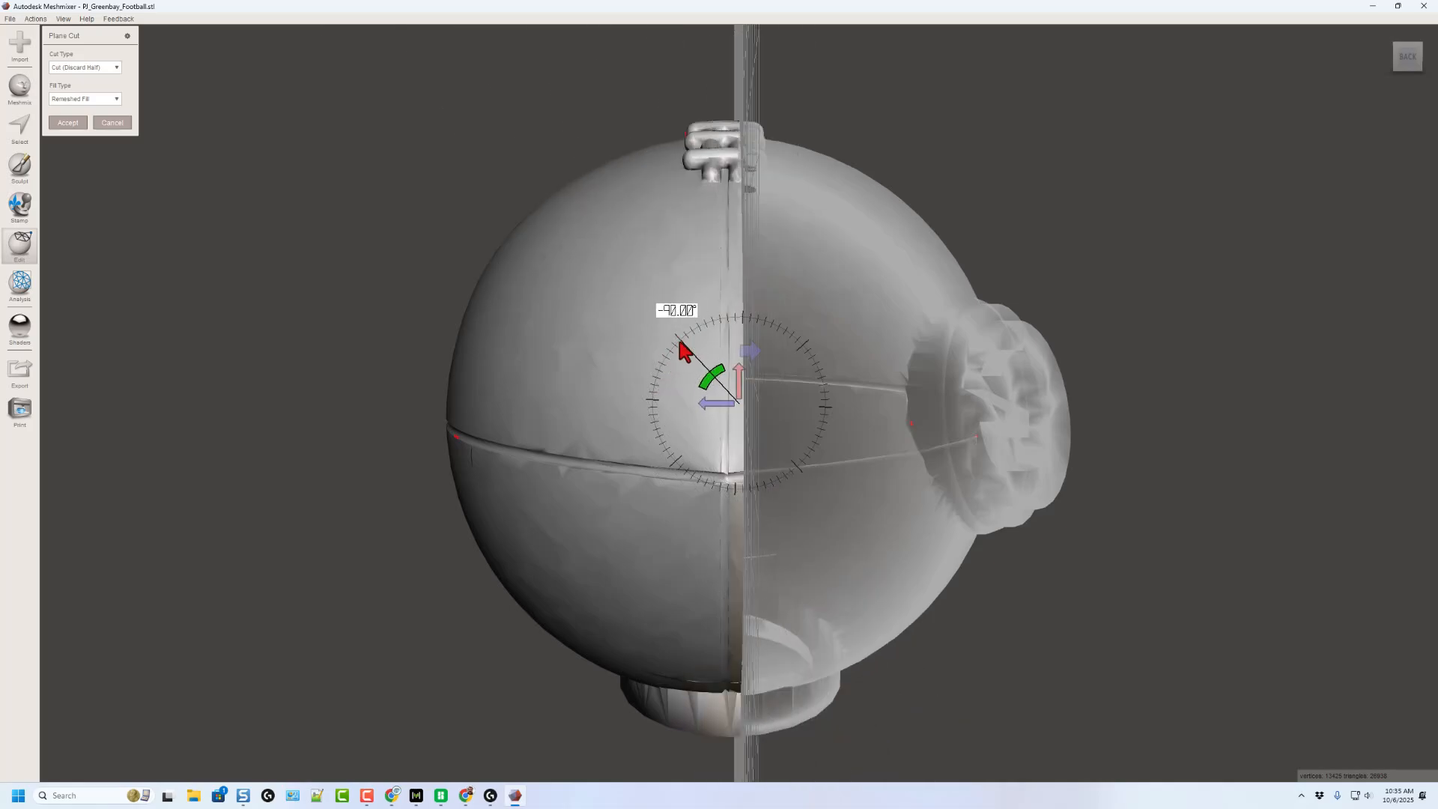
mouse_move(777, 228)
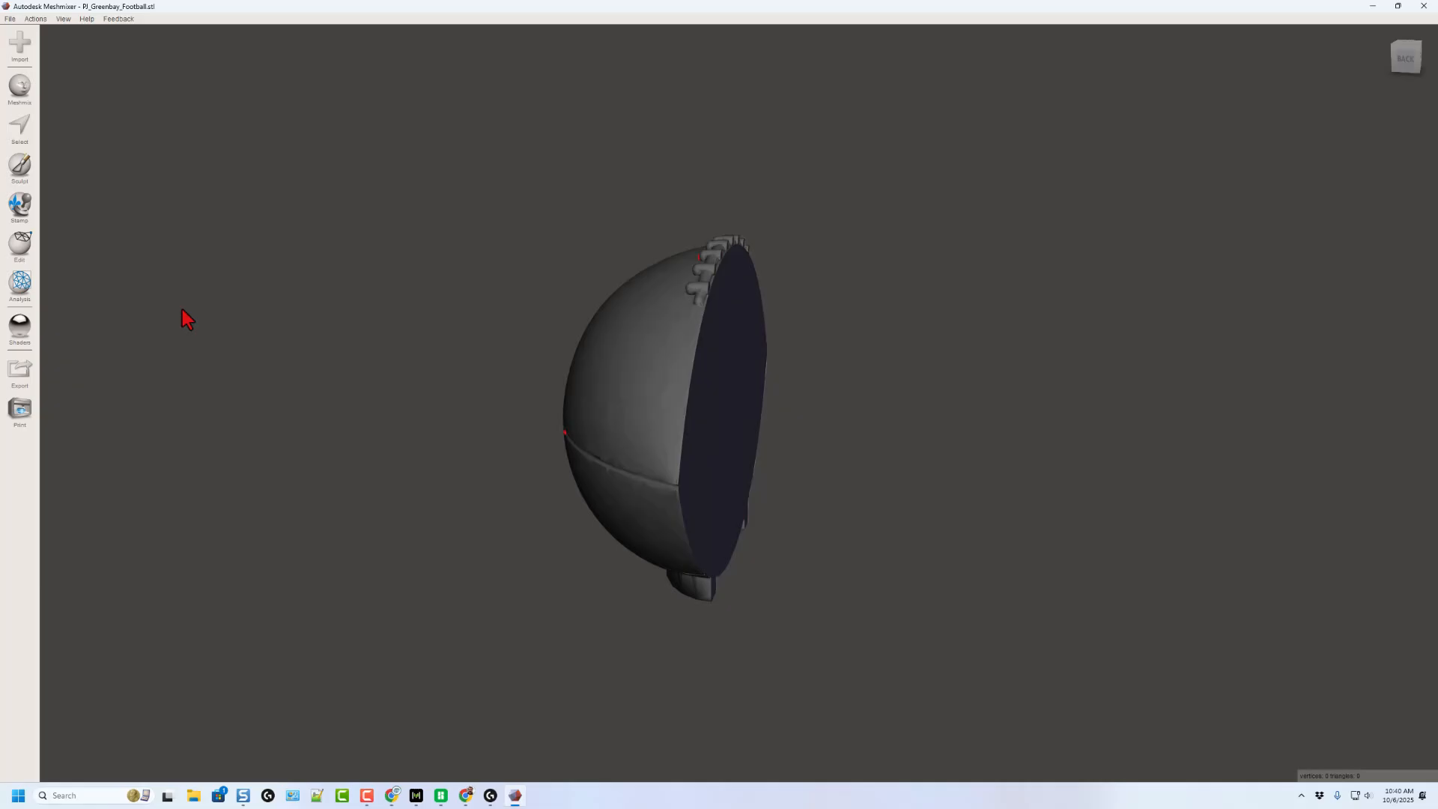
Step: Select the half football in the Object Browser, duplicate it, and open Transform
left_click(61, 18)
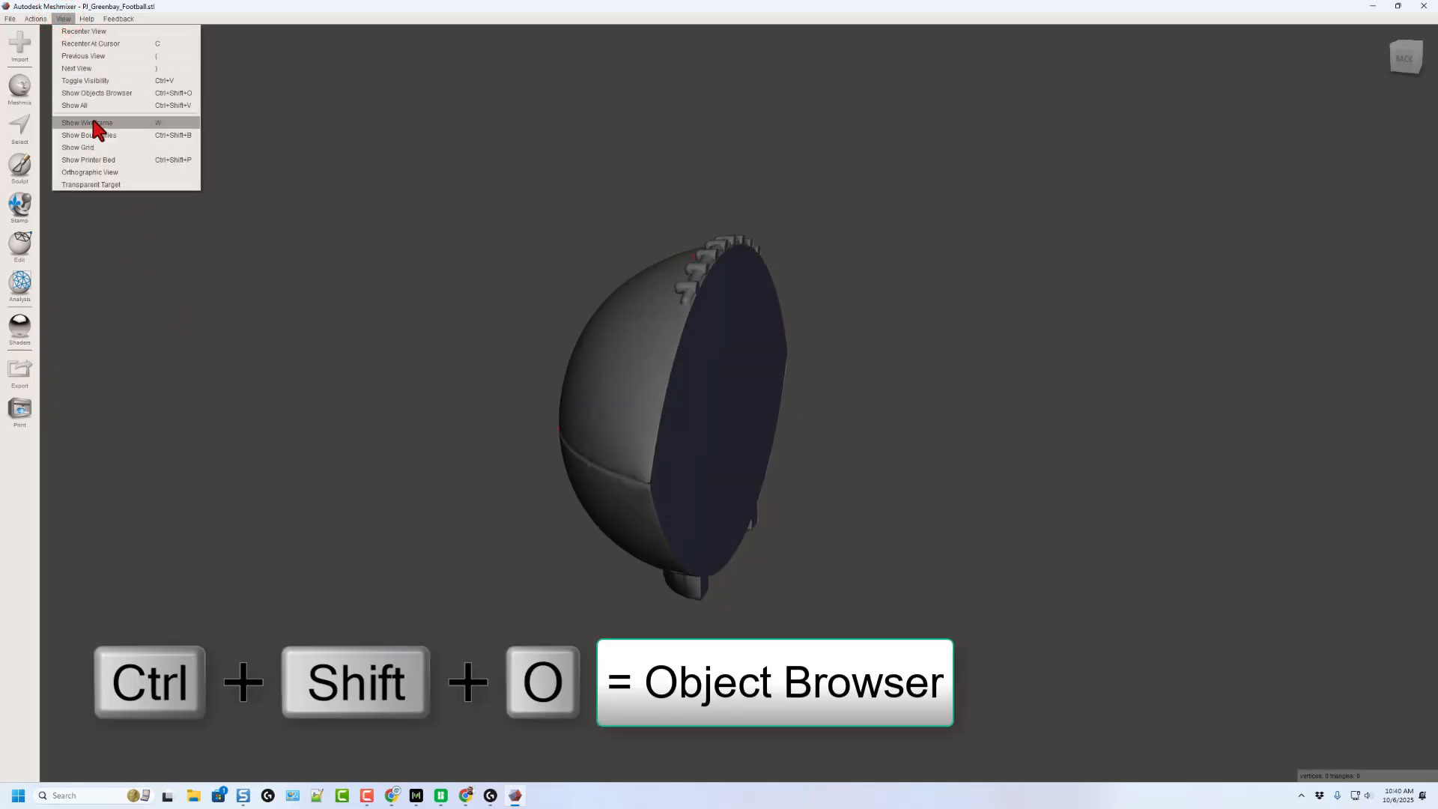
left_click(97, 93)
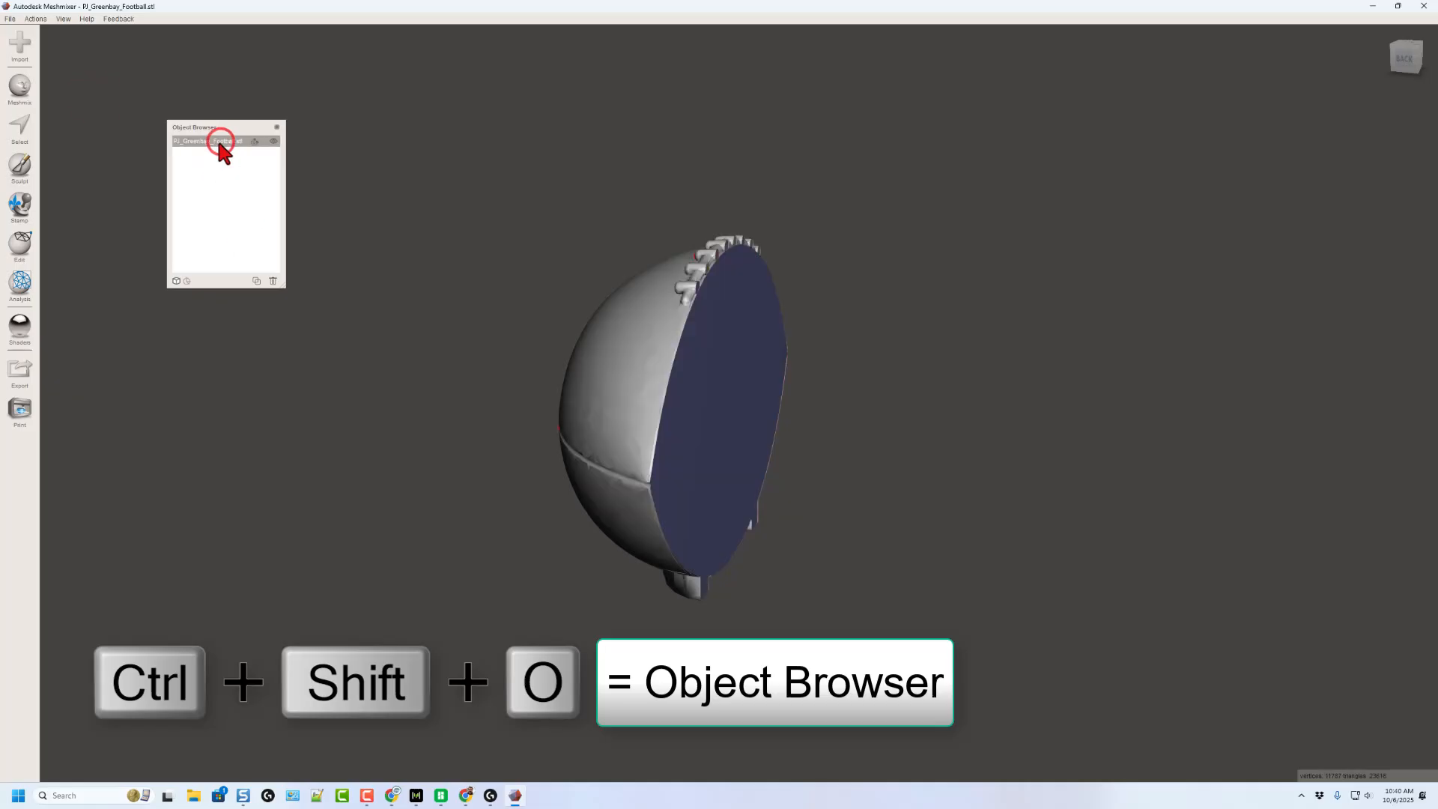
left_click(257, 281)
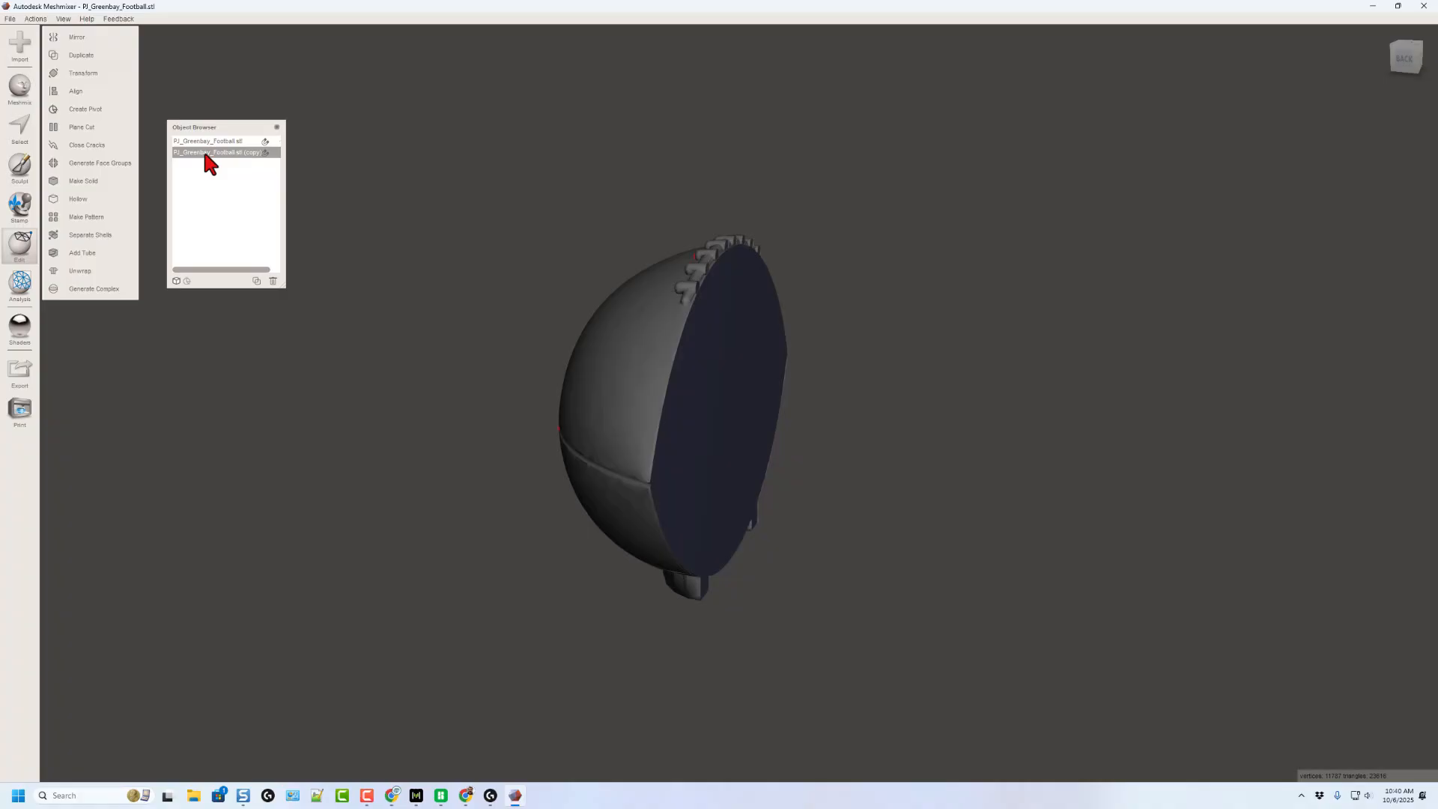
key("t")
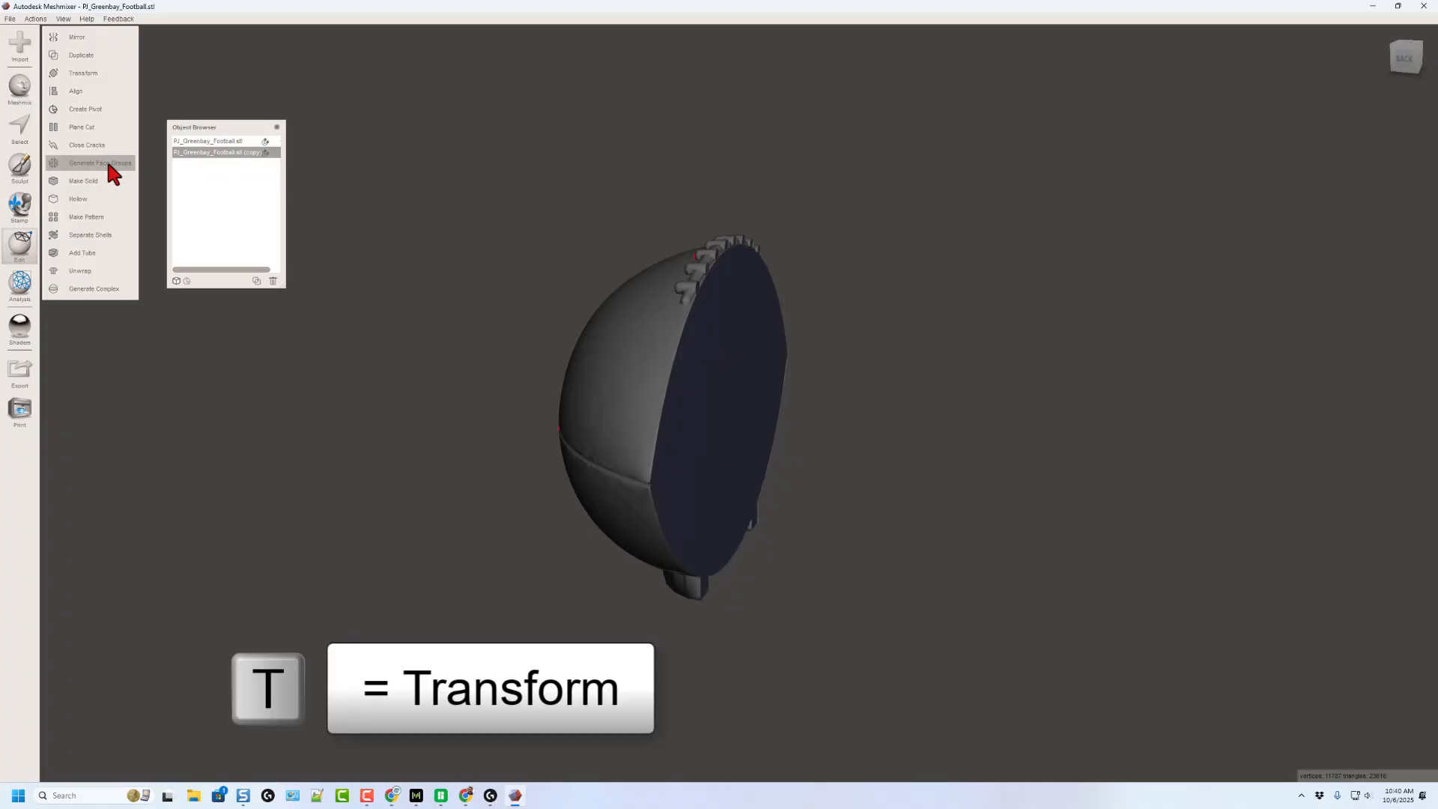
Step: Enter -29.95 as the copy's Translate Z offset in the Transform panel
left_click(83, 73)
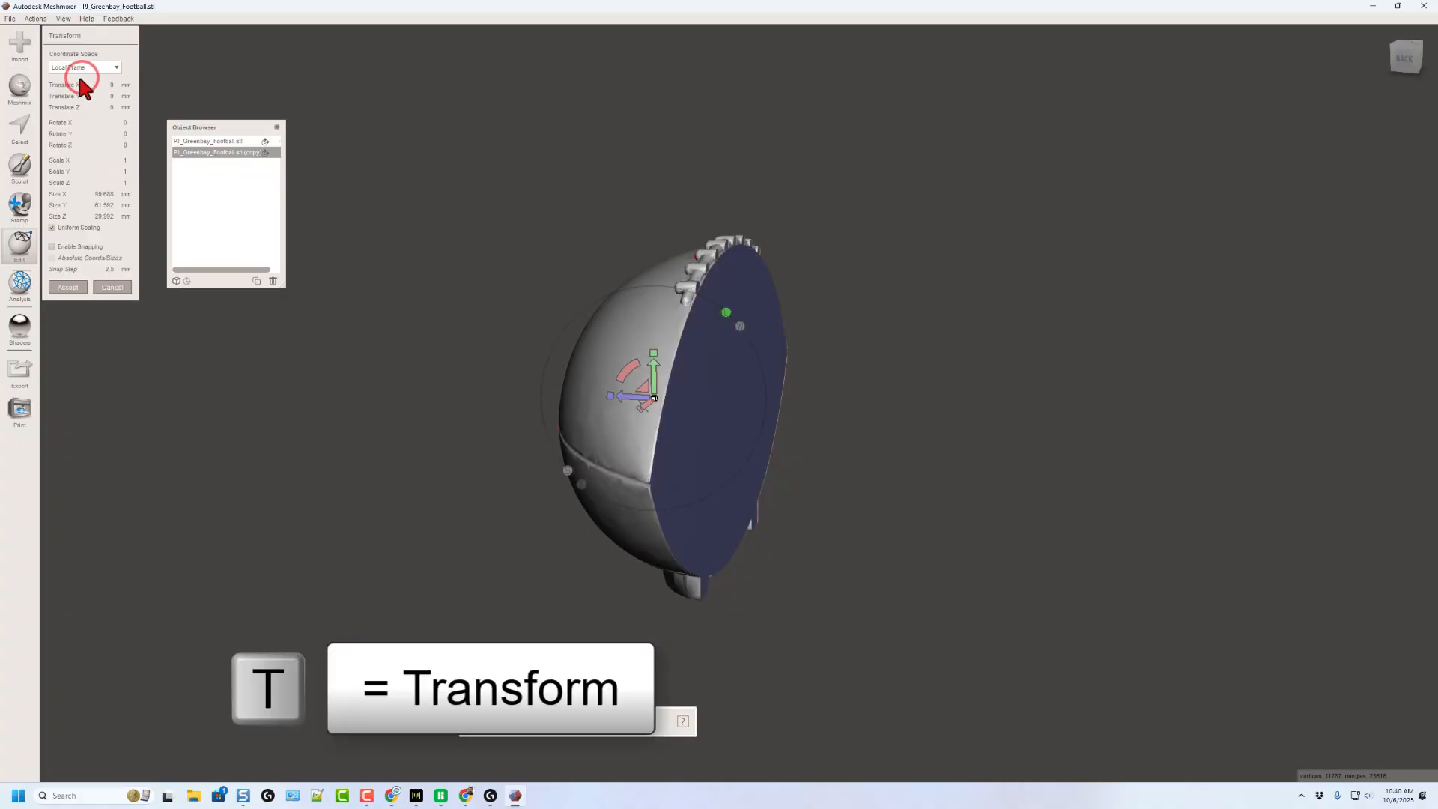
mouse_move(670, 421)
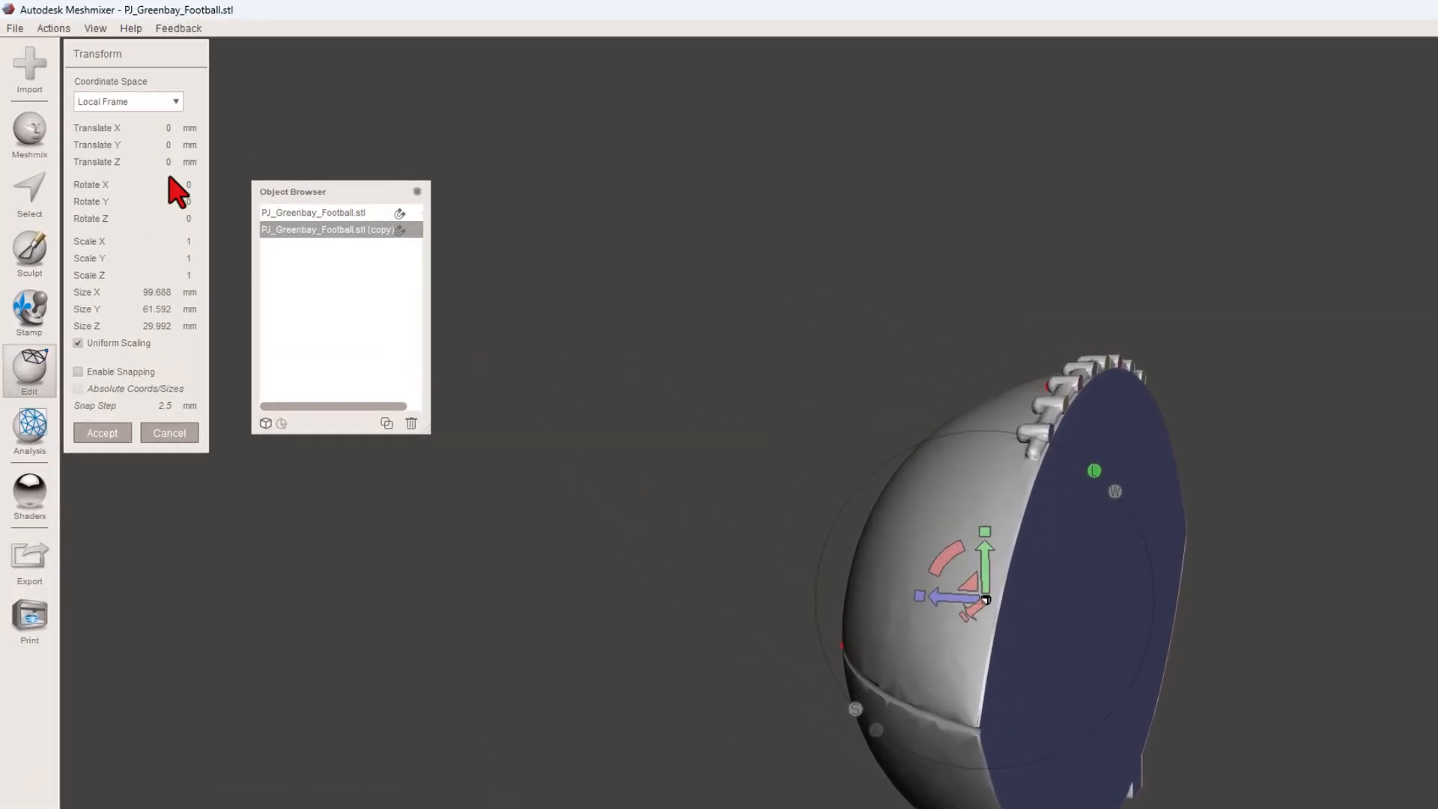
left_click(156, 325)
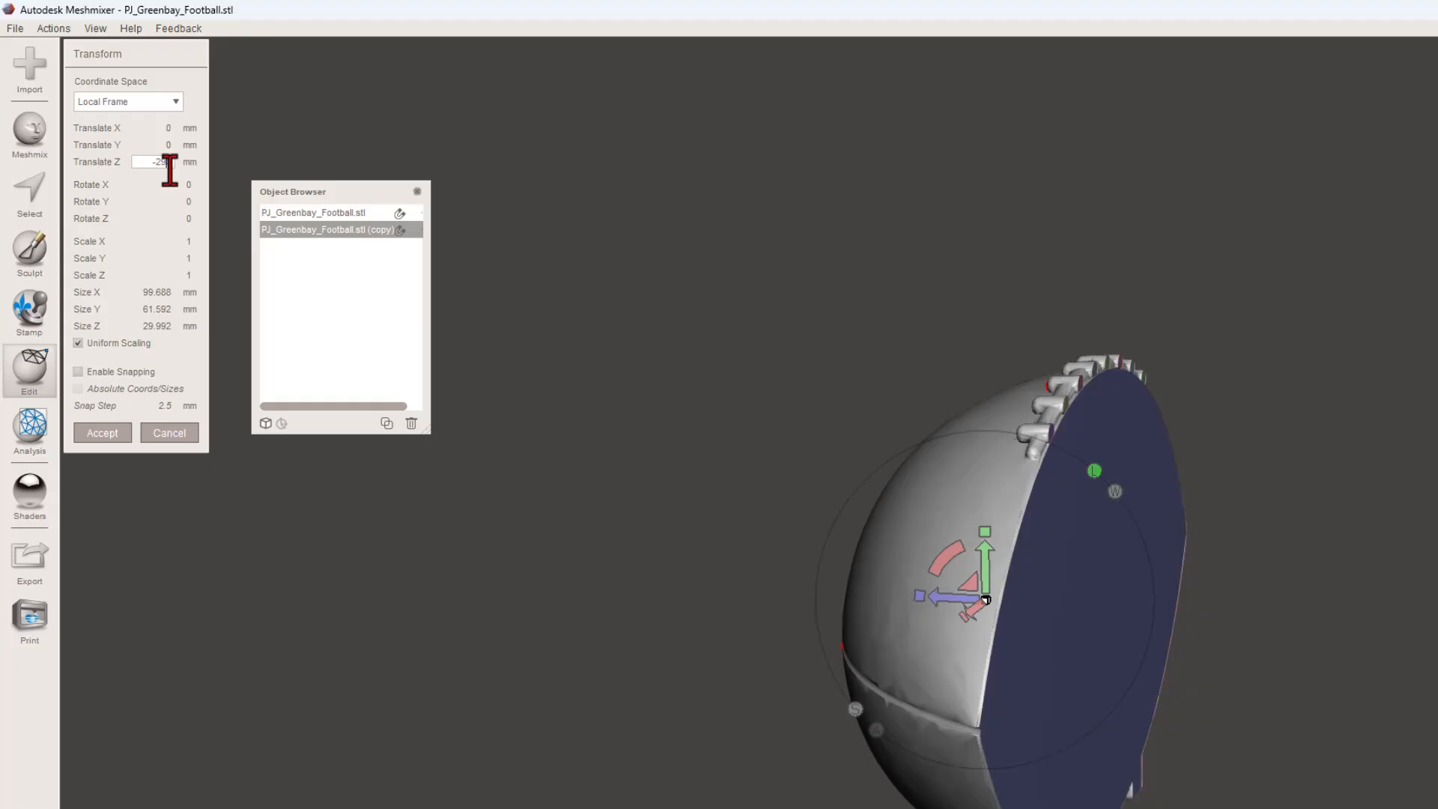
type("-29.95")
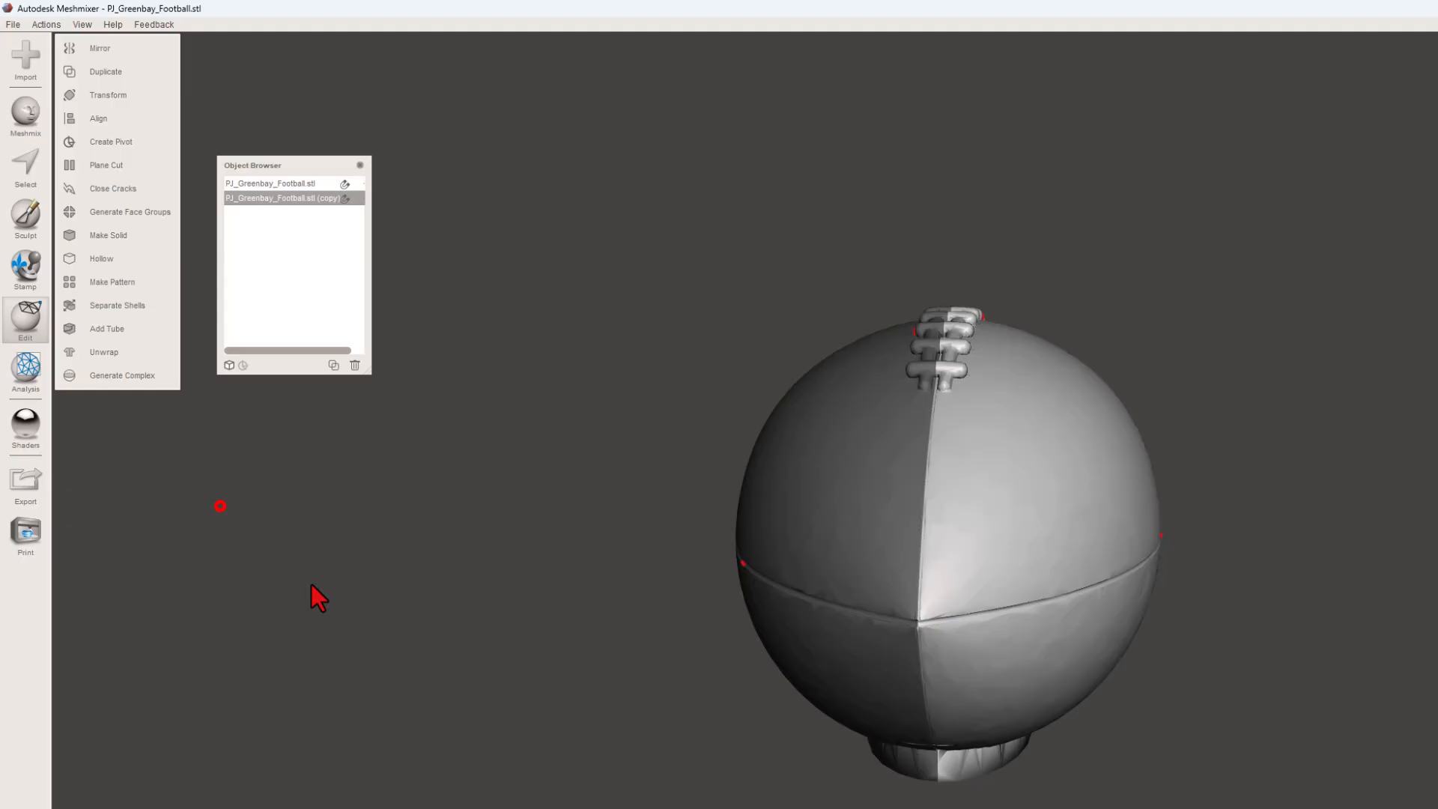
Step: Run the Inspector's Auto Repair All on the combined football and finish
left_click(25, 371)
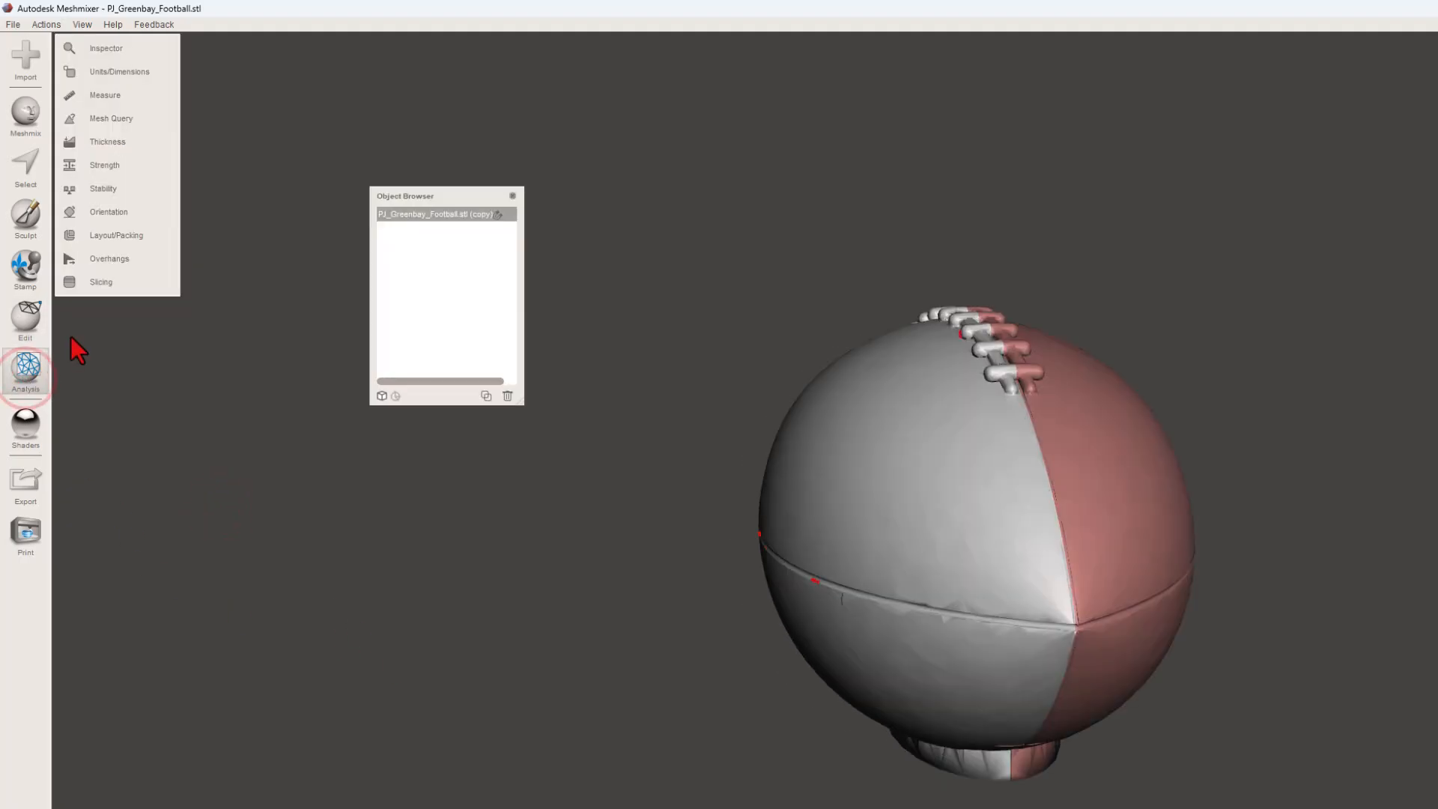
mouse_move(105, 48)
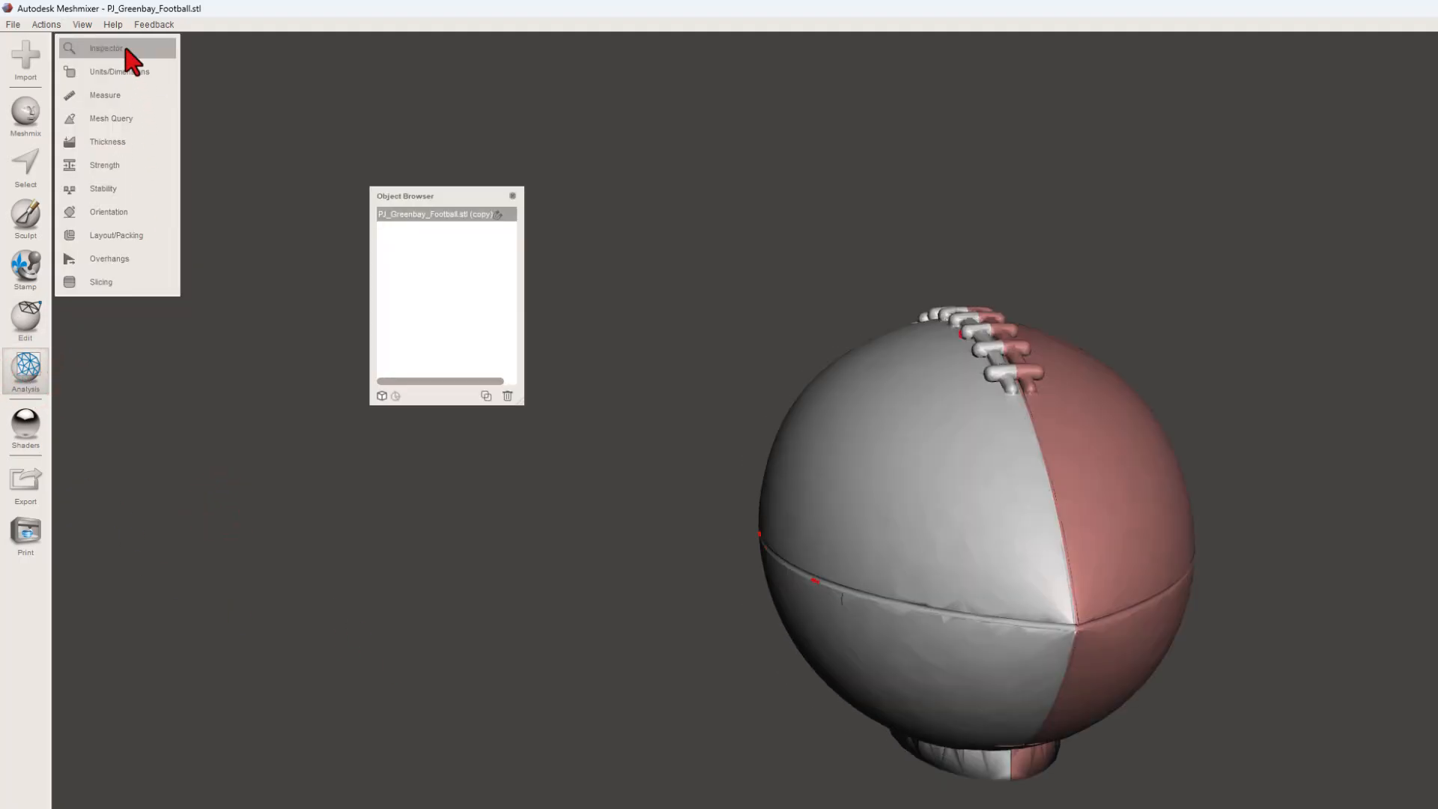
left_click(106, 48)
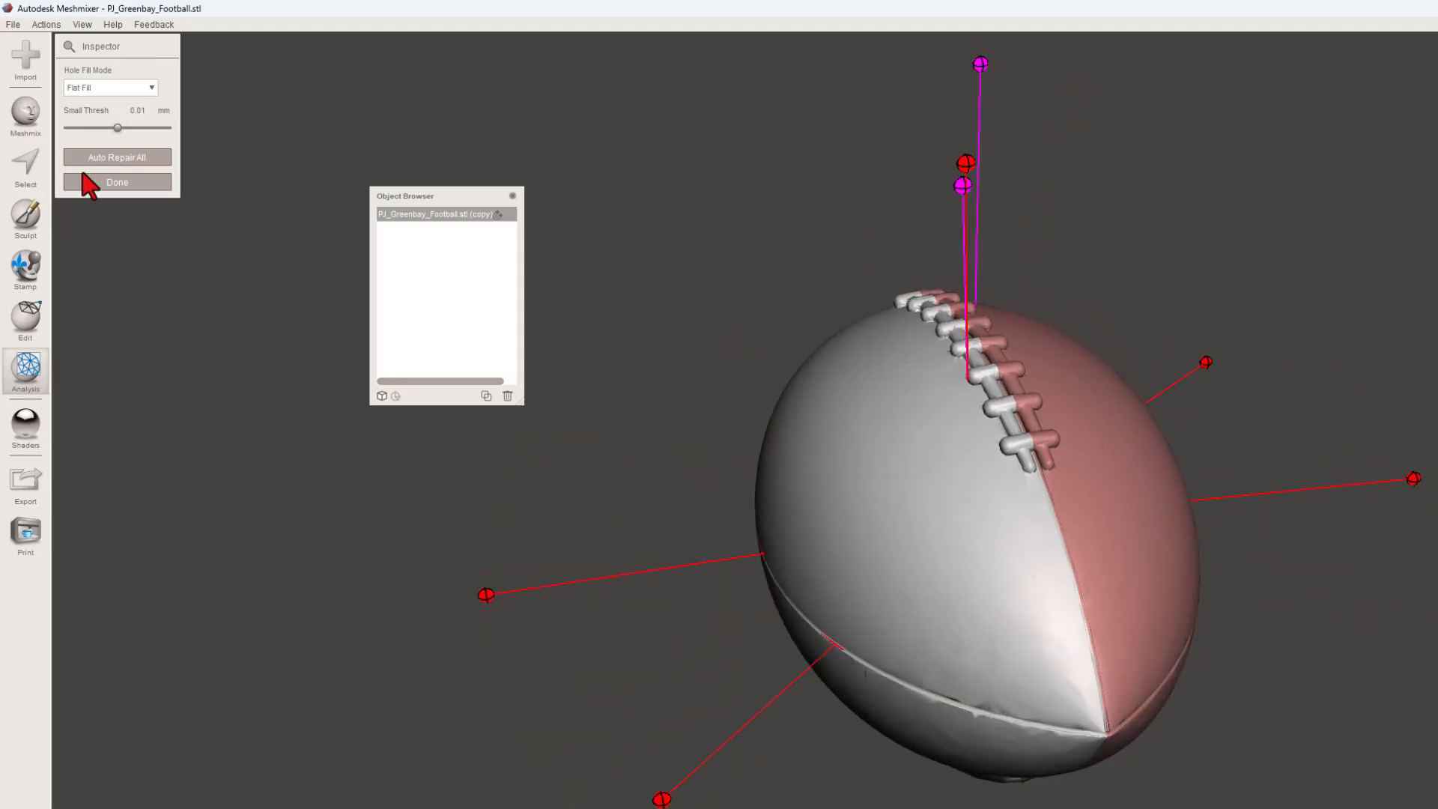
left_click(117, 156)
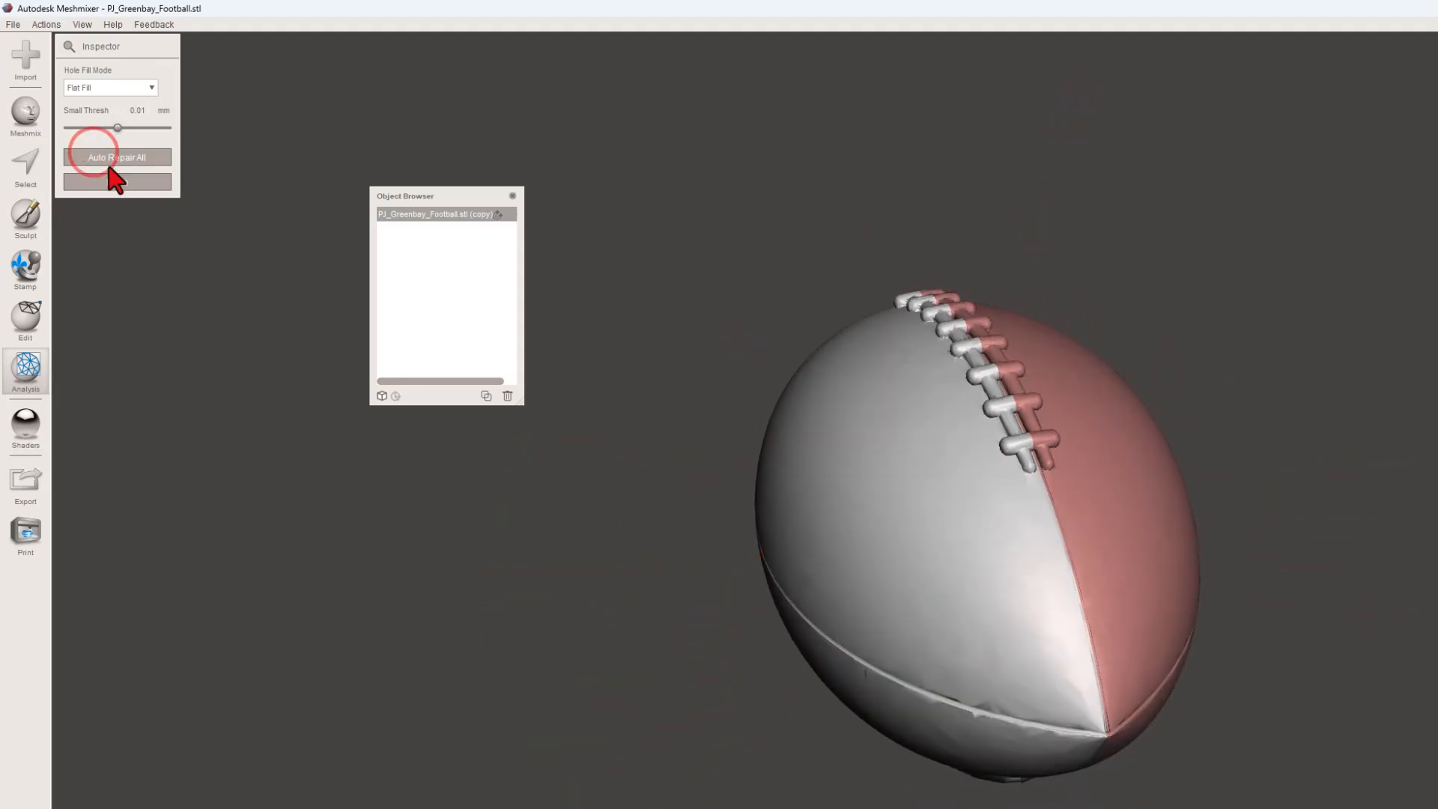
left_click(117, 156)
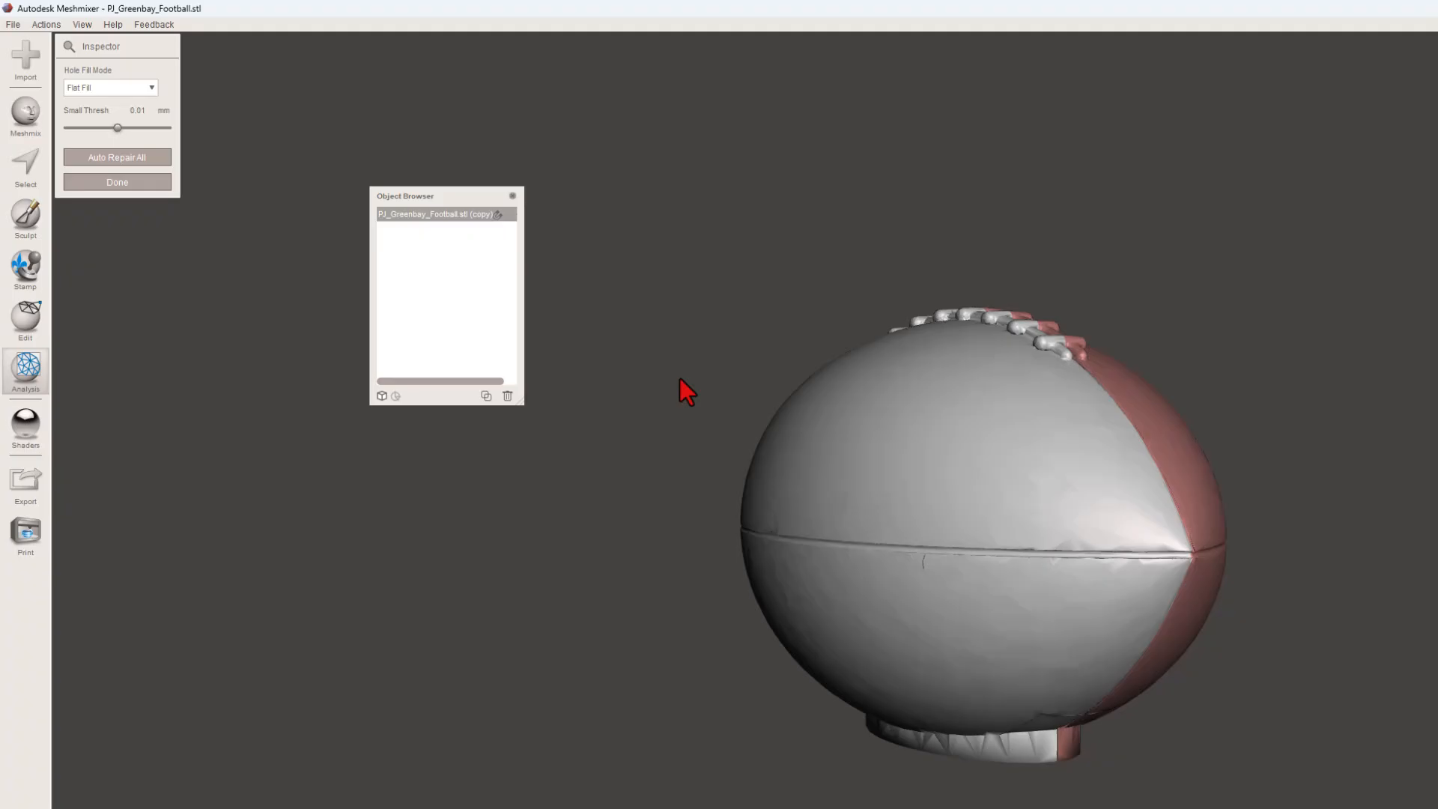
left_click(117, 181)
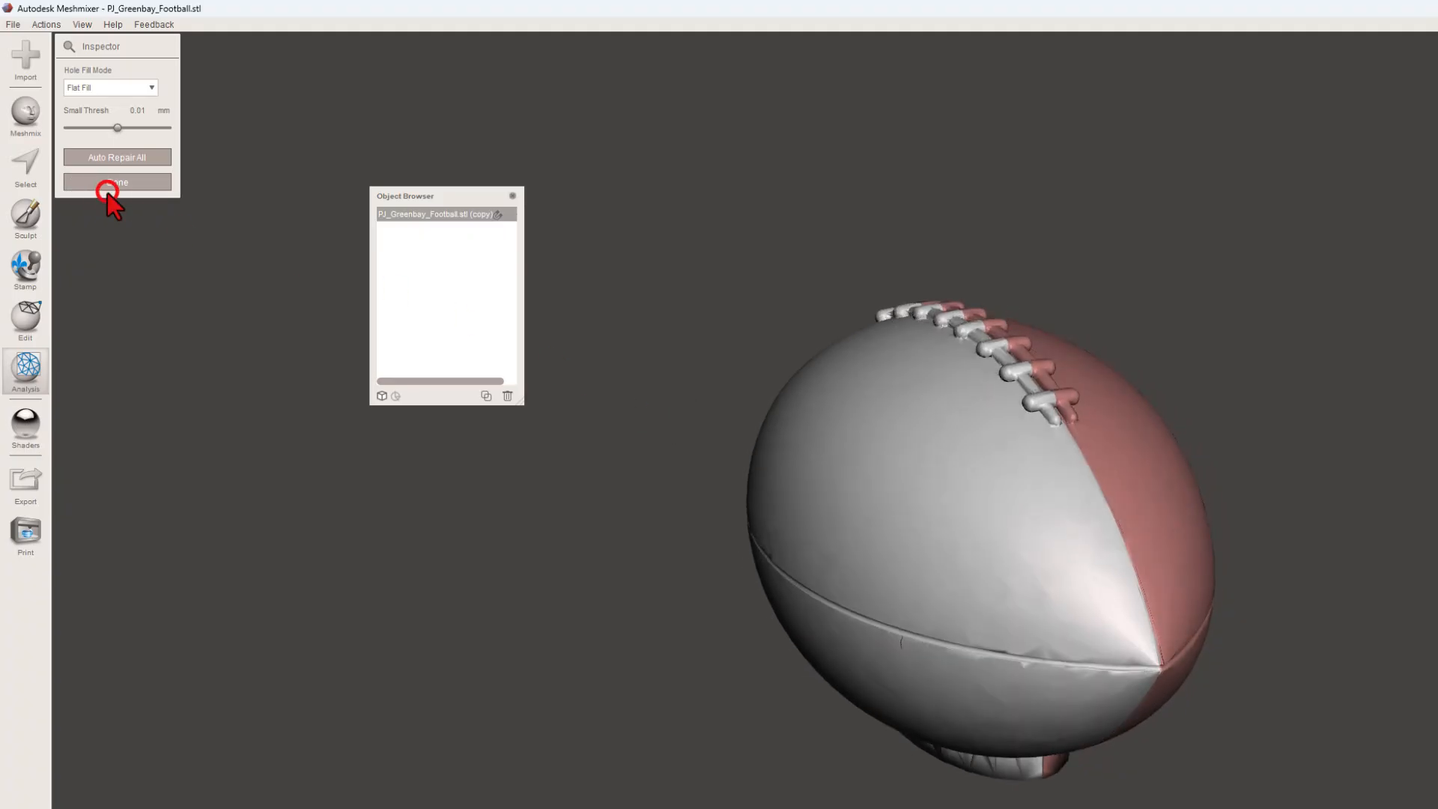
left_click(117, 181)
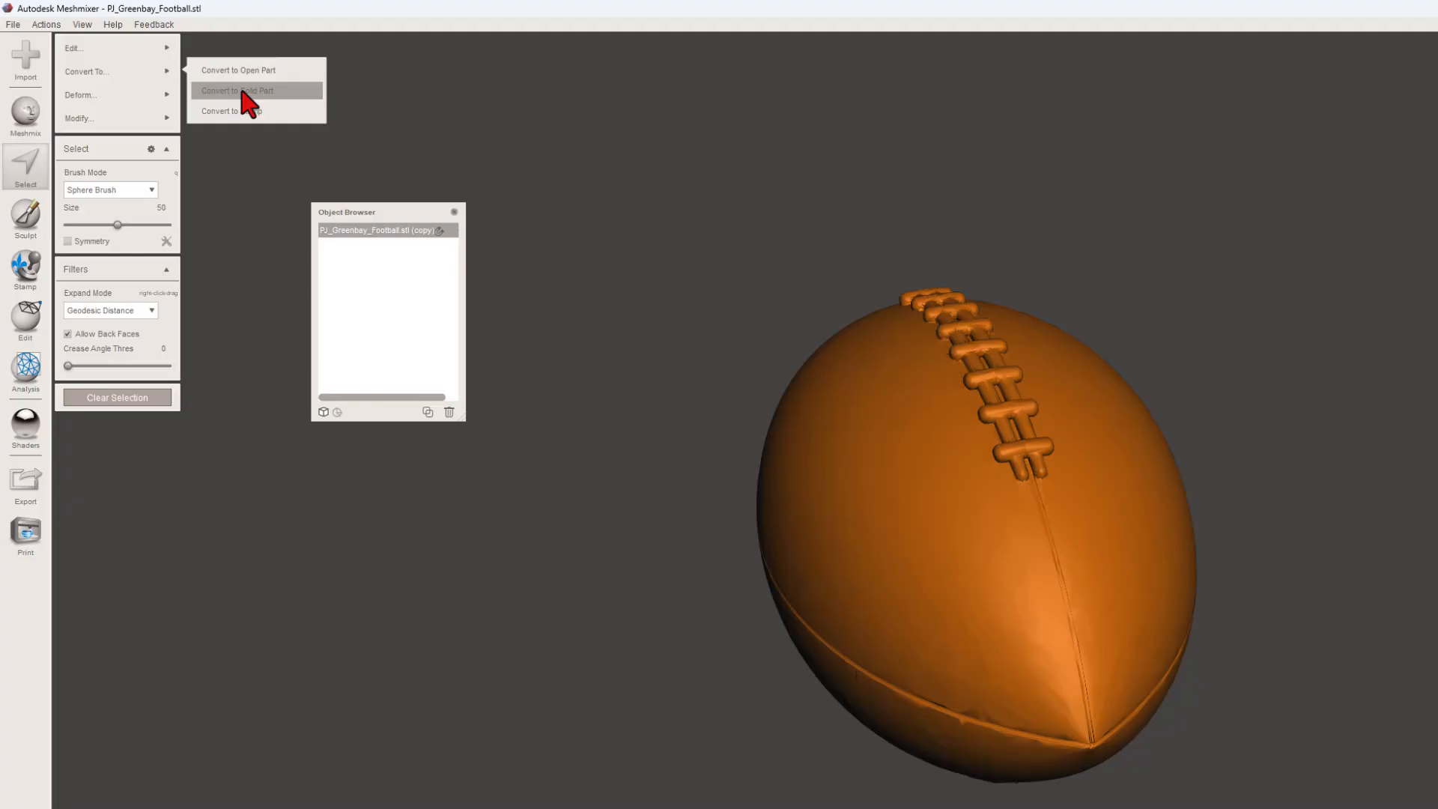
Step: Convert the football to a solid part as a new object and accept
left_click(234, 90)
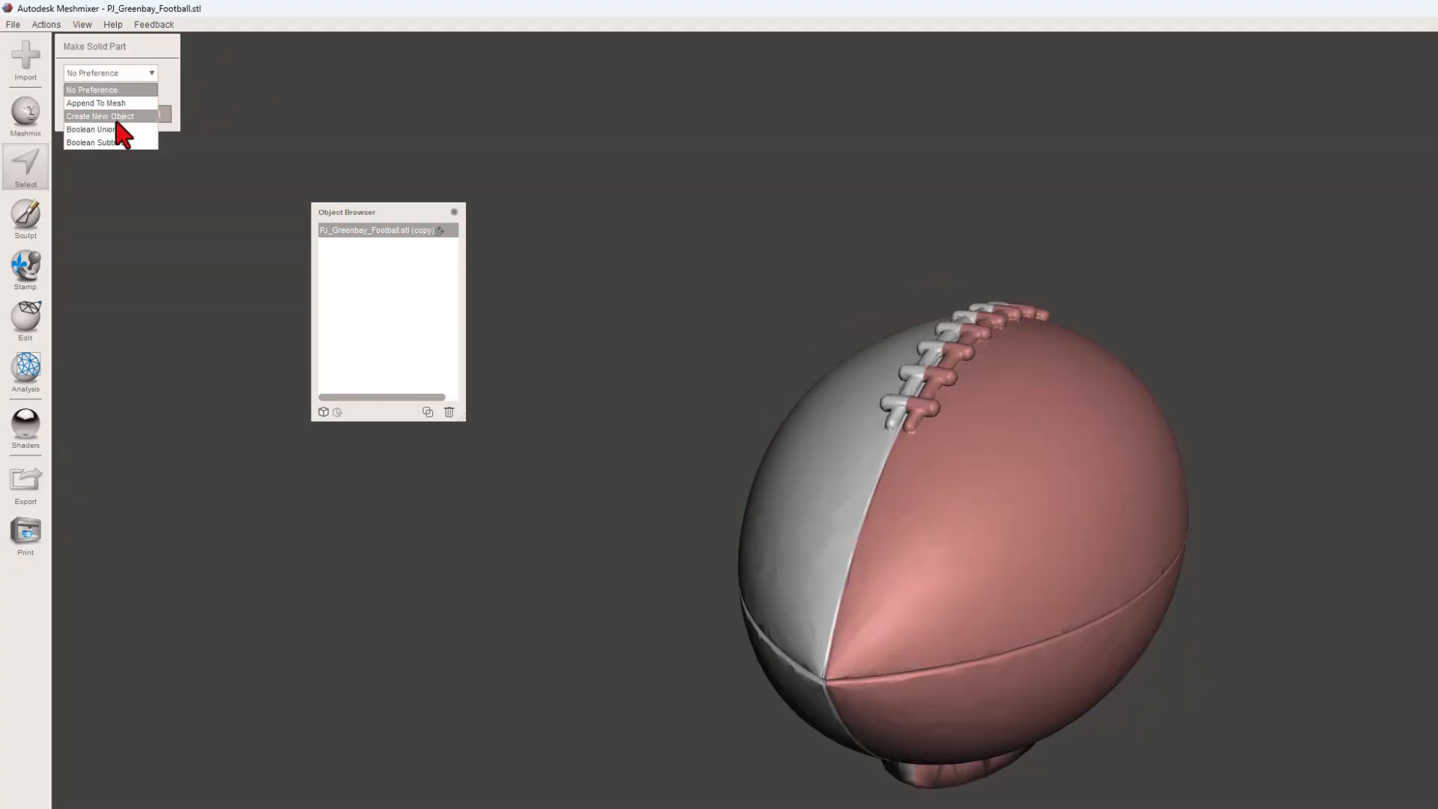
left_click(99, 115)
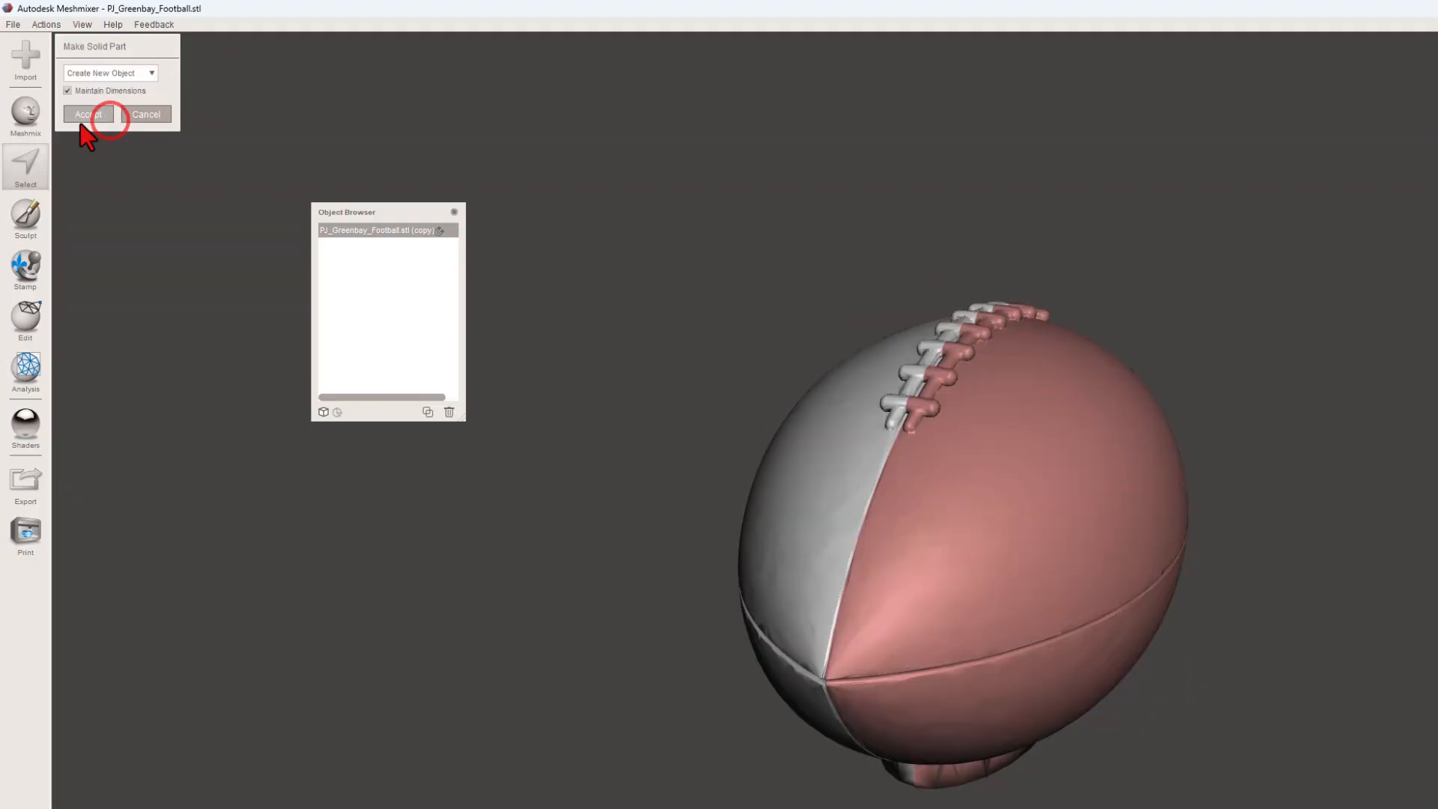
left_click(88, 114)
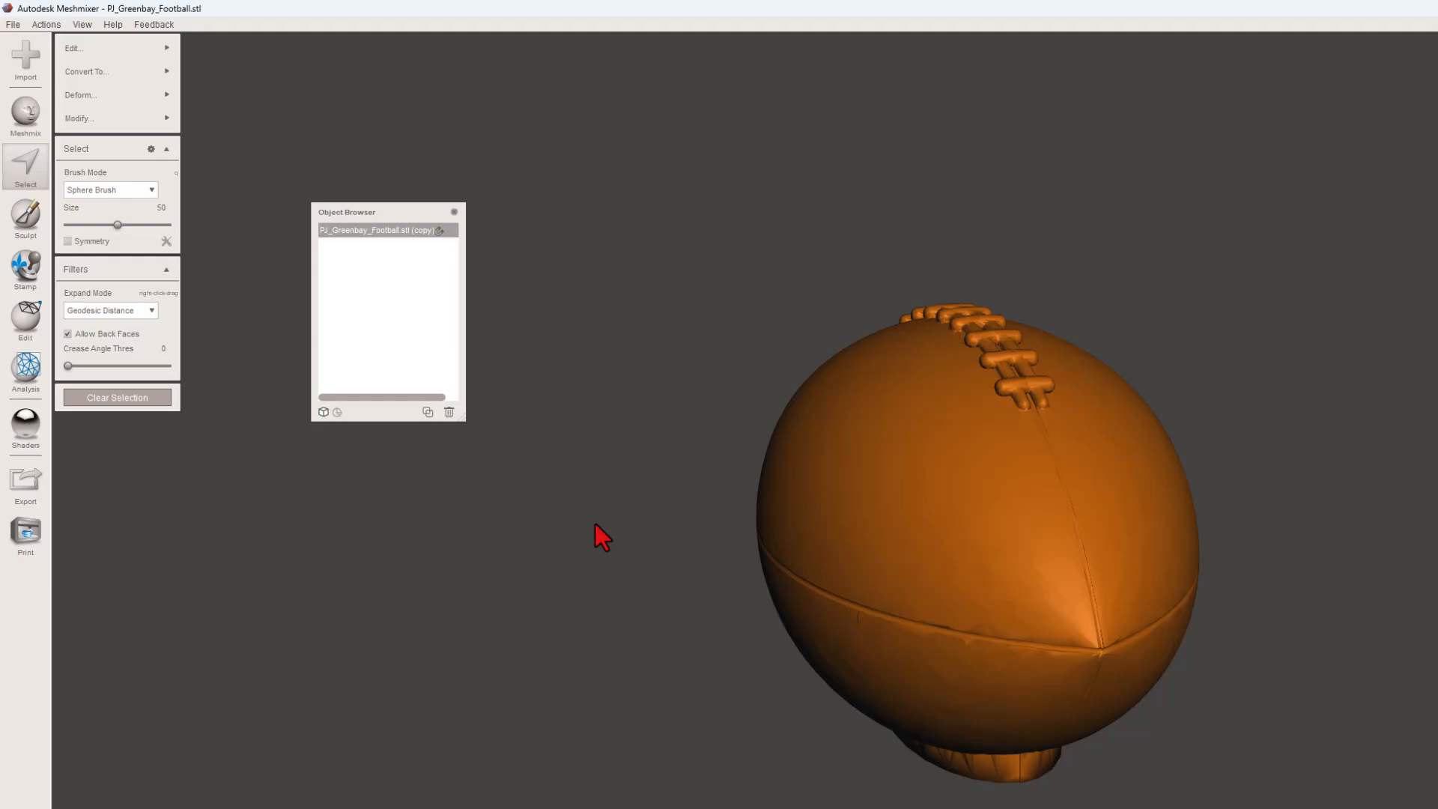
Step: Export the solid football from Meshmixer as the STL 'football 2' in the 3dmodeling folder
left_click(12, 24)
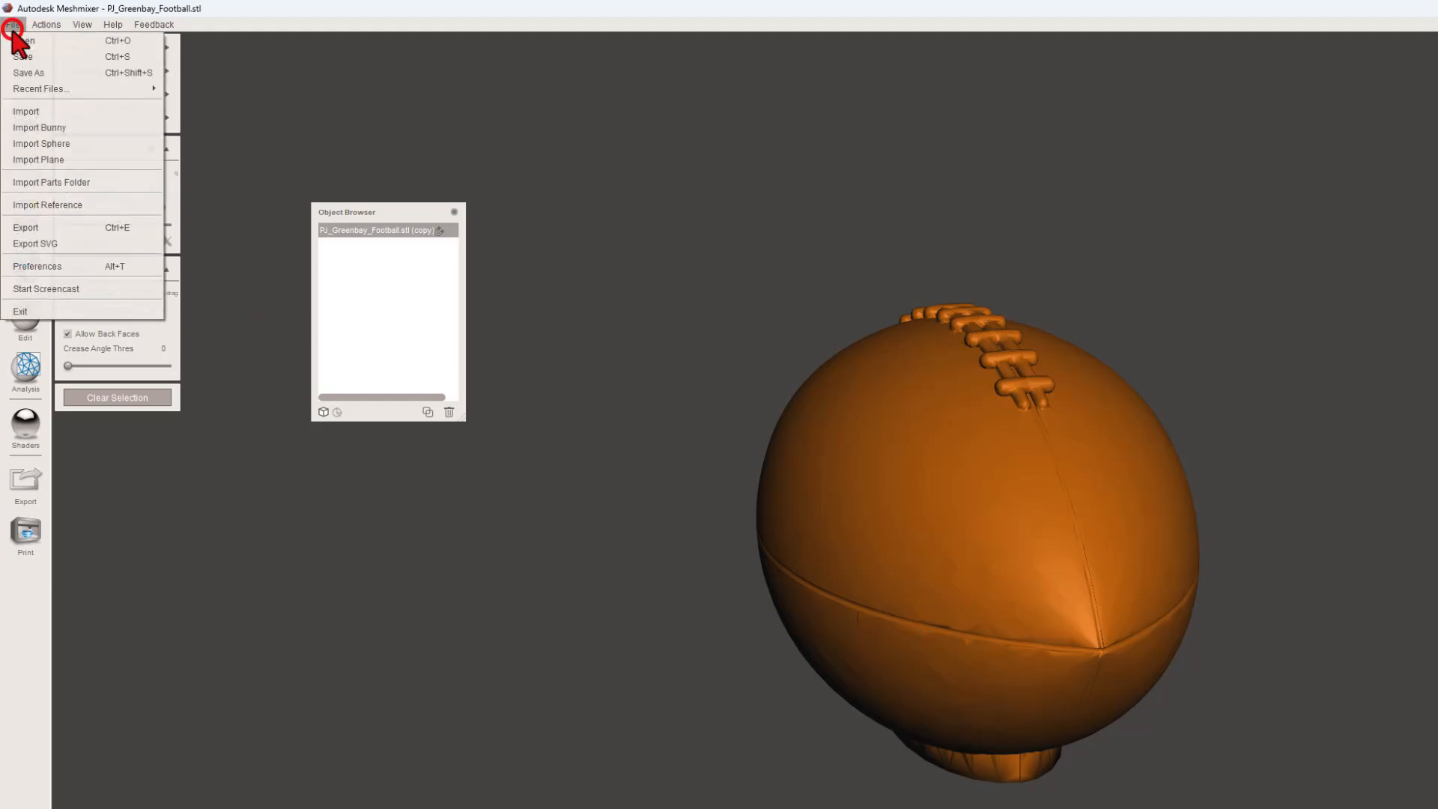
left_click(26, 227)
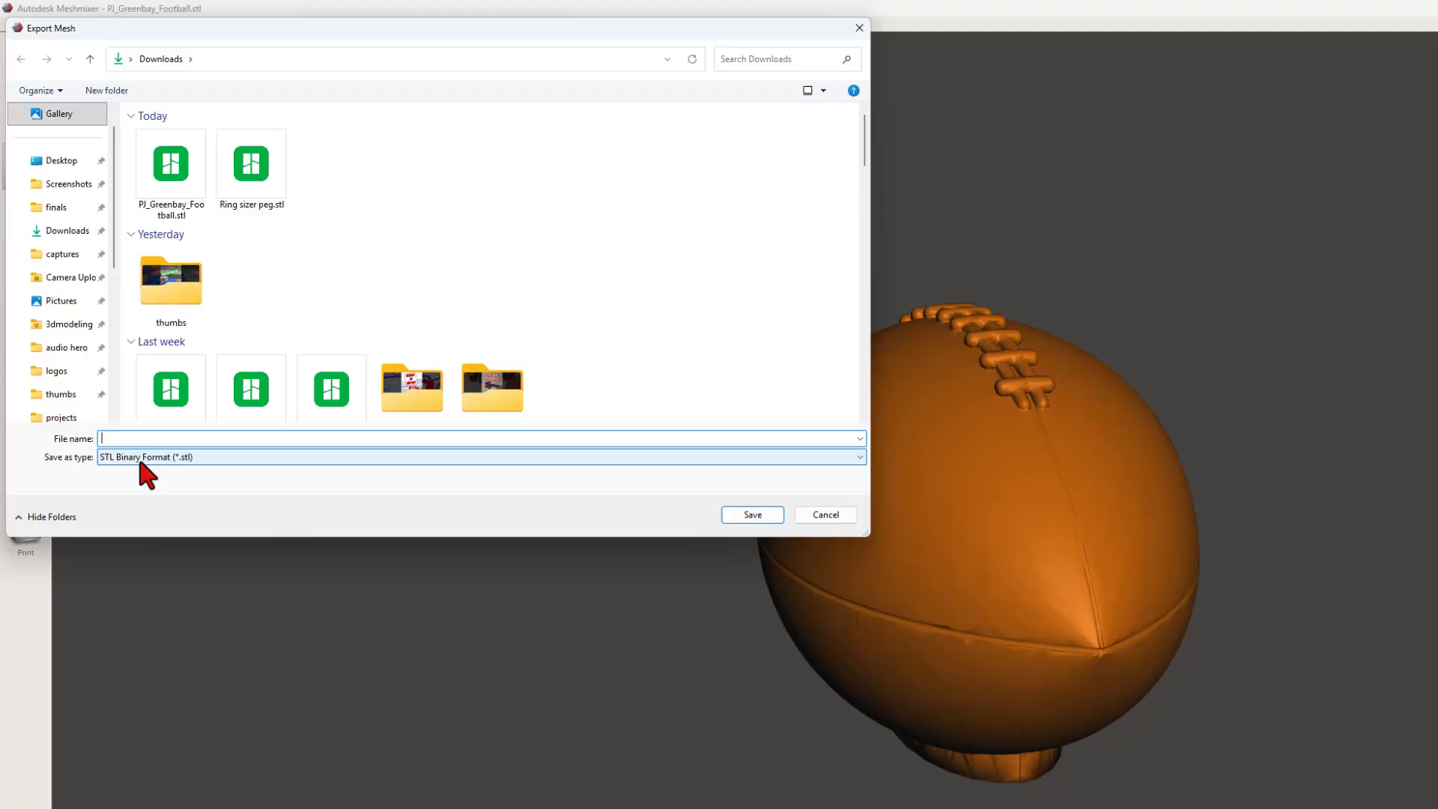
mouse_move(65, 326)
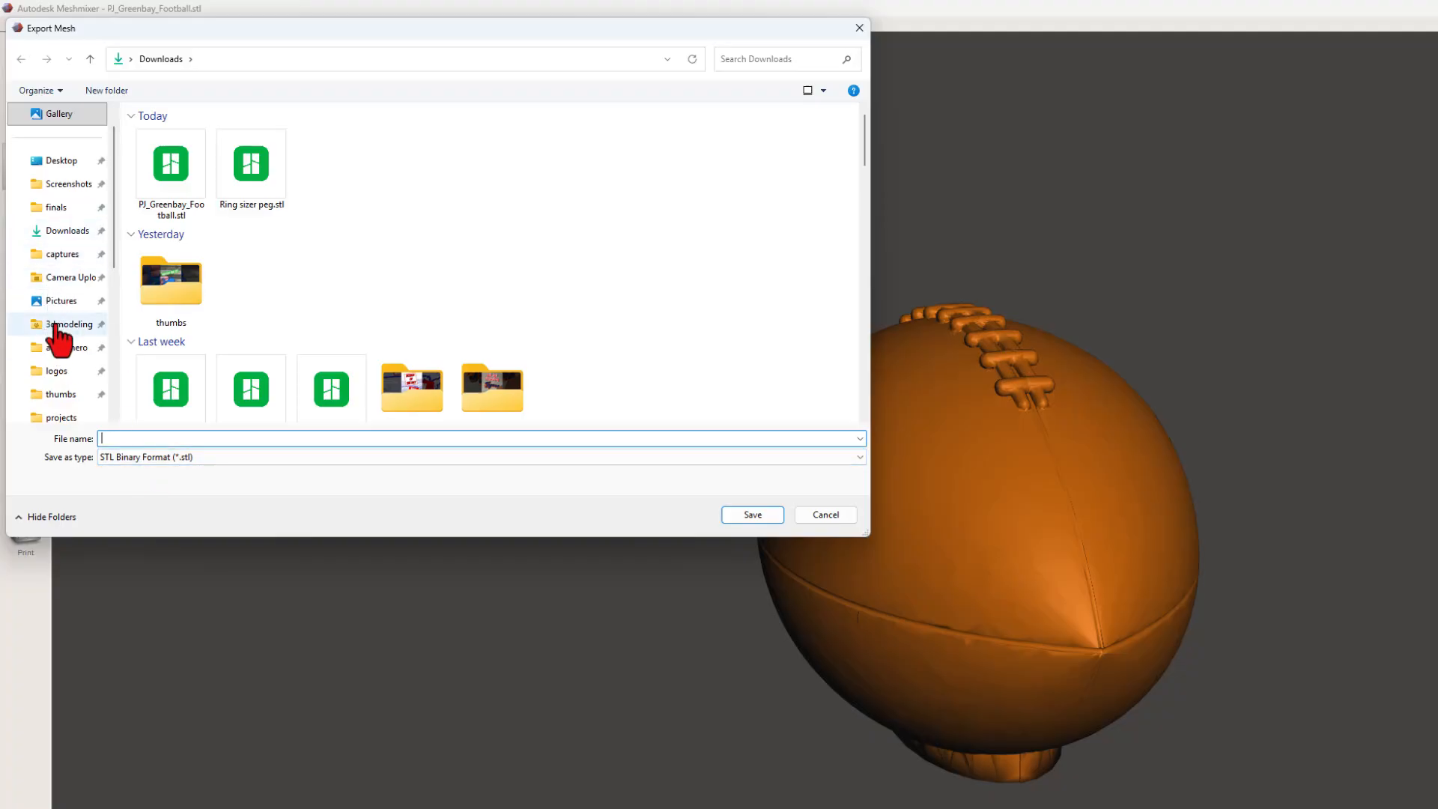
left_click(69, 323)
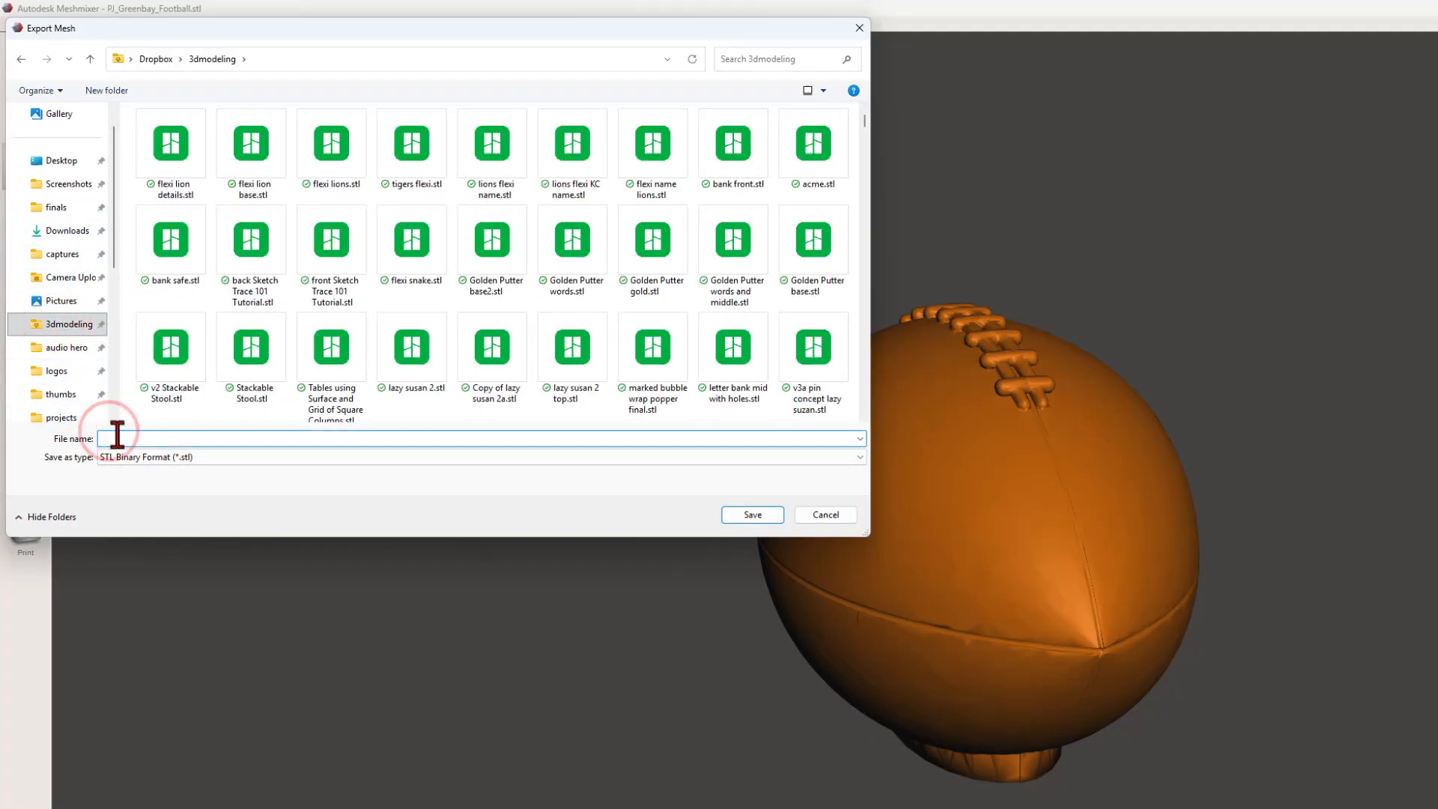
type("football 2")
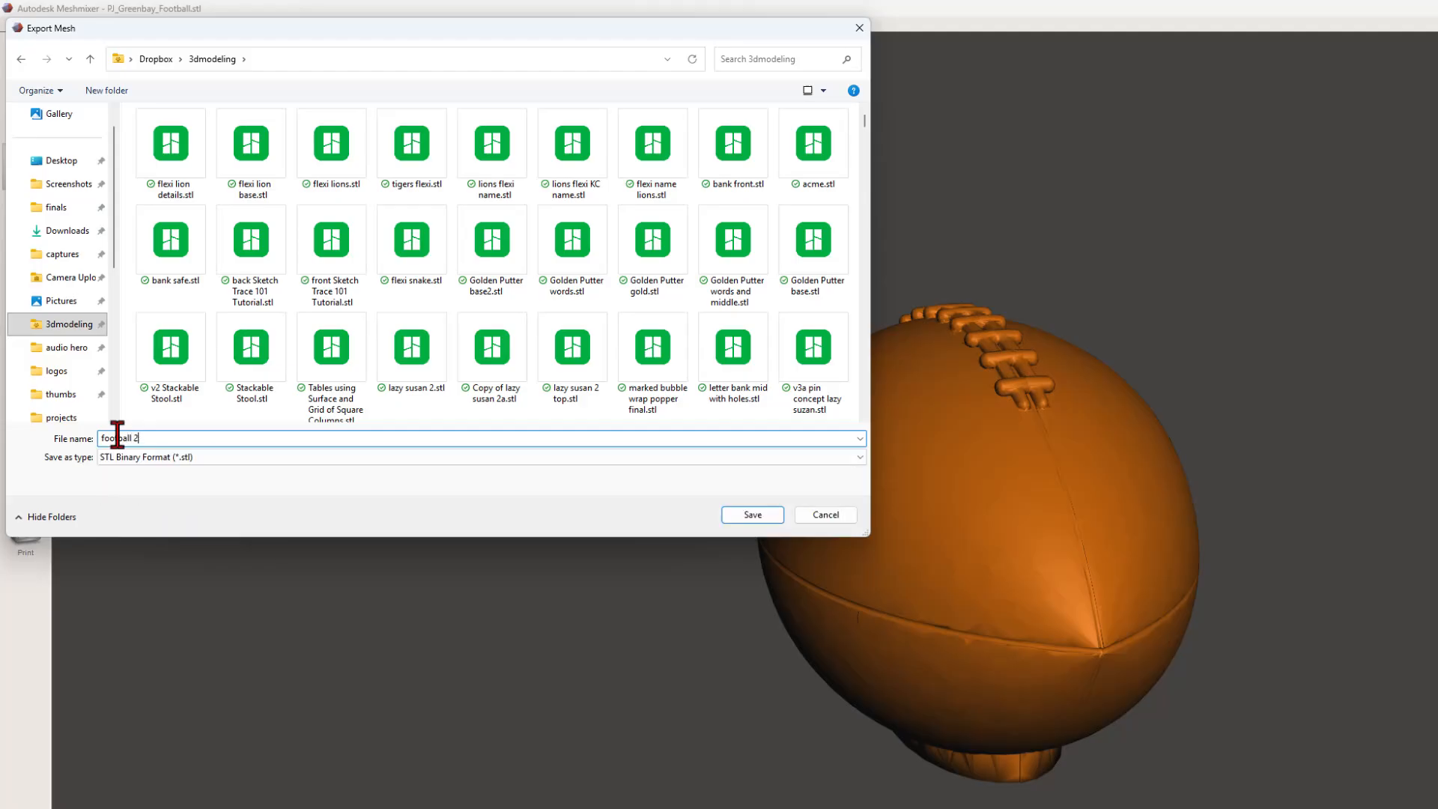
left_click(751, 514)
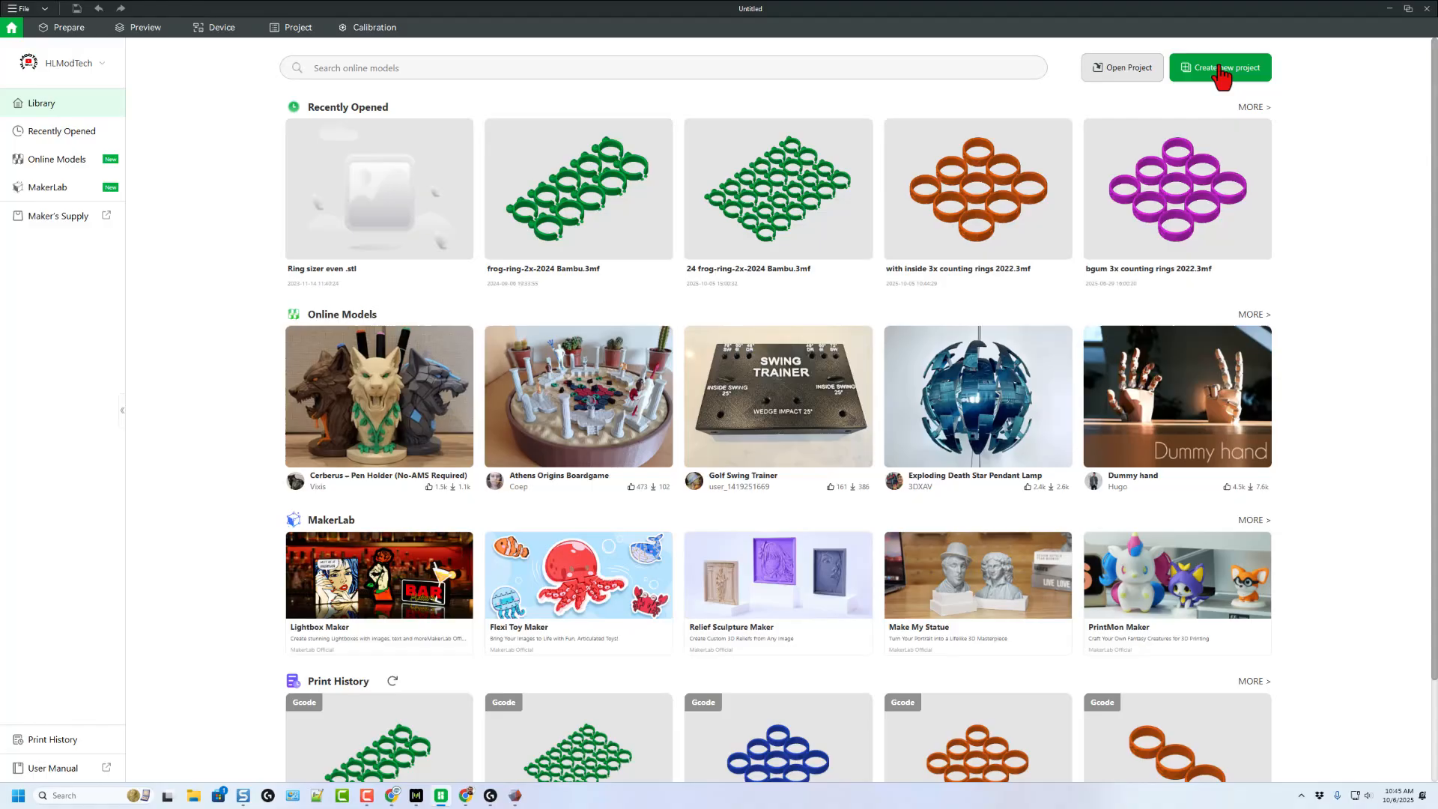
Step: Create a new Bambu Studio project and import the football STL from 3dmodeling
left_click(1220, 67)
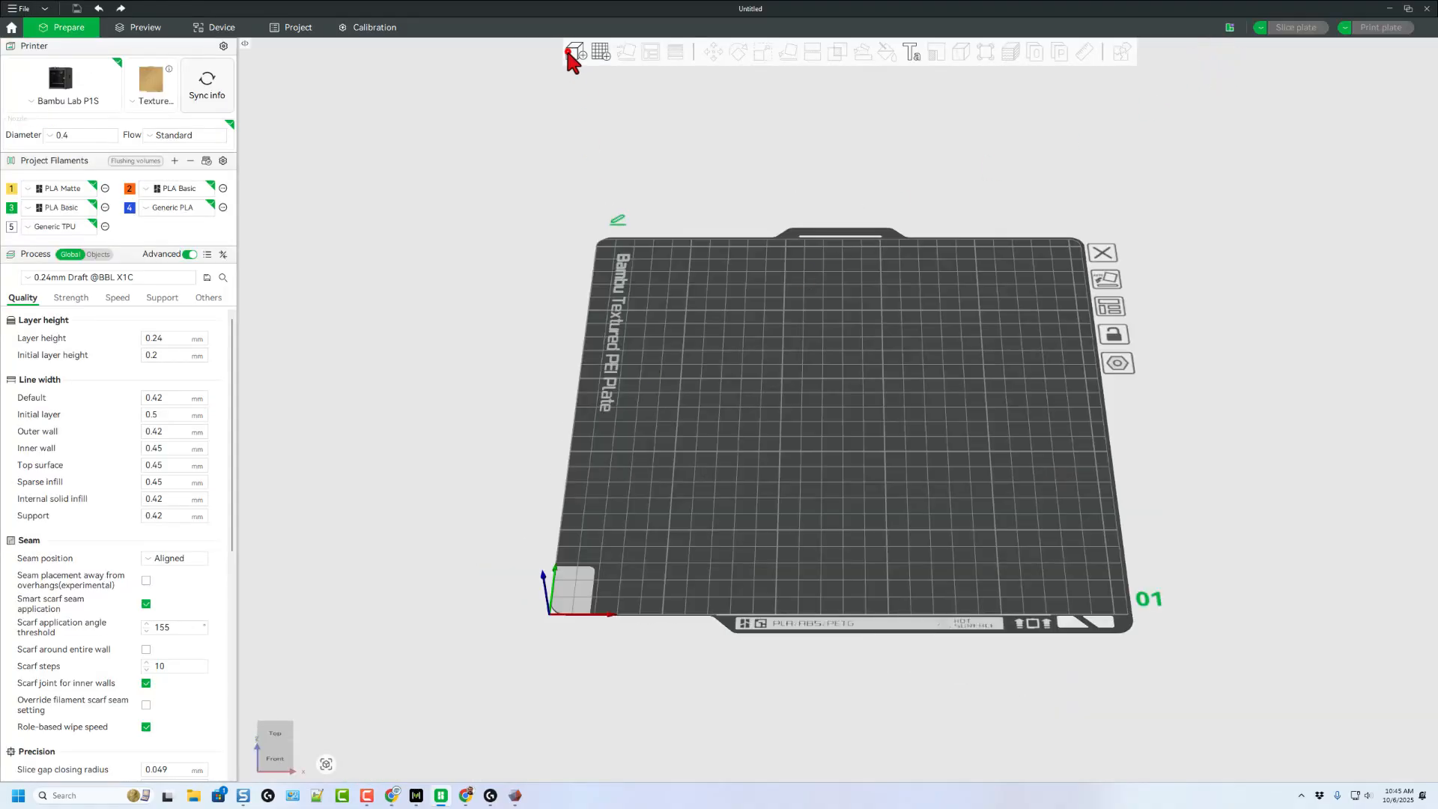
left_click(575, 52)
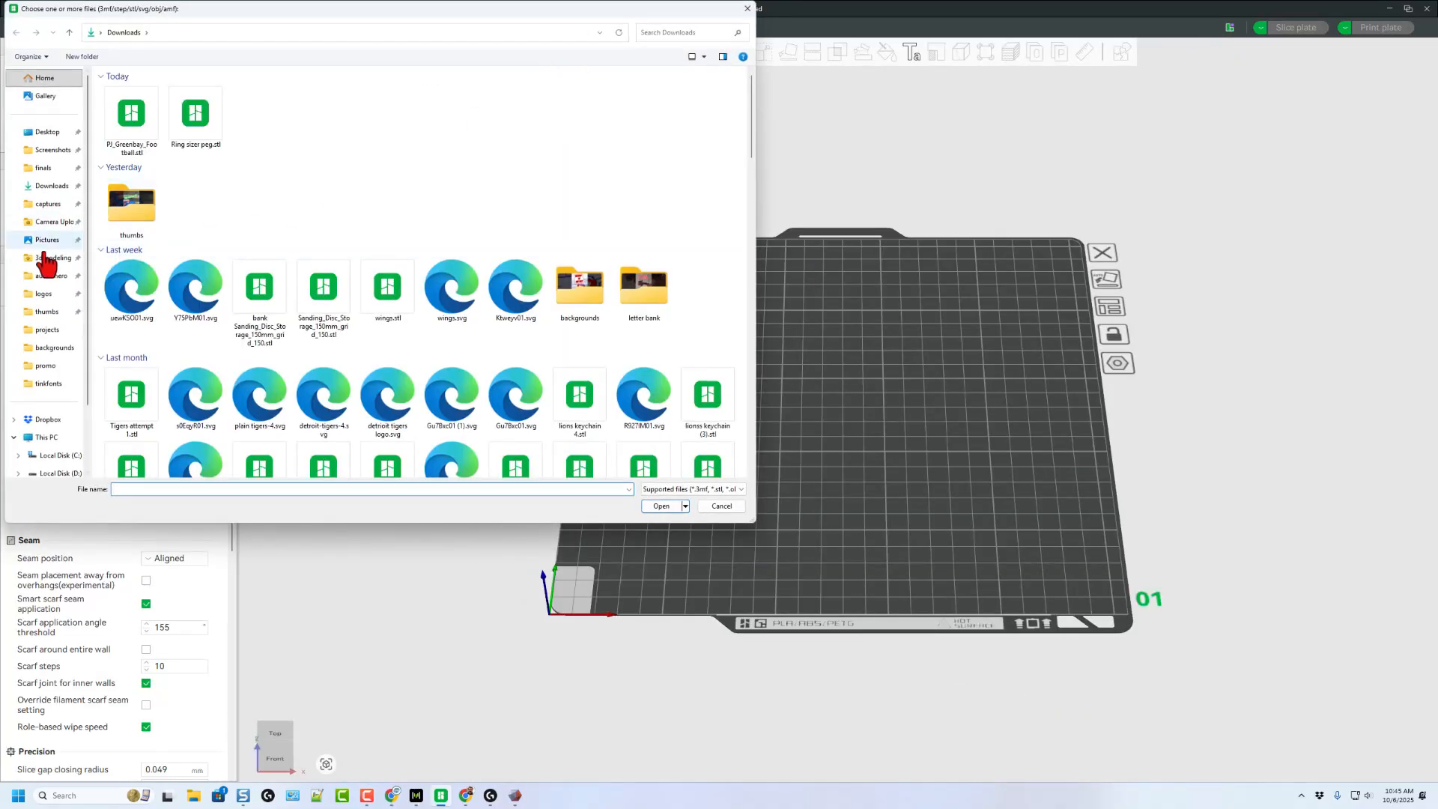
left_click(55, 258)
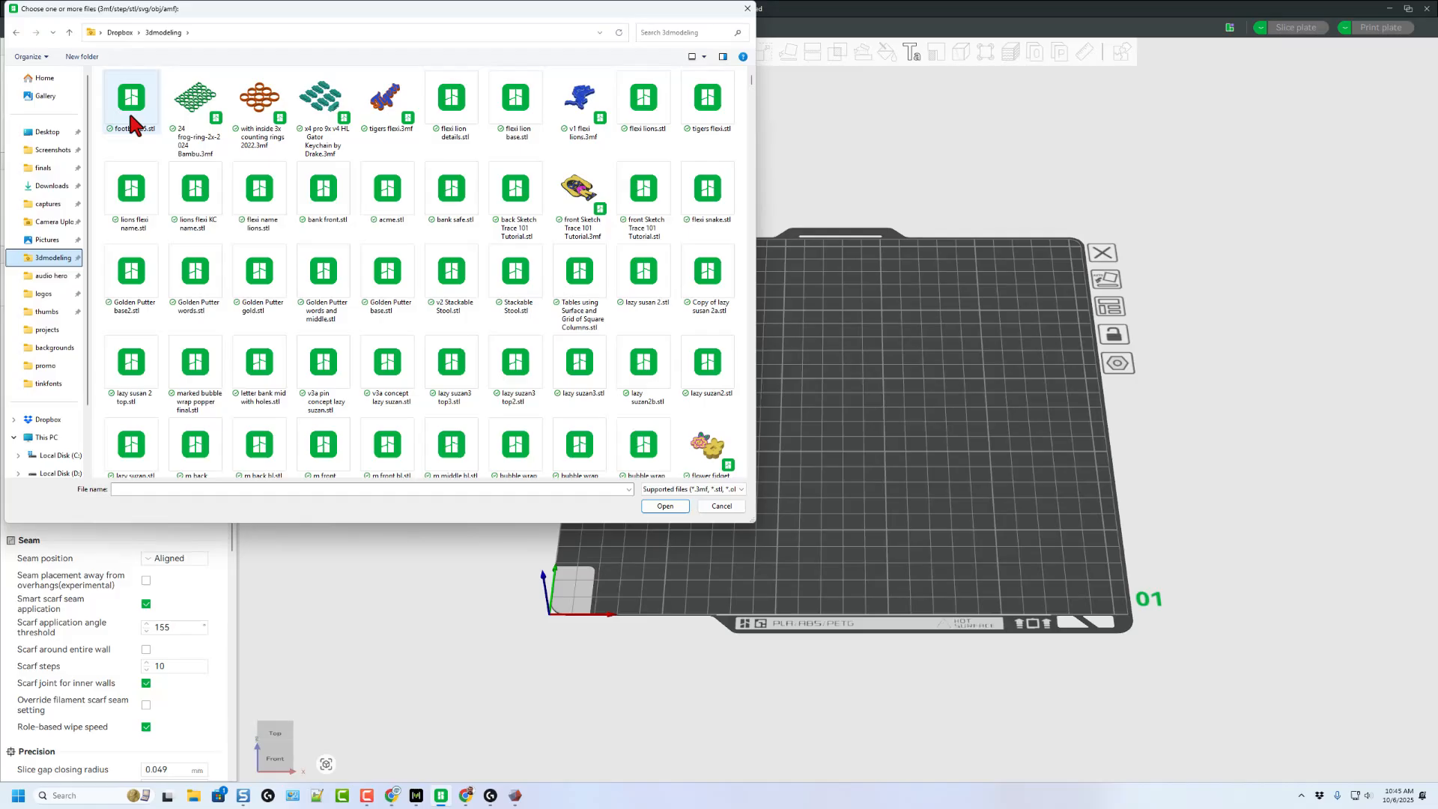
left_click(664, 507)
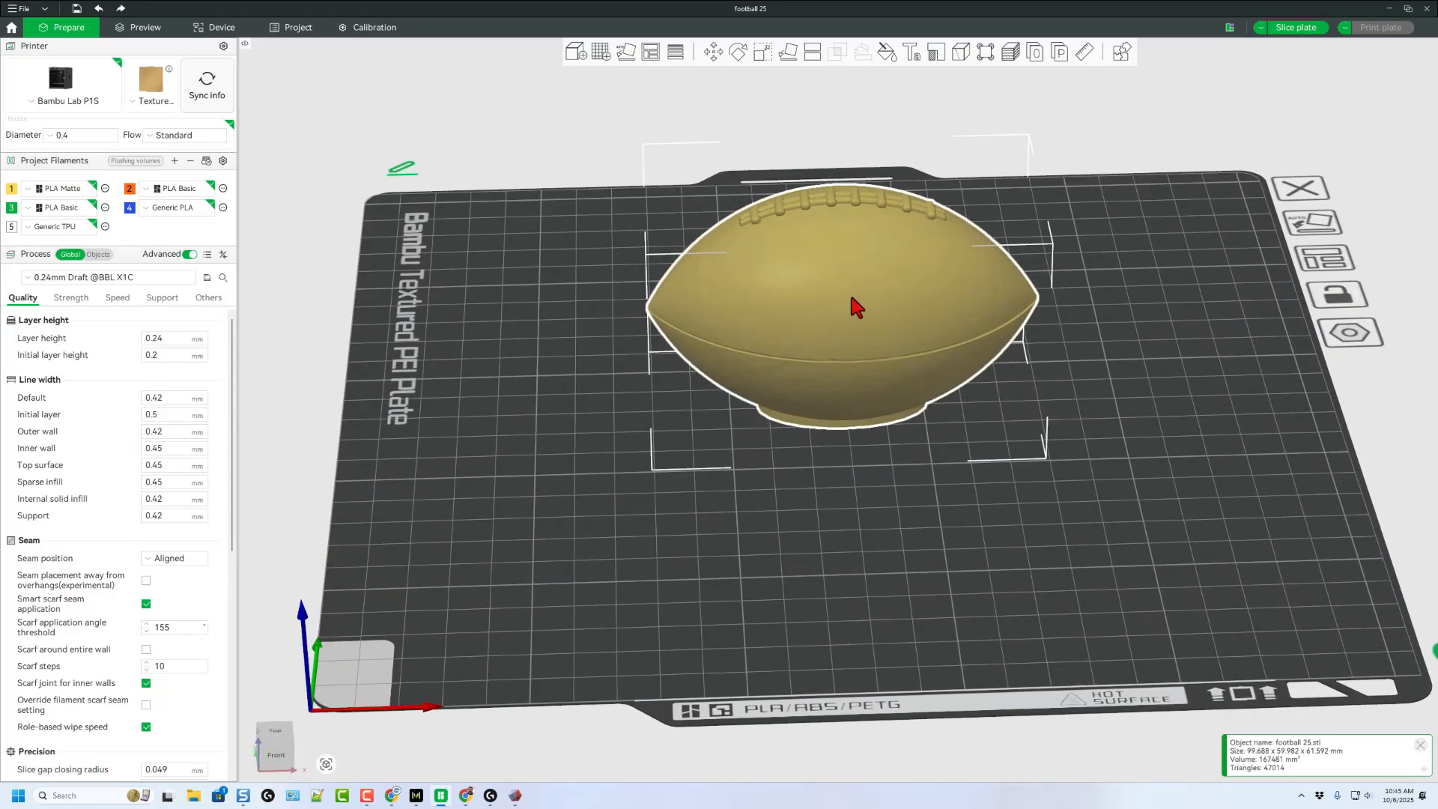
Step: Assign the football blue Generic PLA filament and scale it uniformly to 60 mm long
right_click(853, 307)
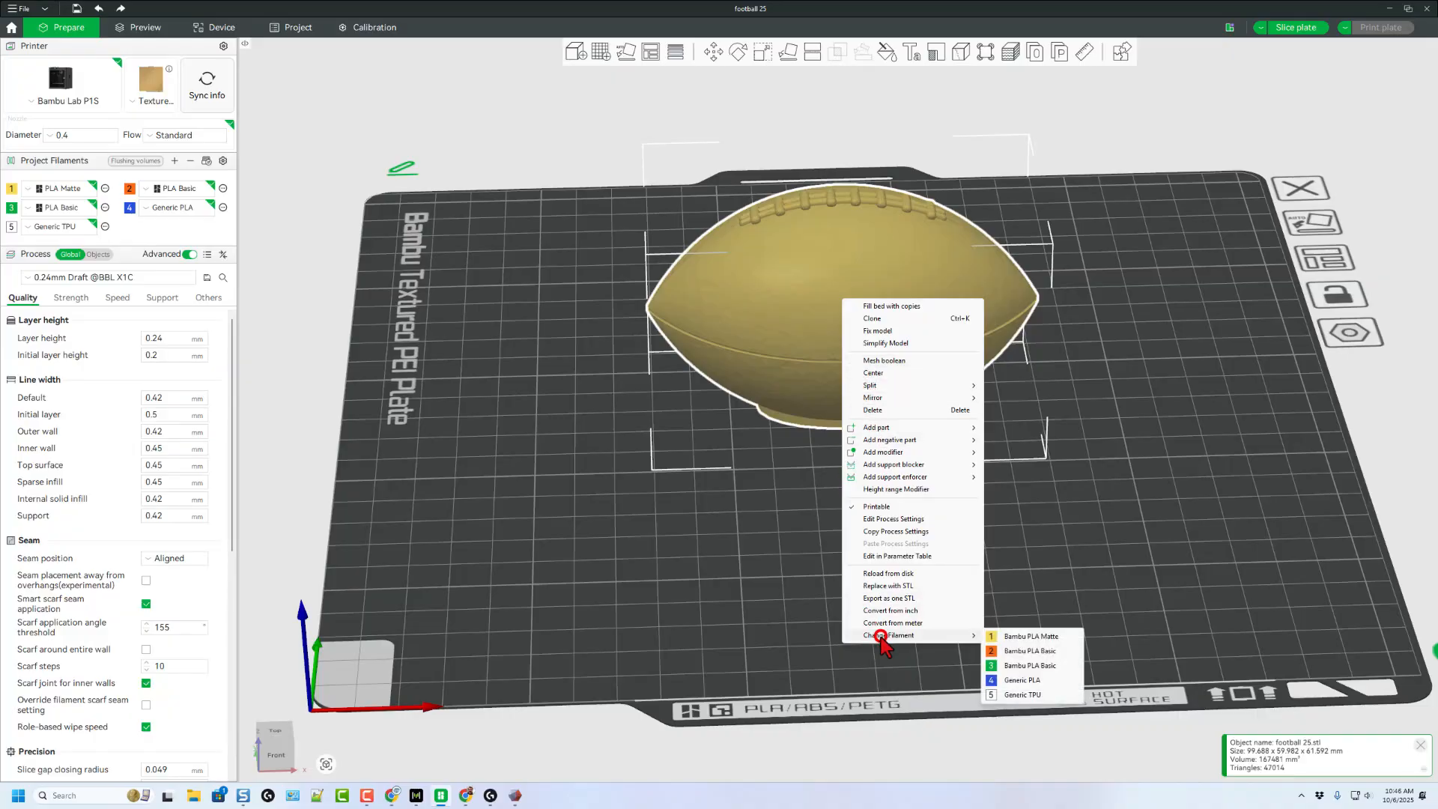
left_click(1021, 680)
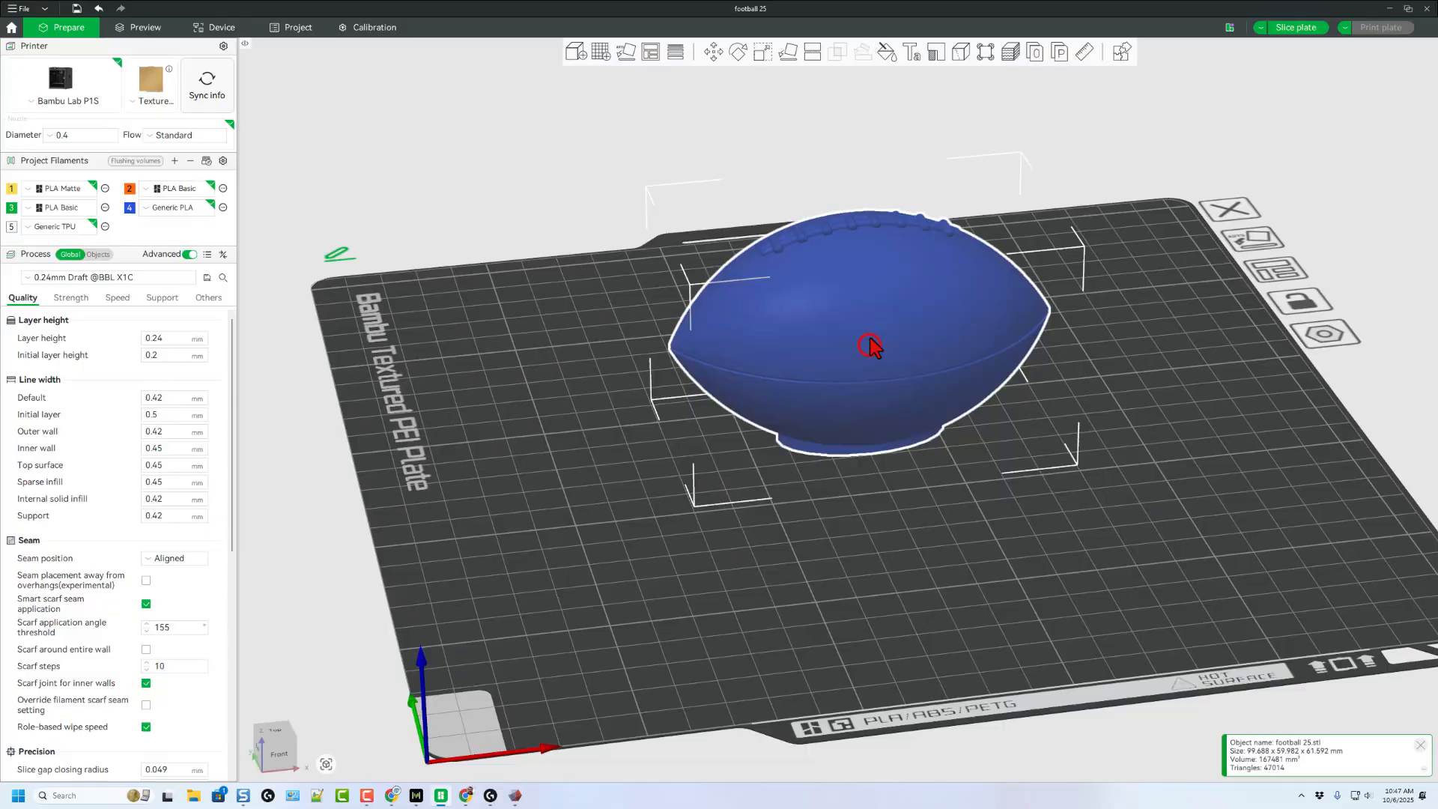
left_click(754, 52)
type("60")
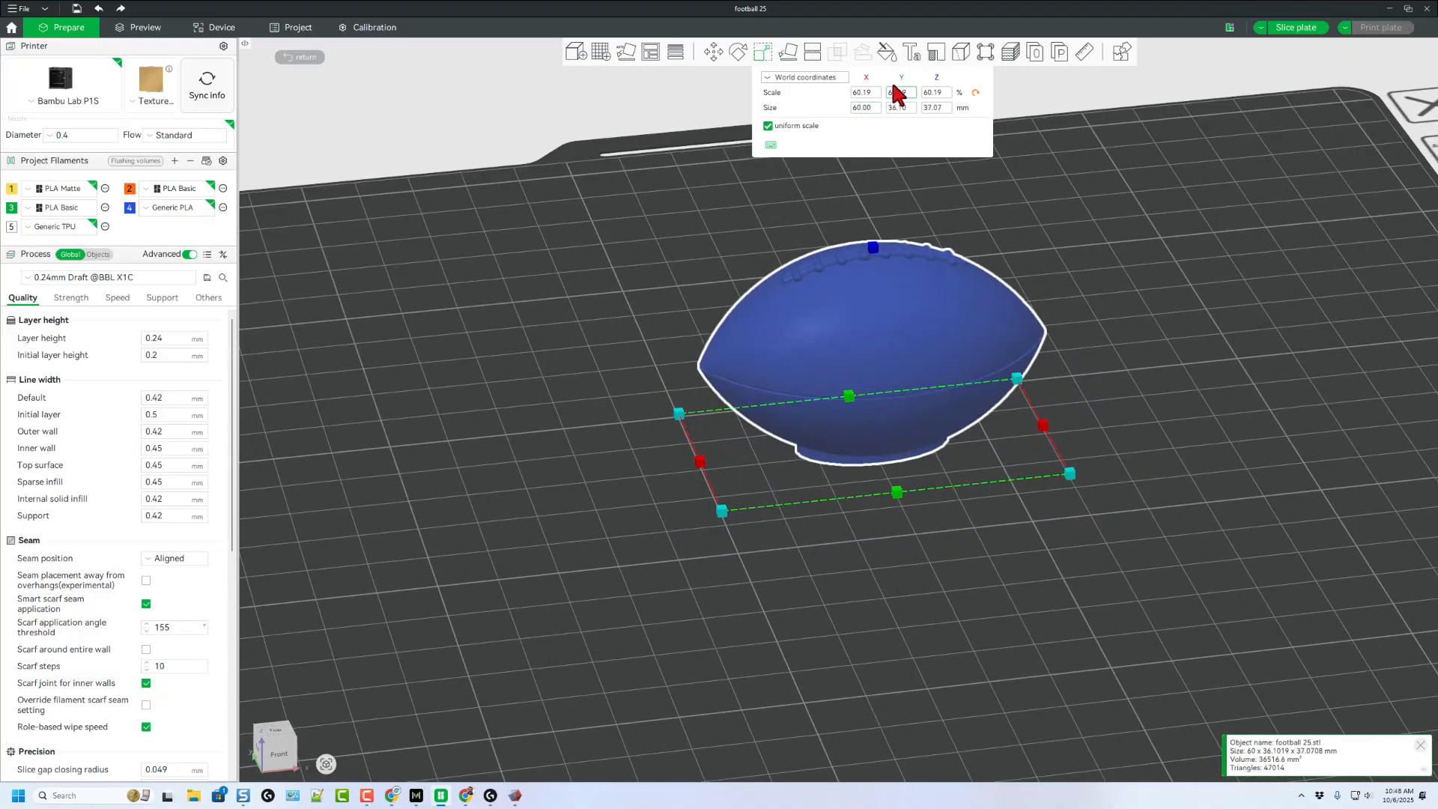
Step: Add wrapped text to the football and set its font to Franklin Gothic Heavy
left_click(910, 51)
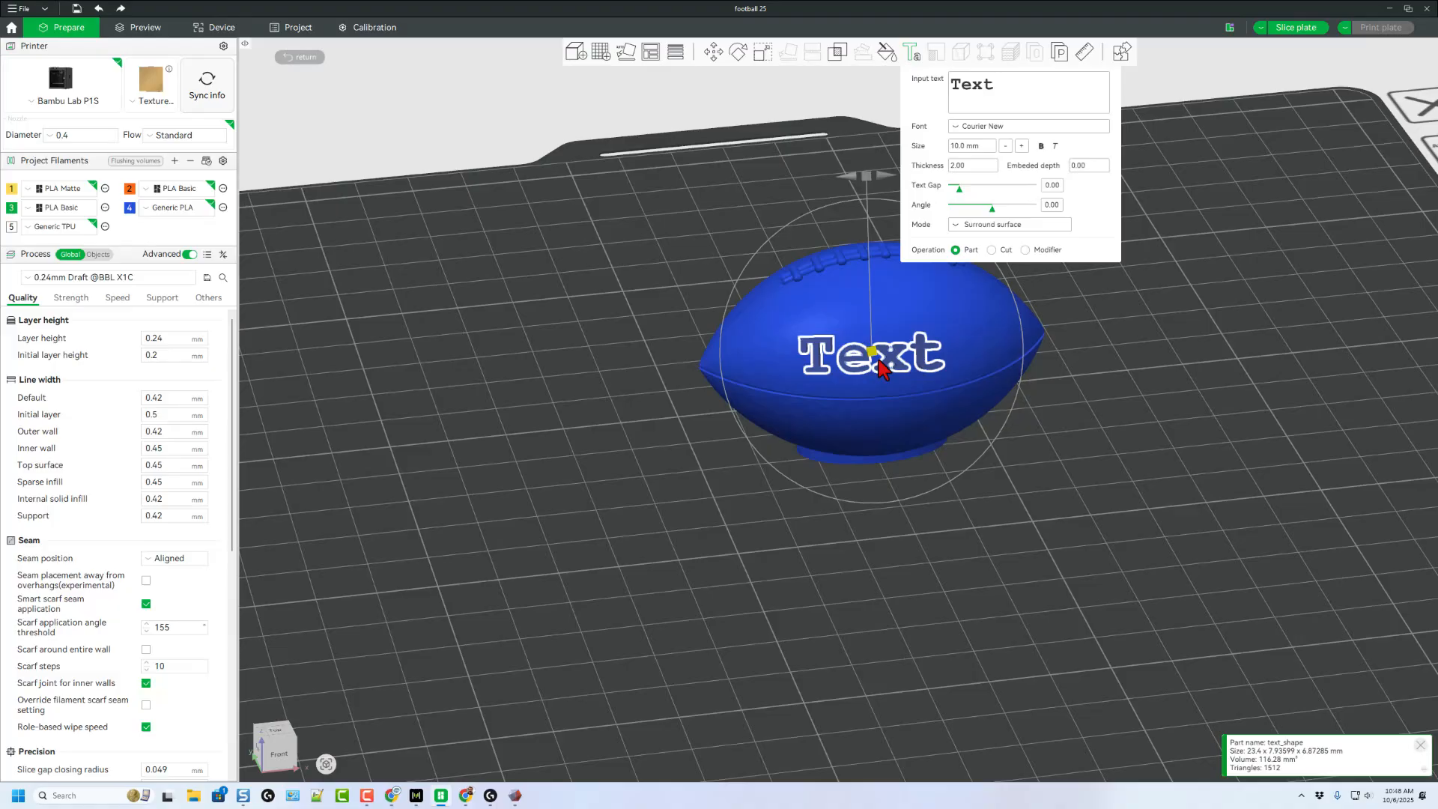
mouse_move(906, 365)
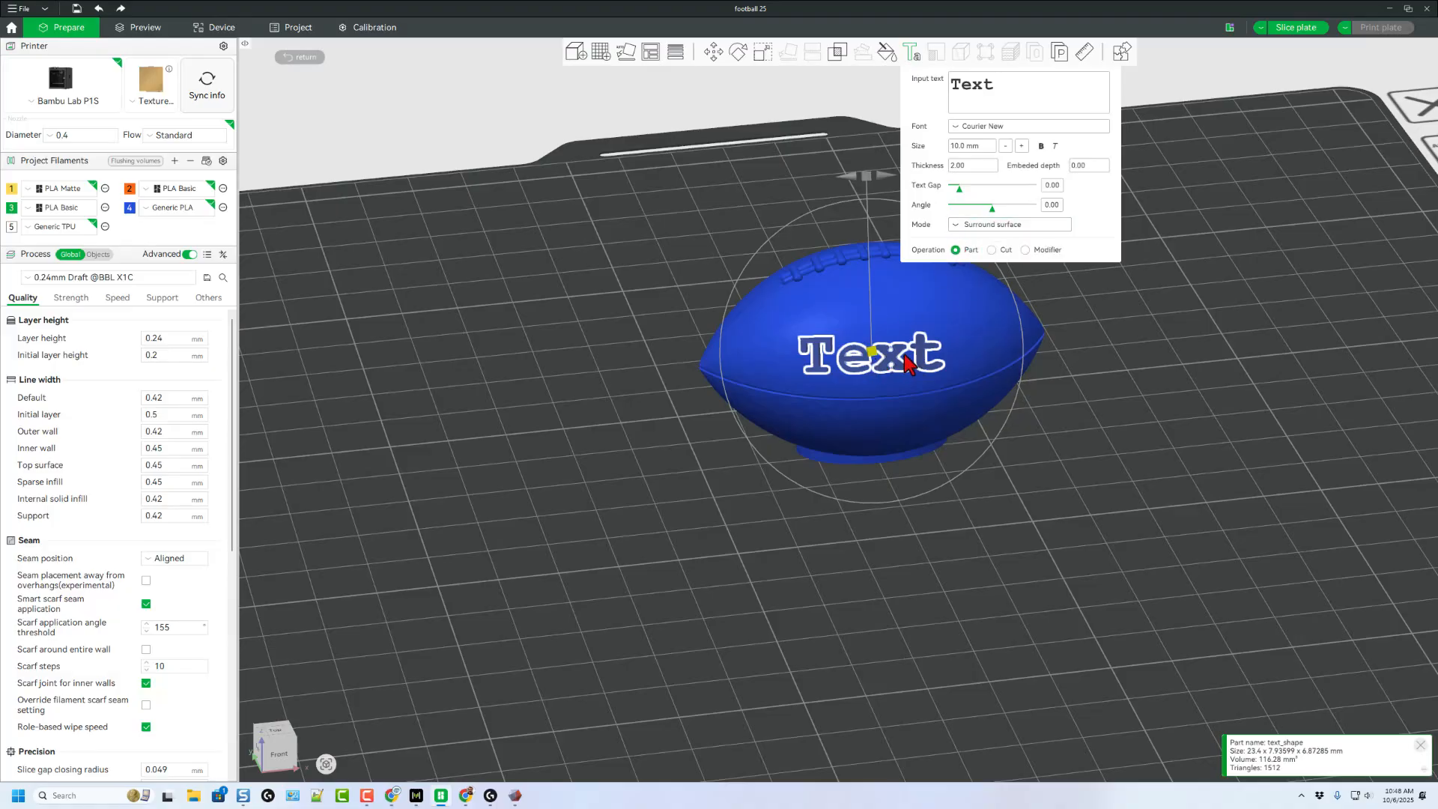
triple_click(970, 164)
type("1")
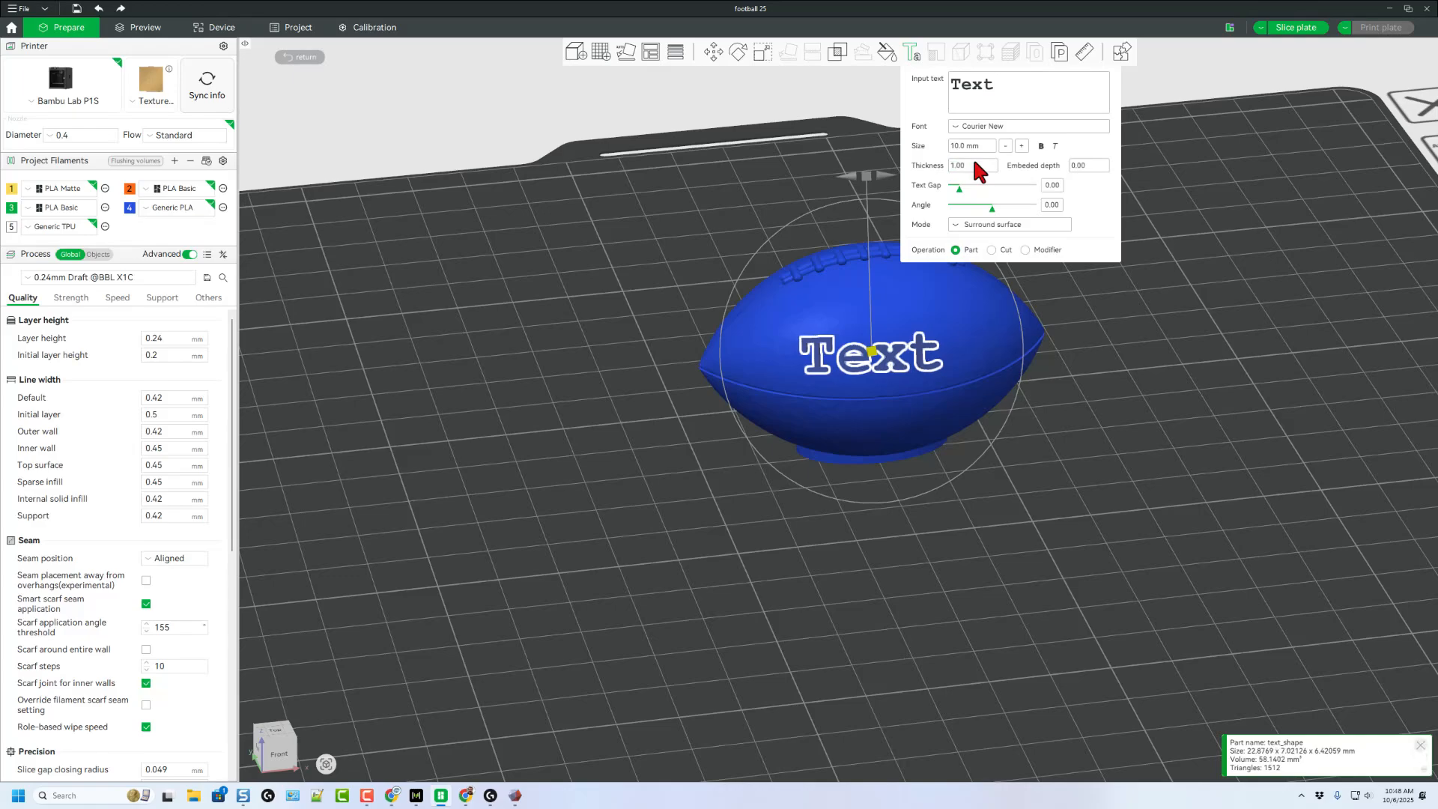
mouse_move(872, 363)
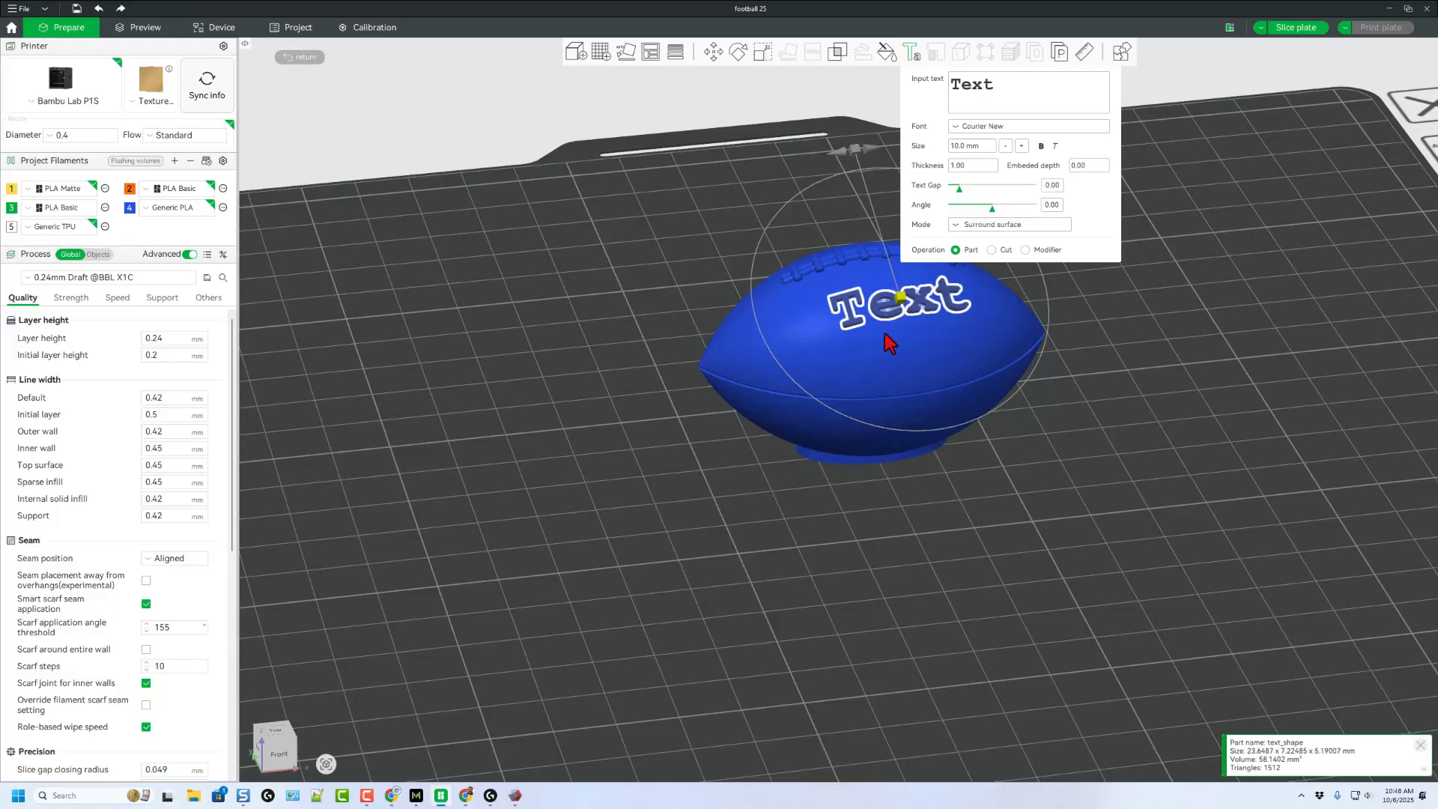
mouse_move(894, 295)
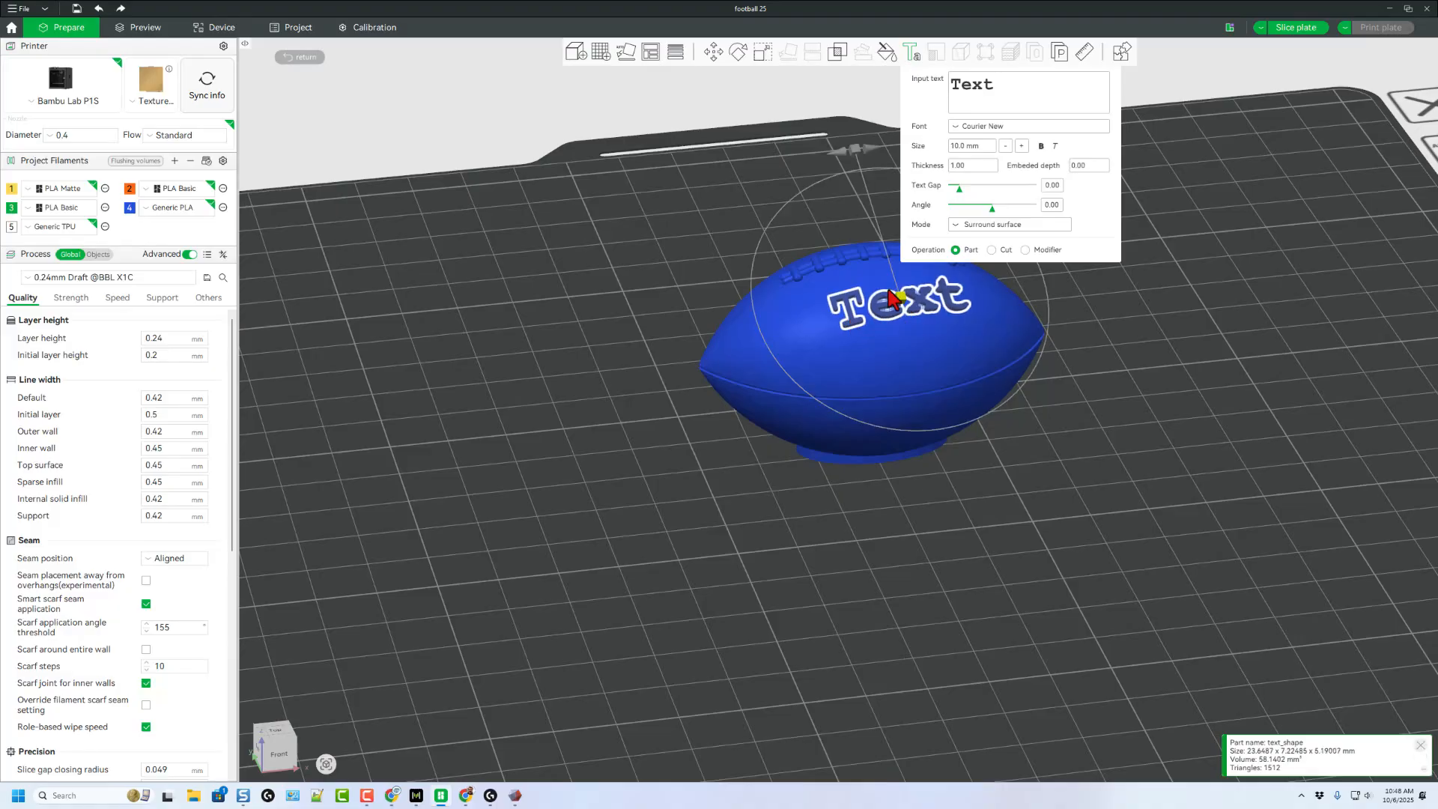
left_click(98, 254)
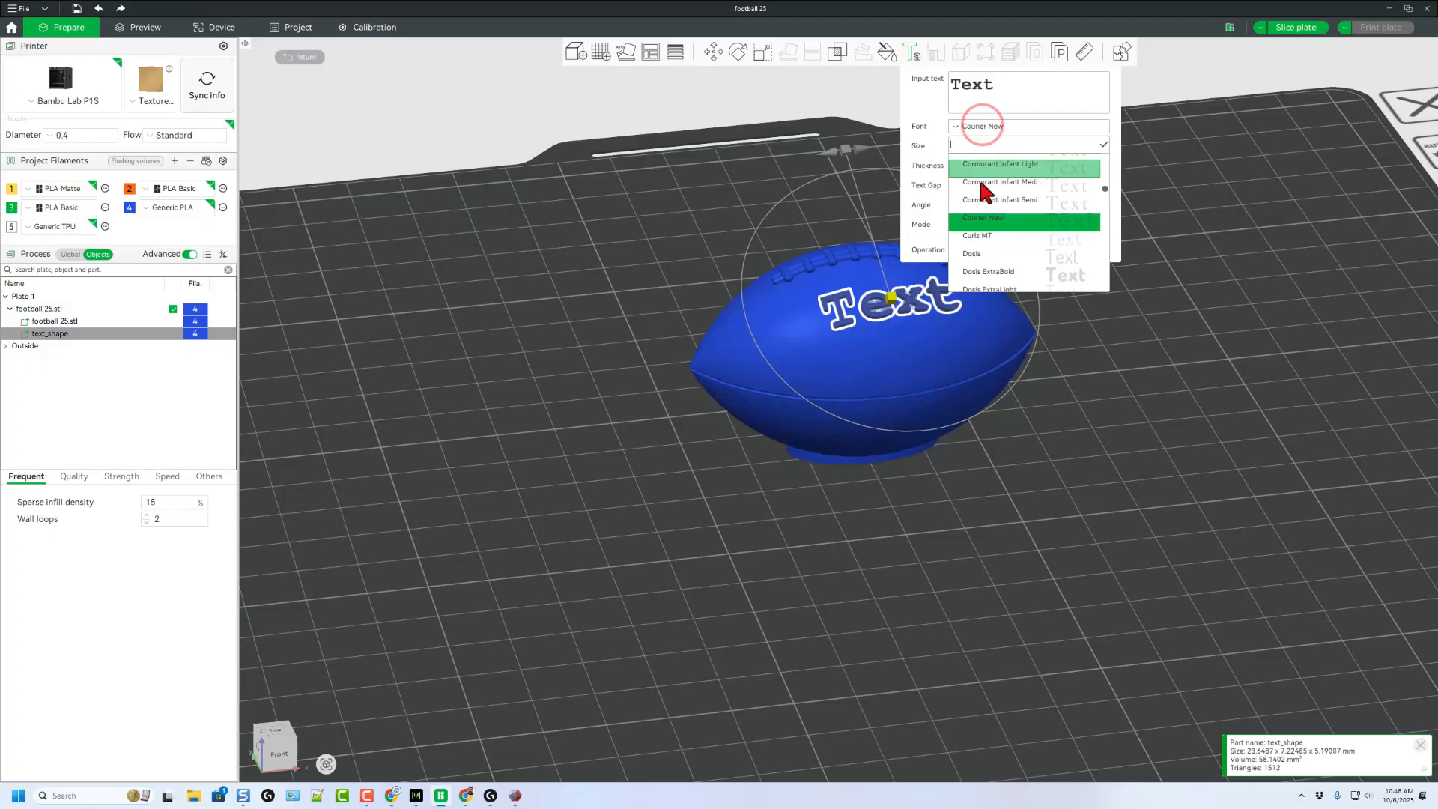
scroll("down", 3)
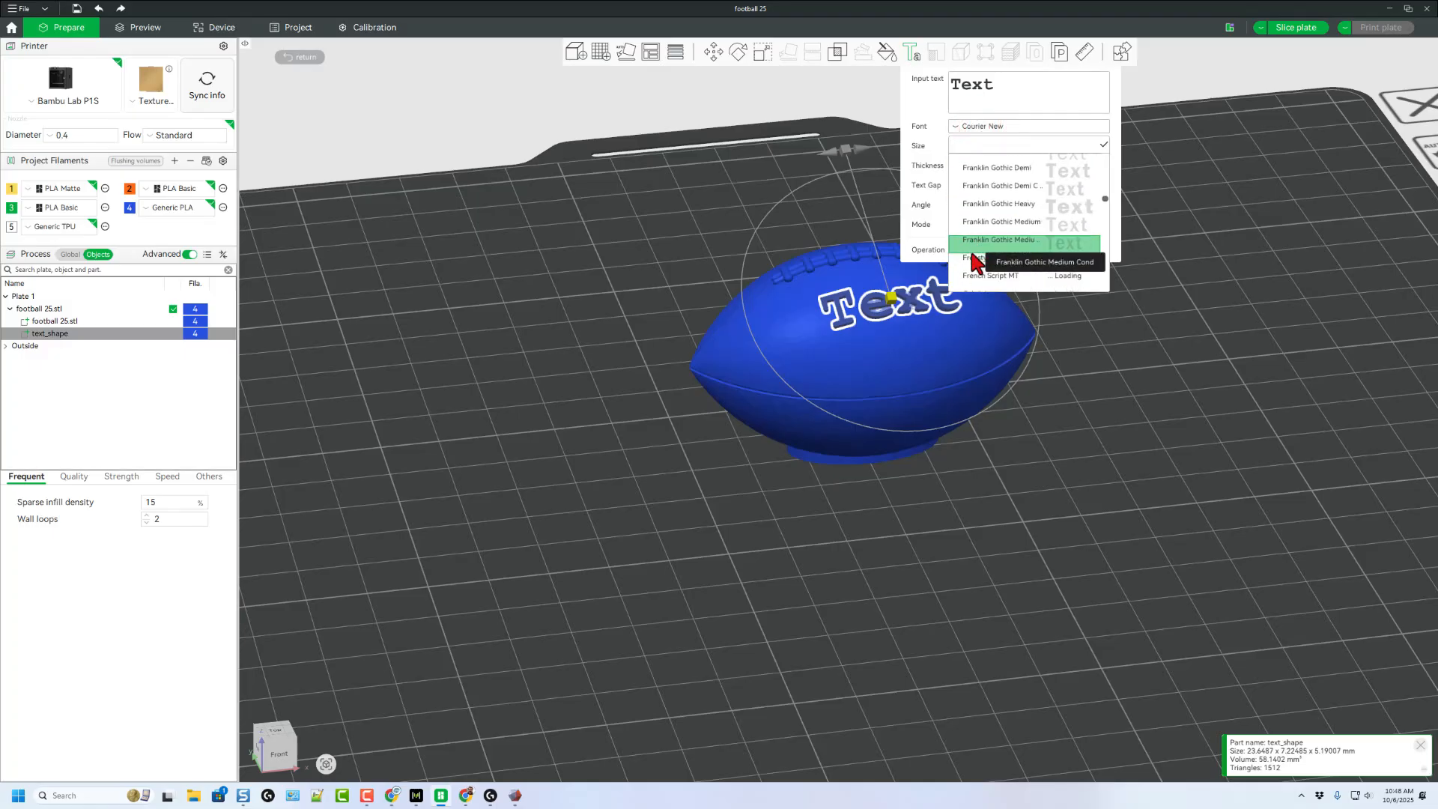
left_click(998, 203)
type("One")
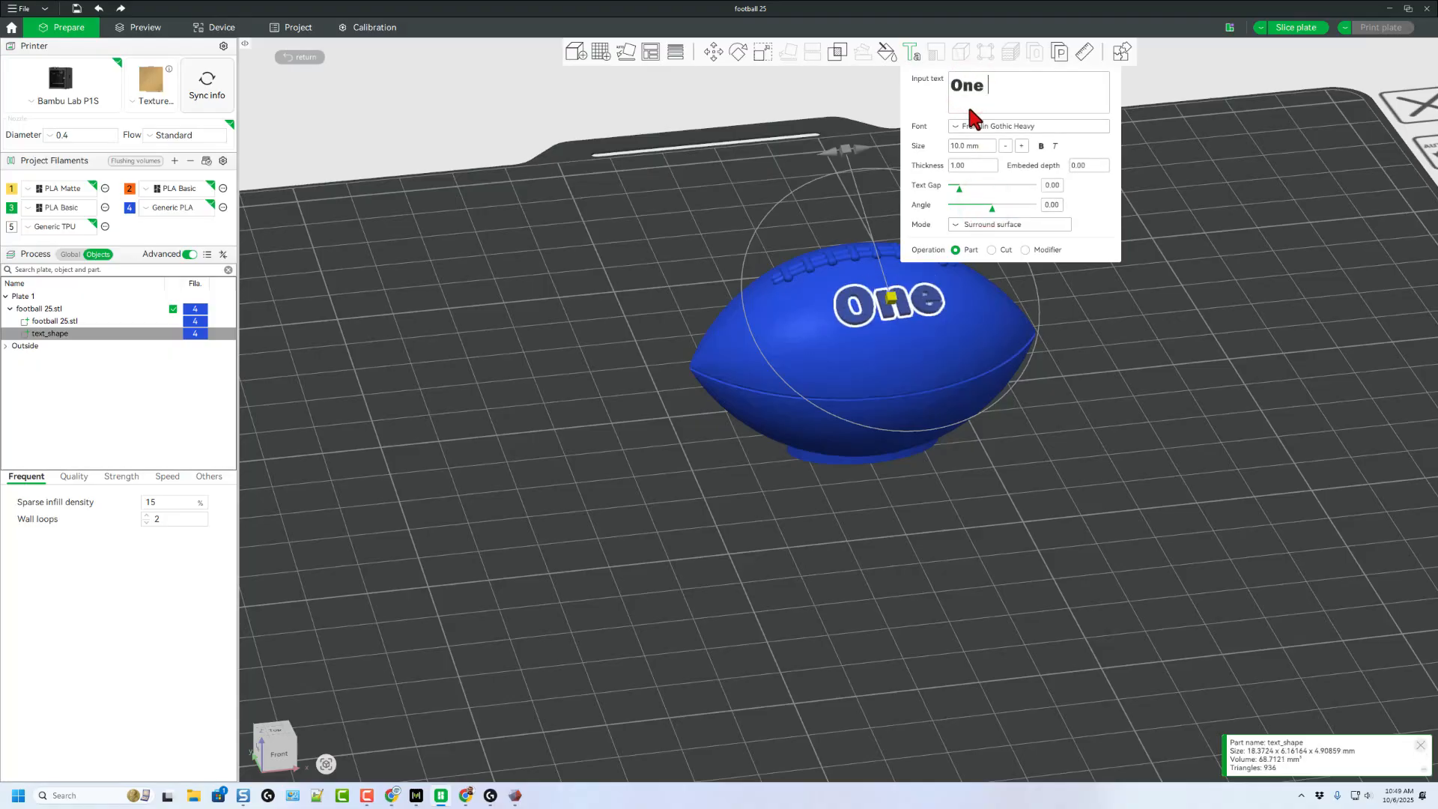
Step: Change the text to 'One Pride' and reduce its size to about 9.3 mm
type("Prid")
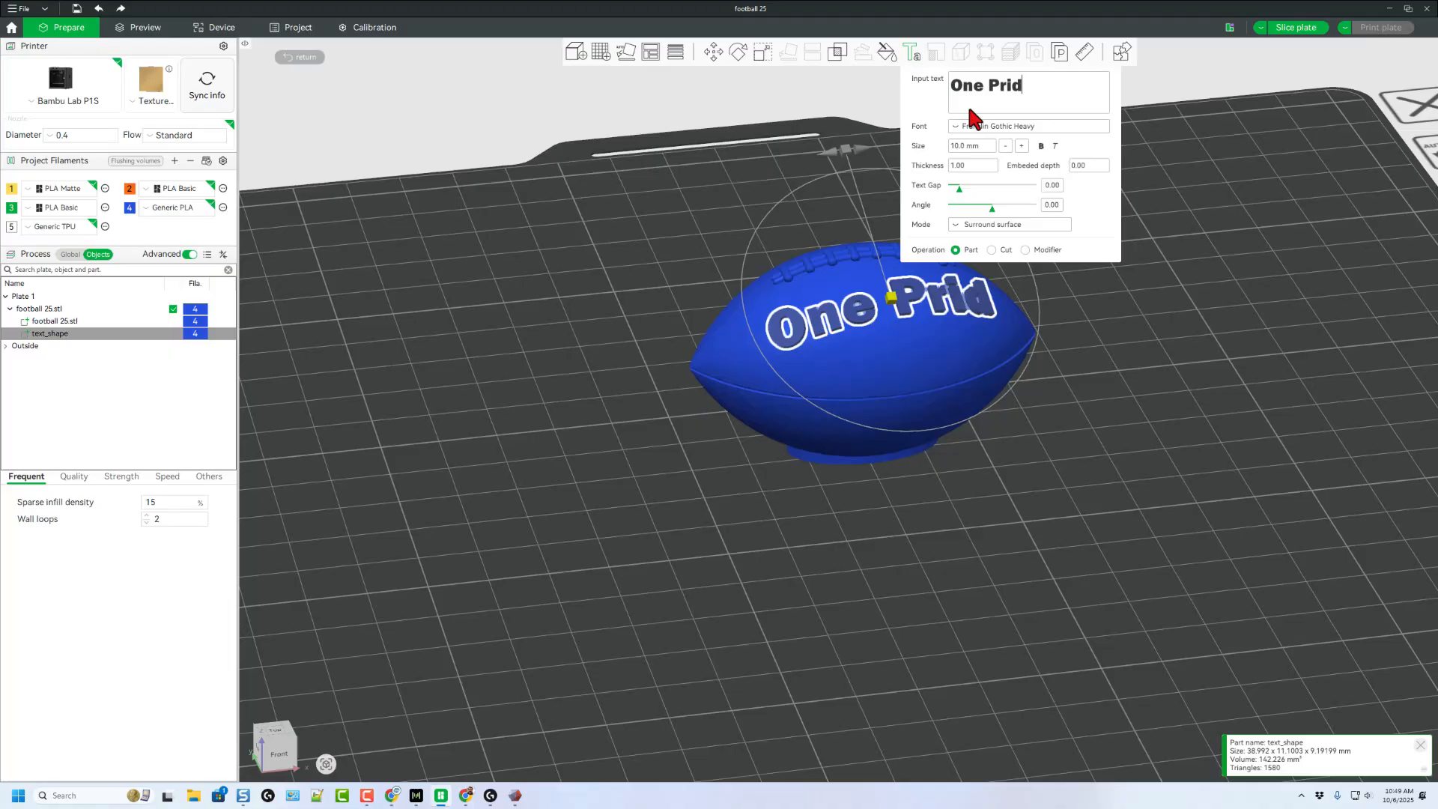
type("e")
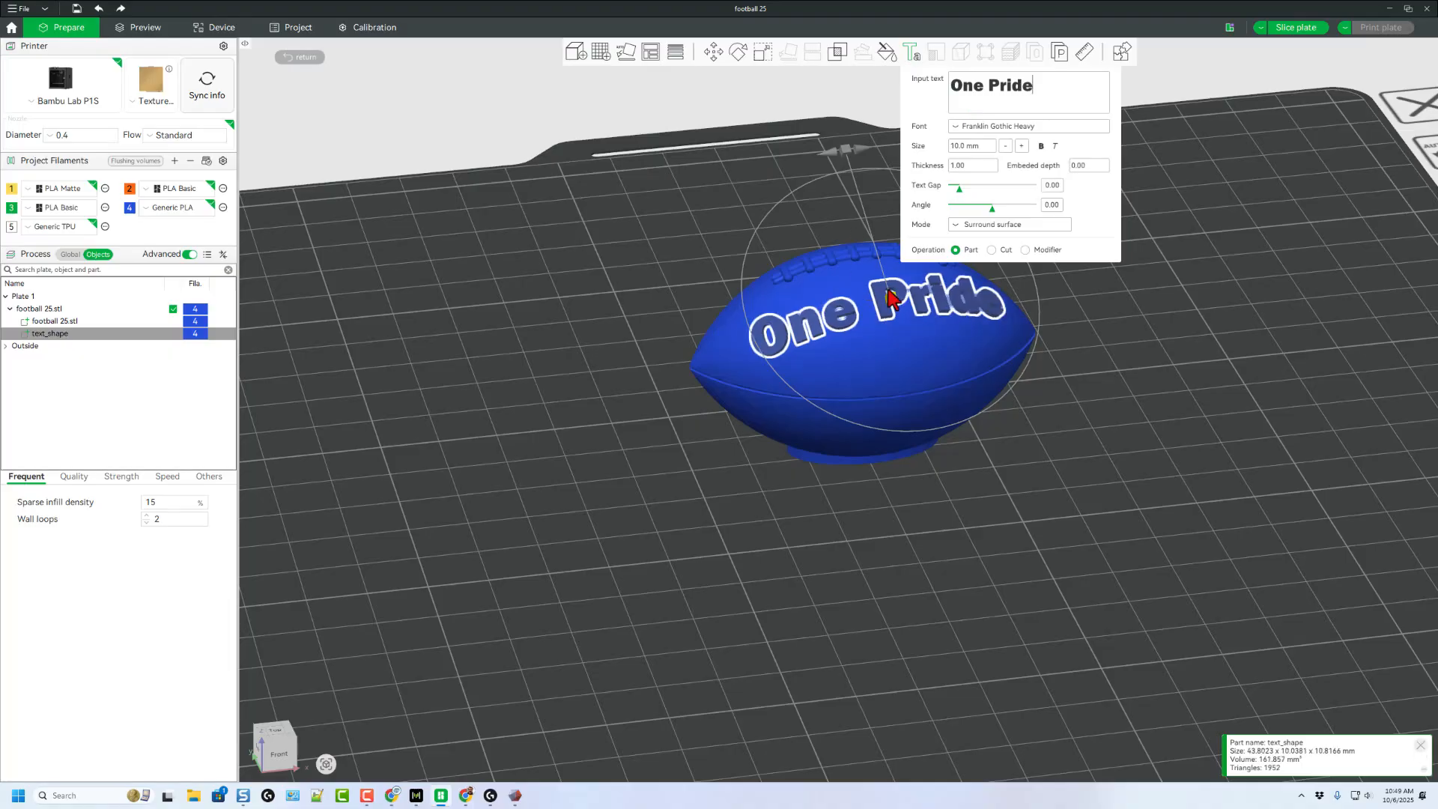
mouse_move(986, 268)
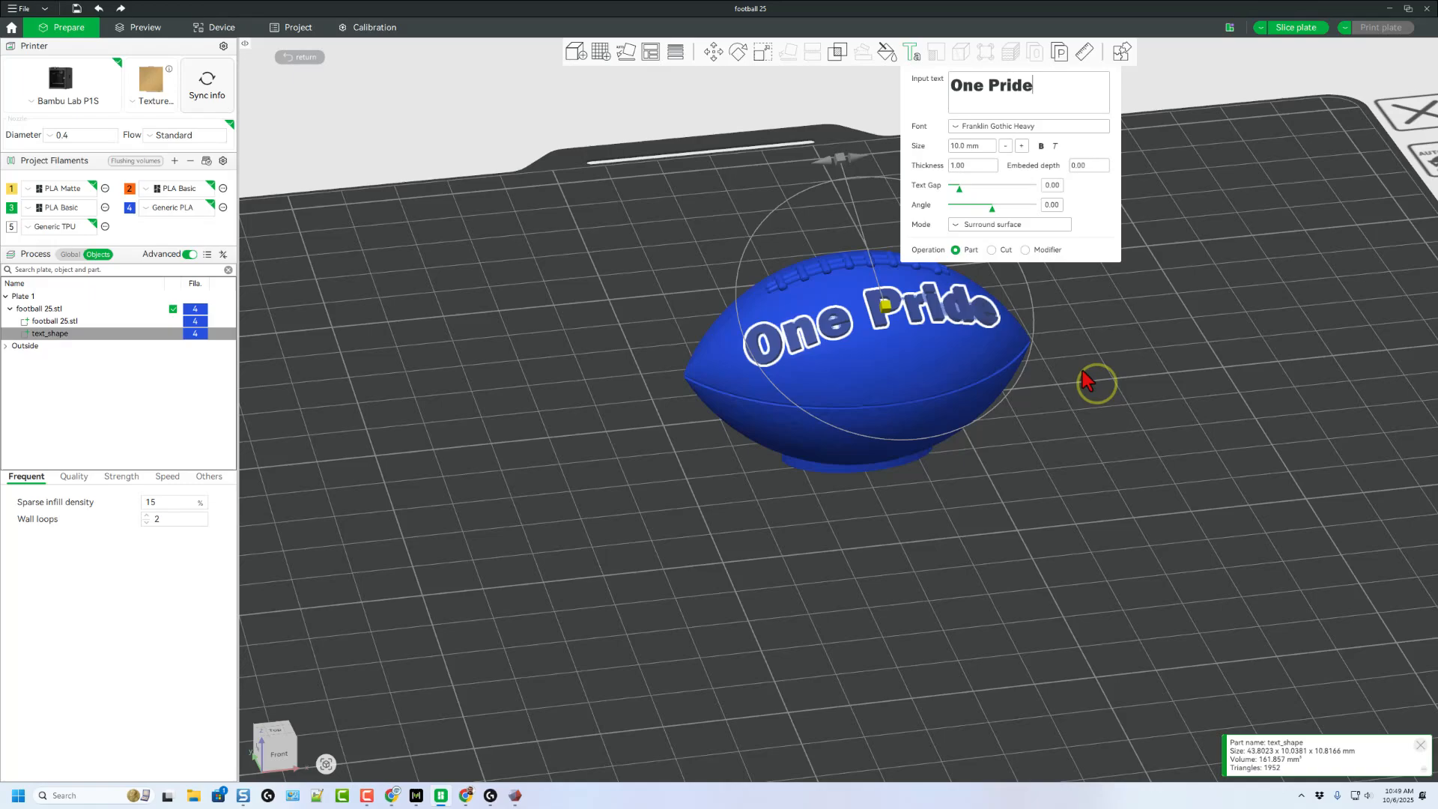
left_click(1005, 146)
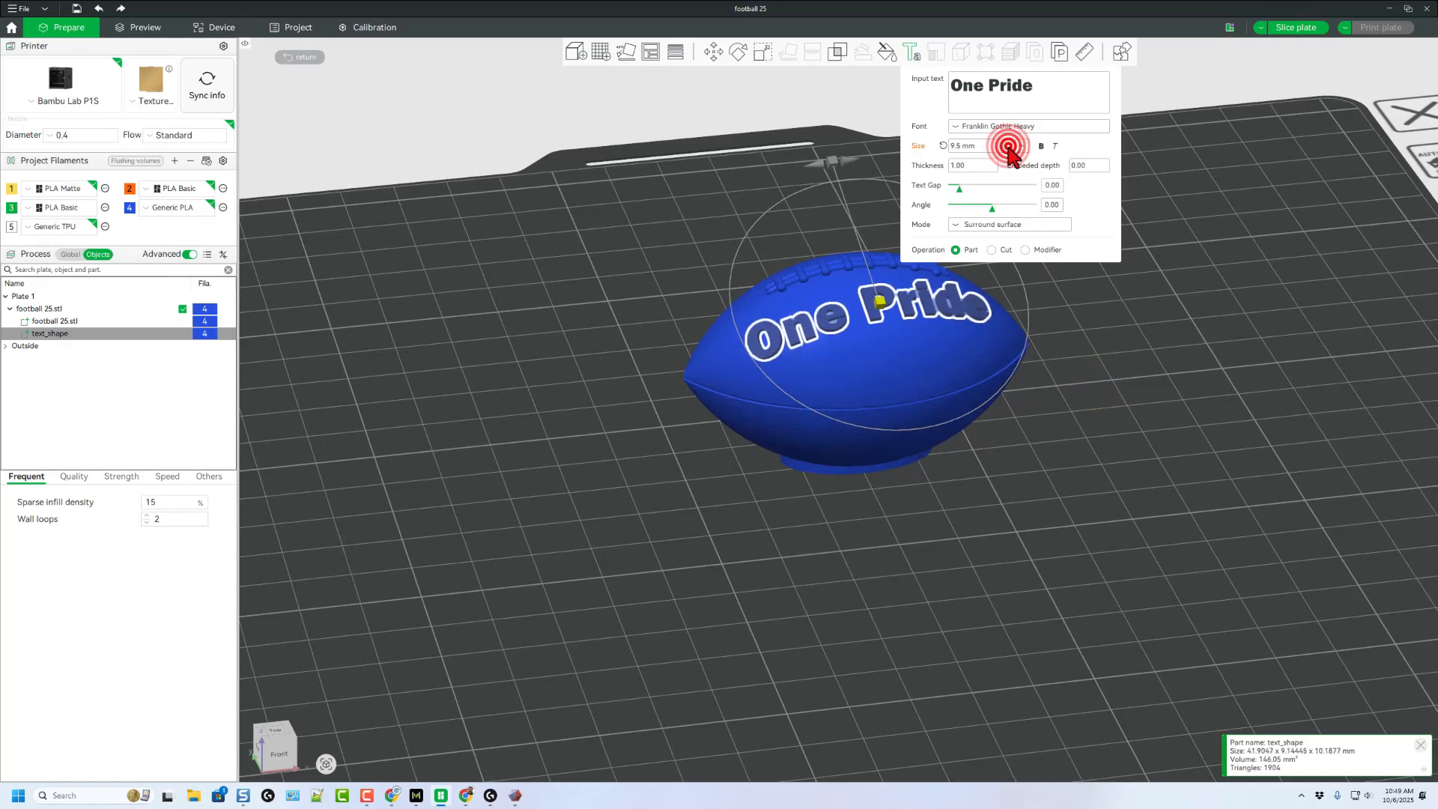
left_click(1004, 142)
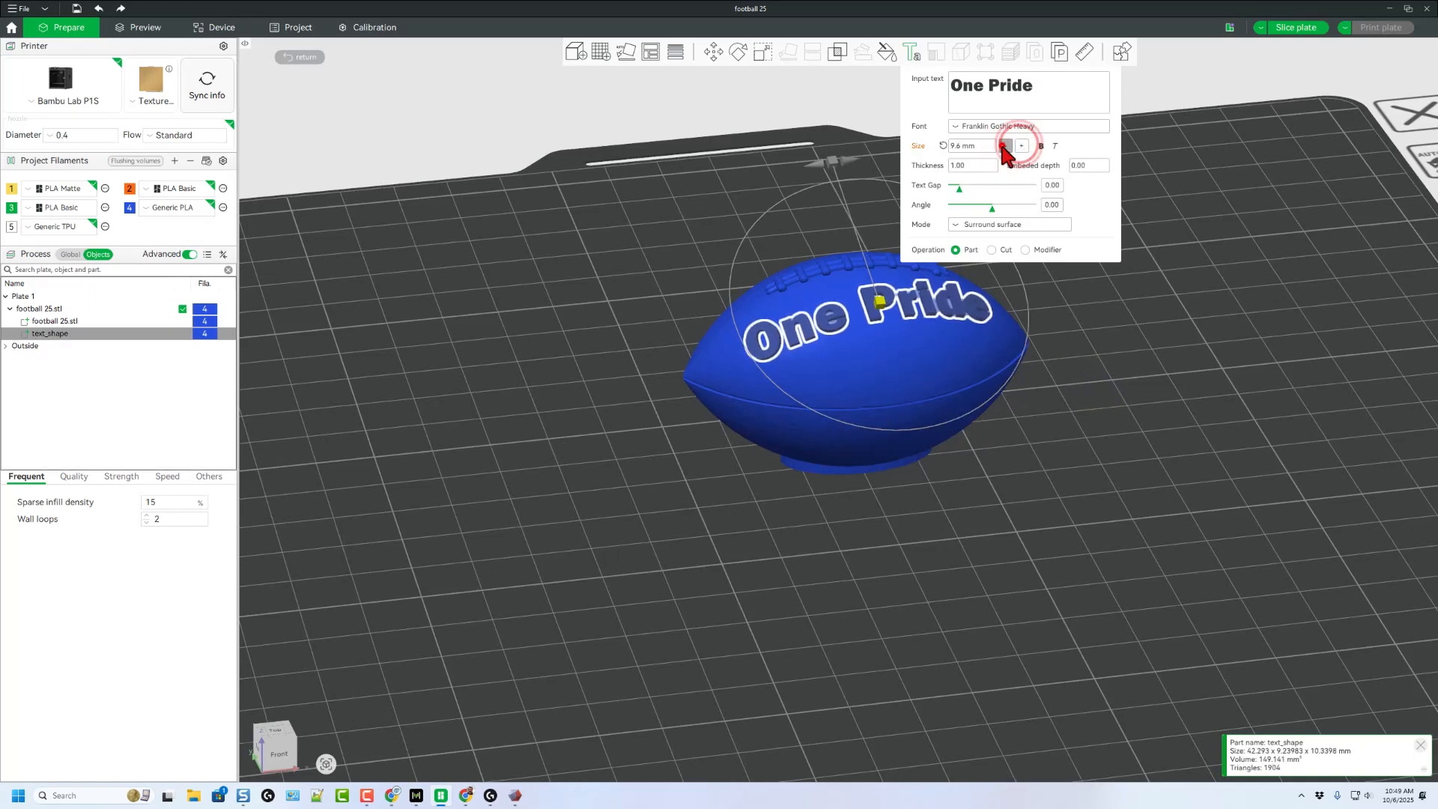
left_click(1005, 145)
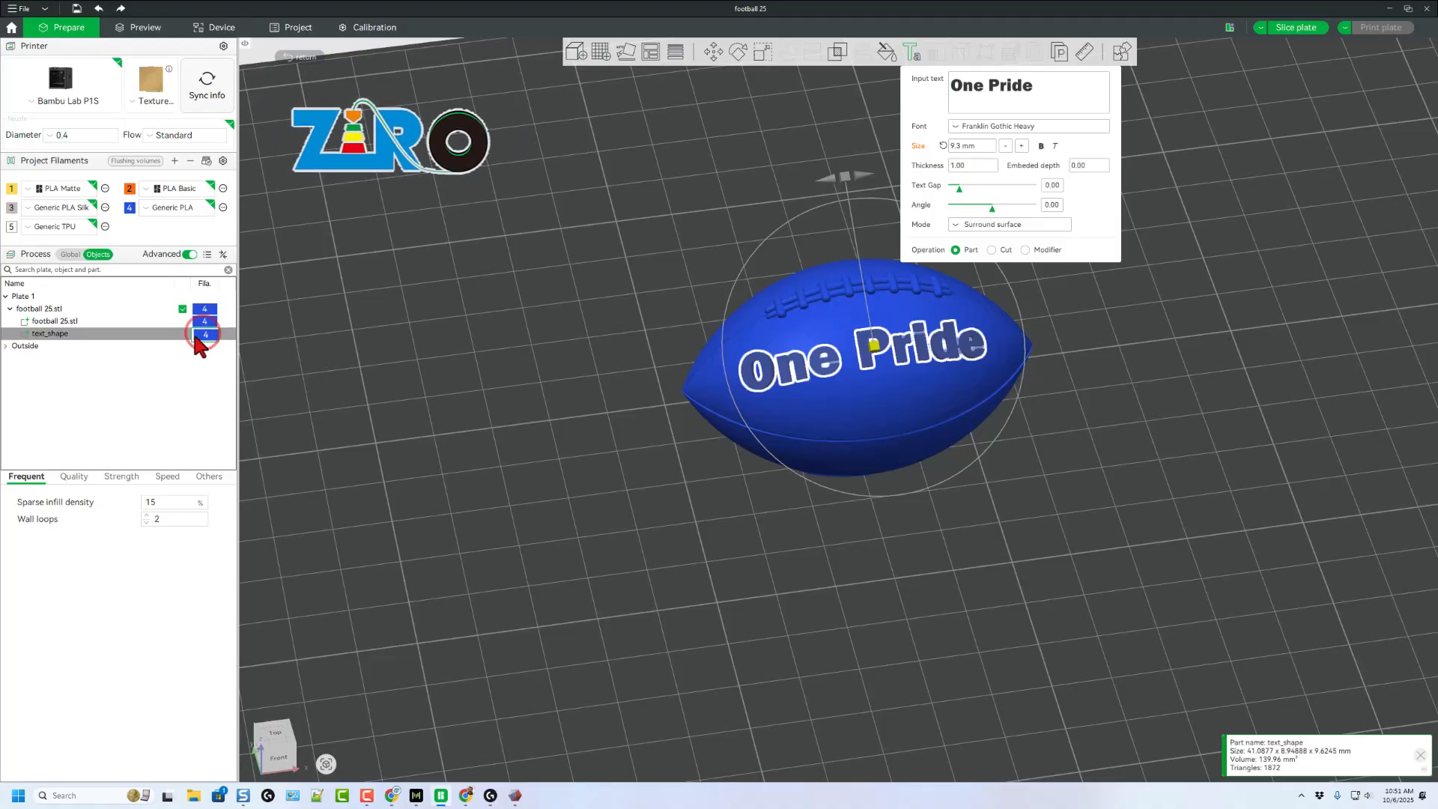
Step: Print the One Pride text in silver Generic PLA Silk and edge-fill paint the laces silver
left_click(206, 333)
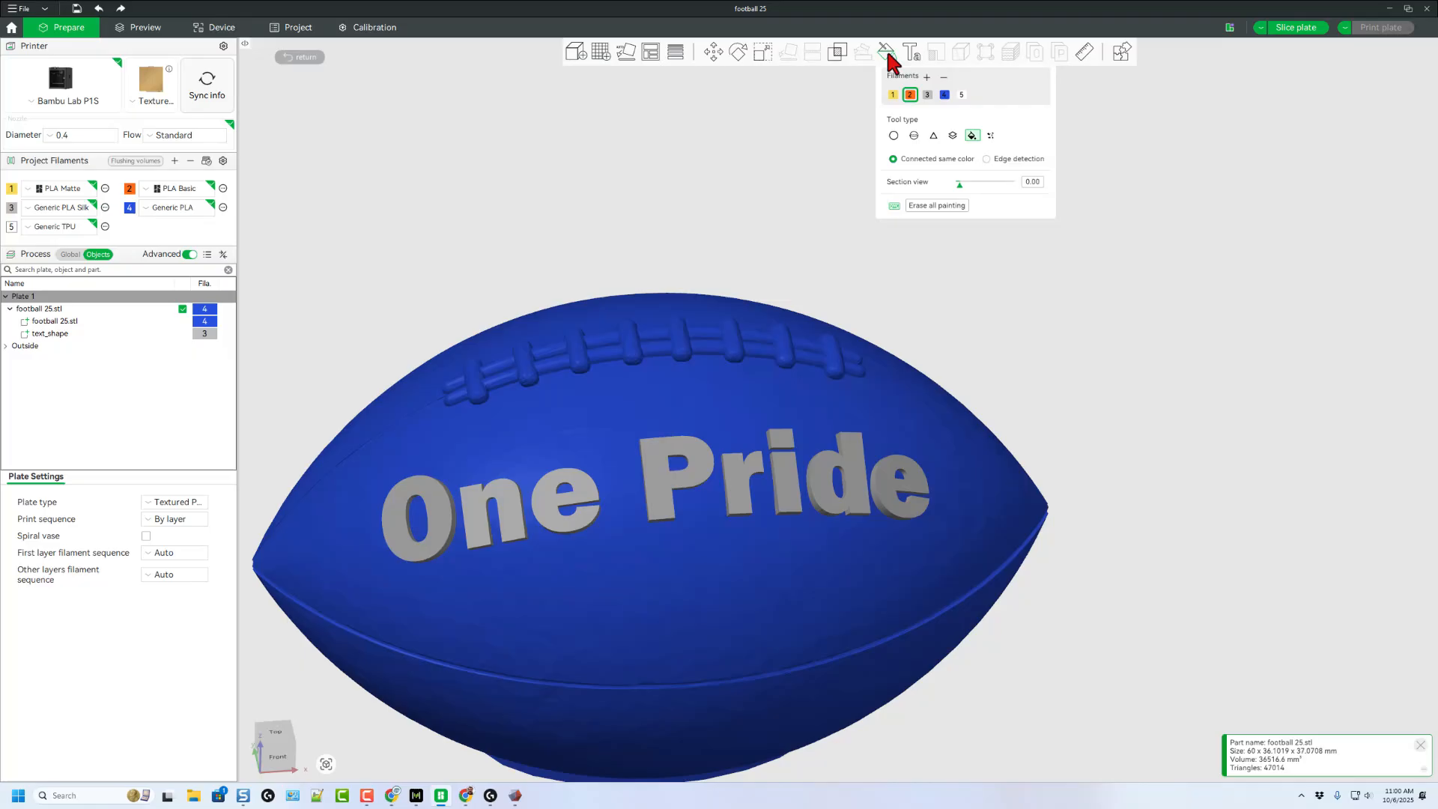
left_click(927, 95)
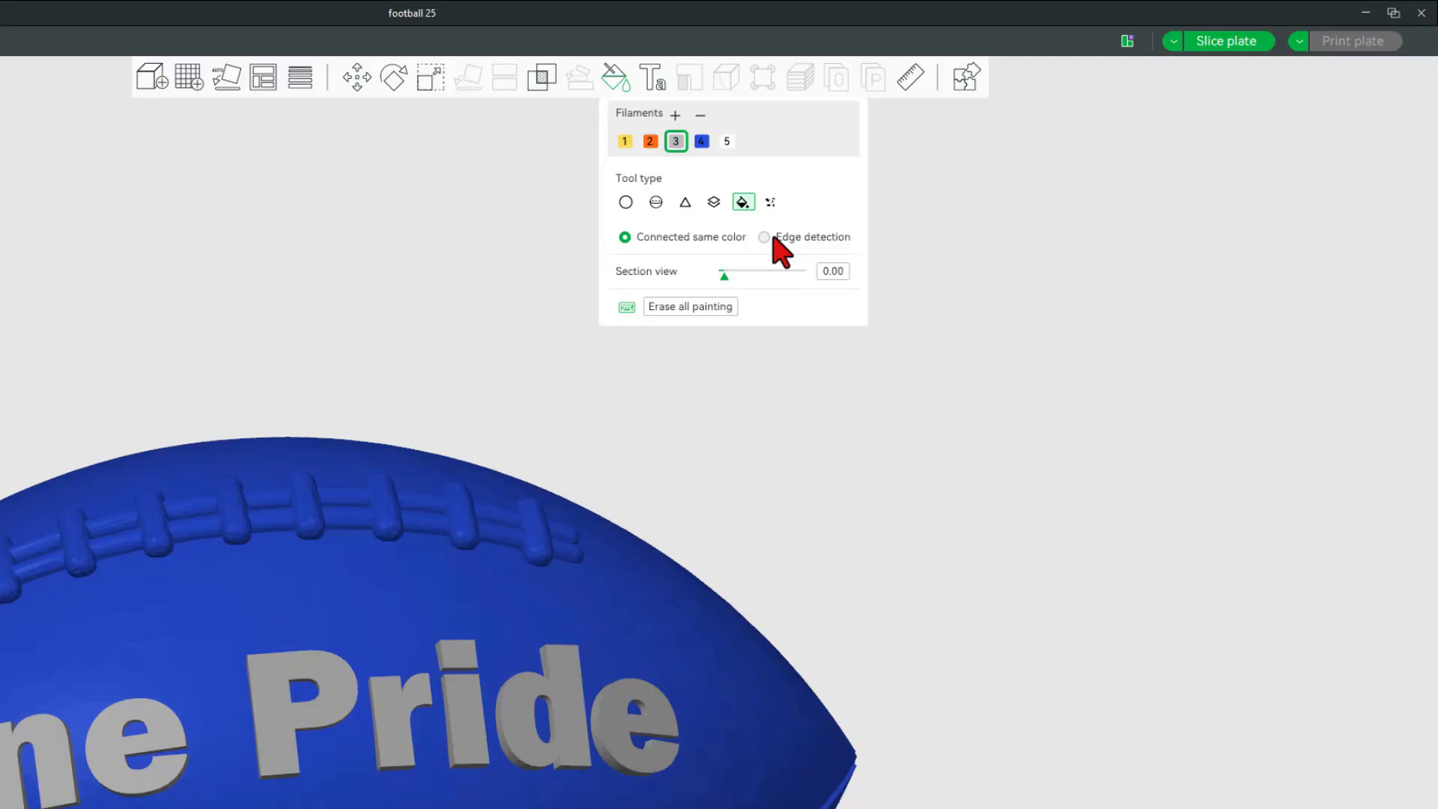
left_click(764, 236)
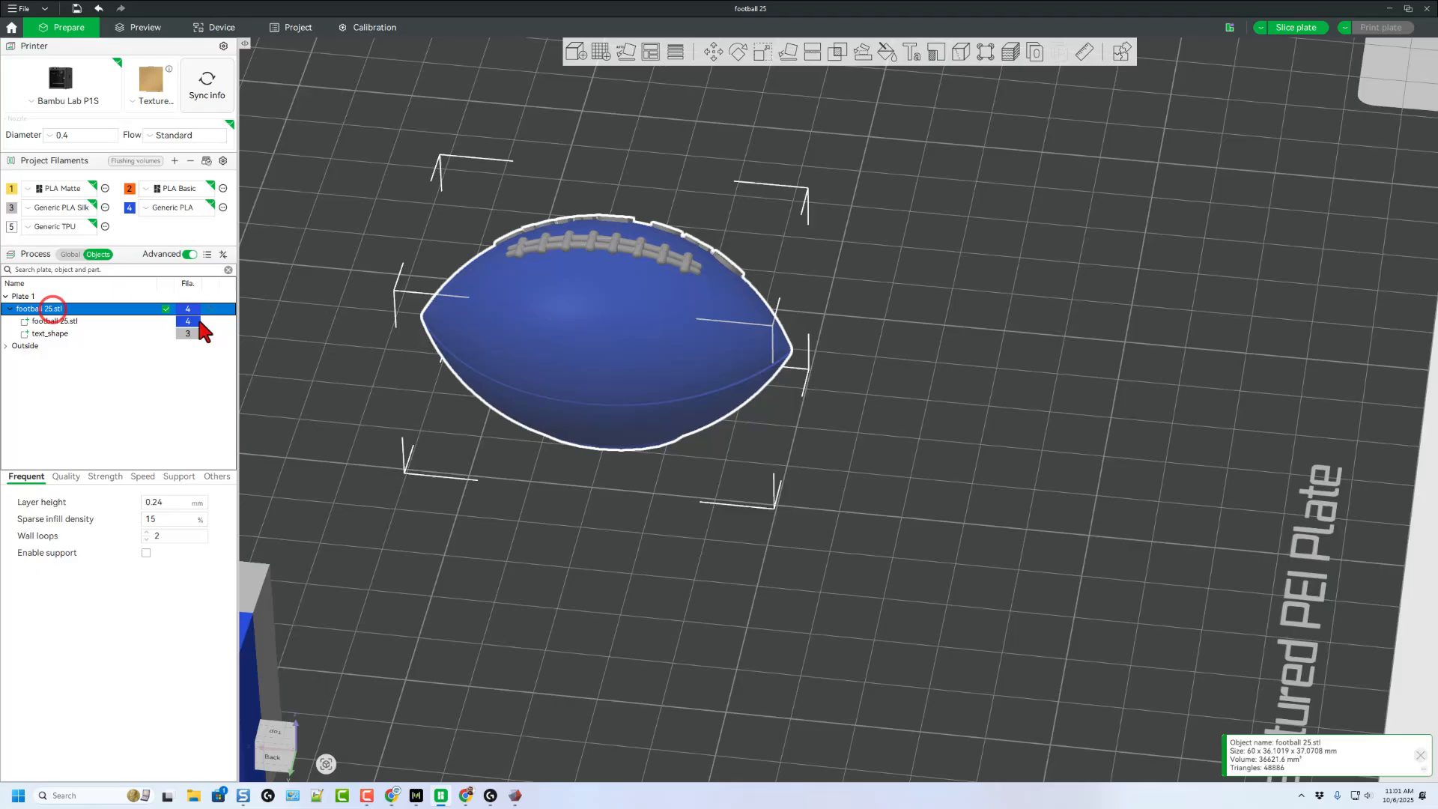
mouse_move(666, 331)
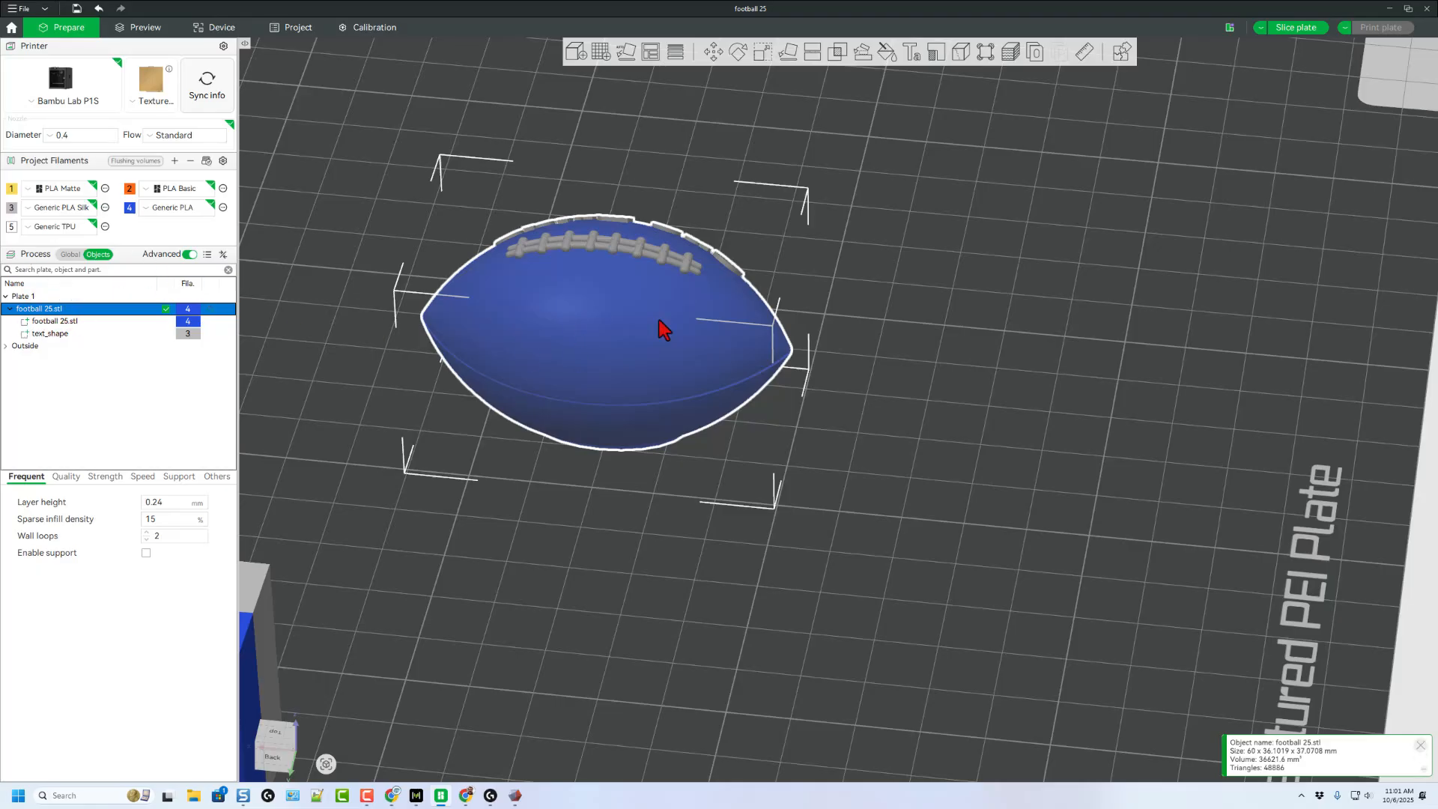
right_click(665, 328)
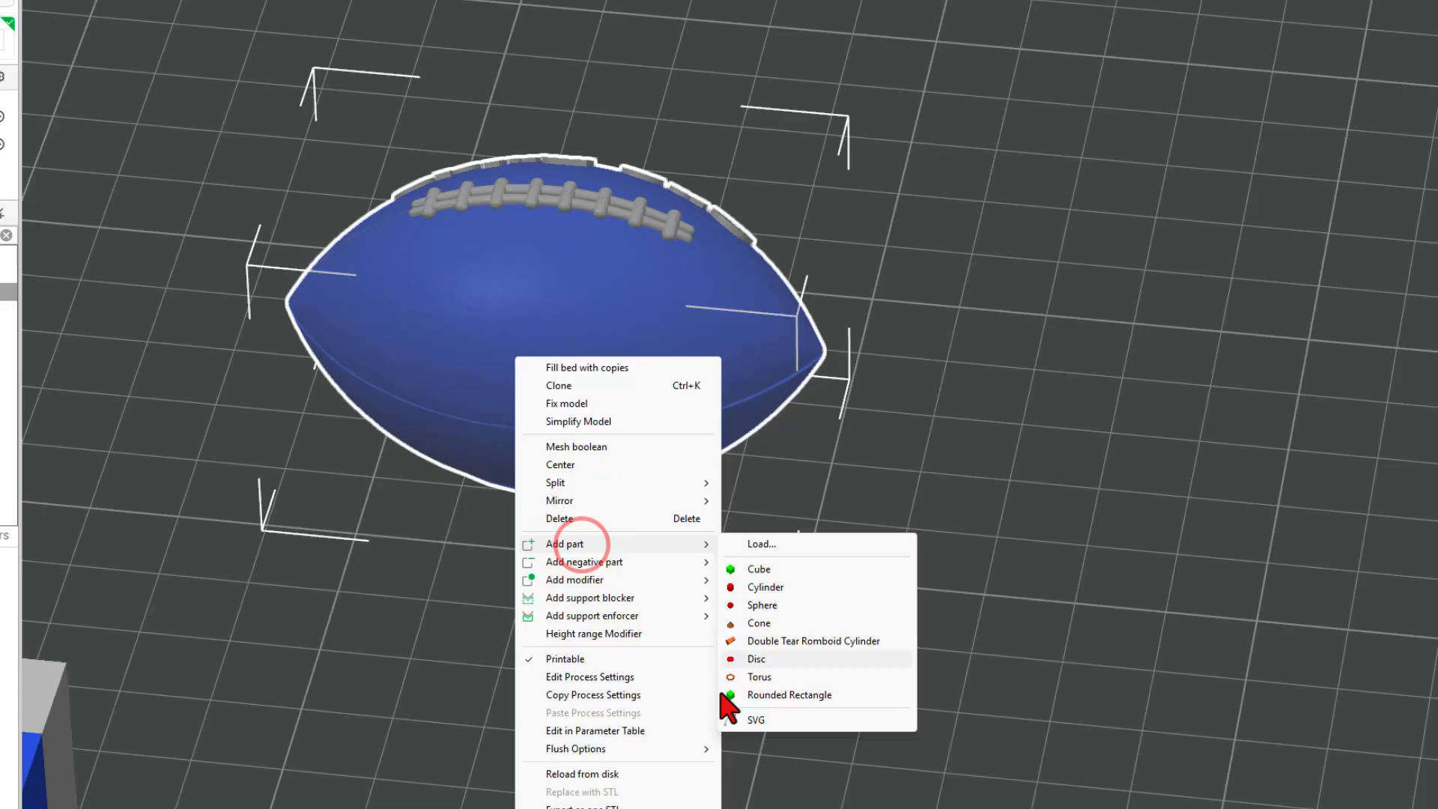
mouse_move(758, 731)
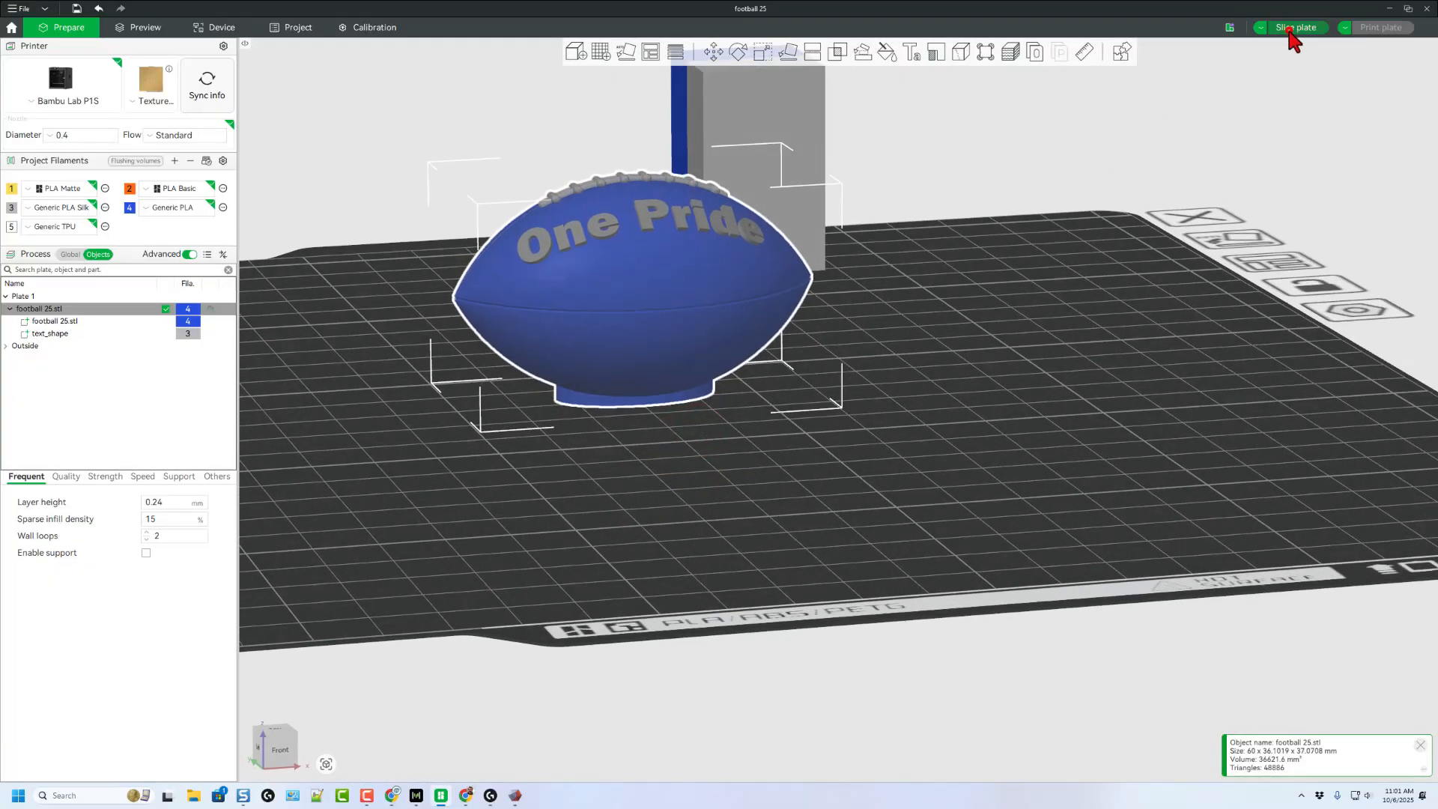
Step: Slice the plate, check the roughly 2h26m estimate, and return to Prepare
left_click(1296, 27)
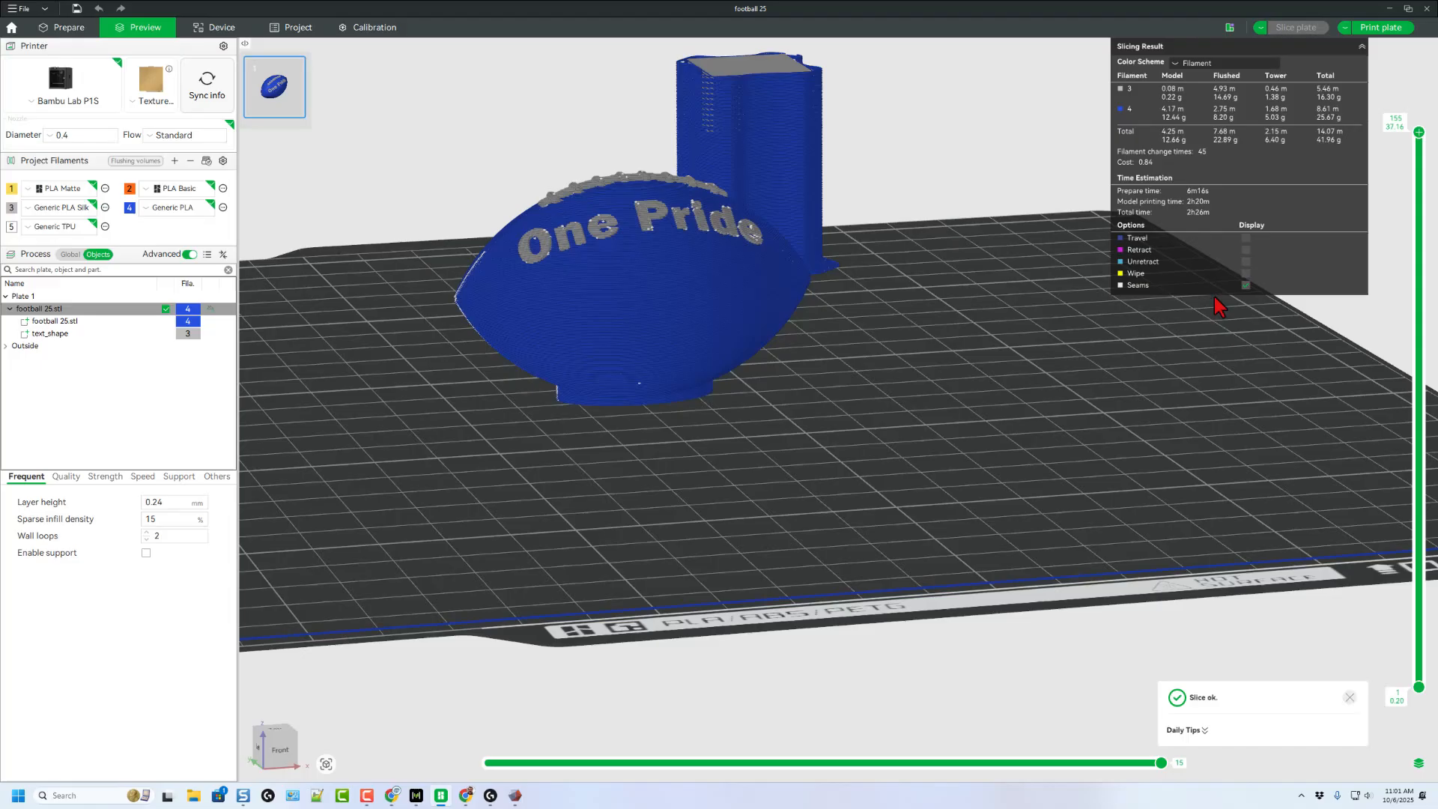
mouse_move(1035, 293)
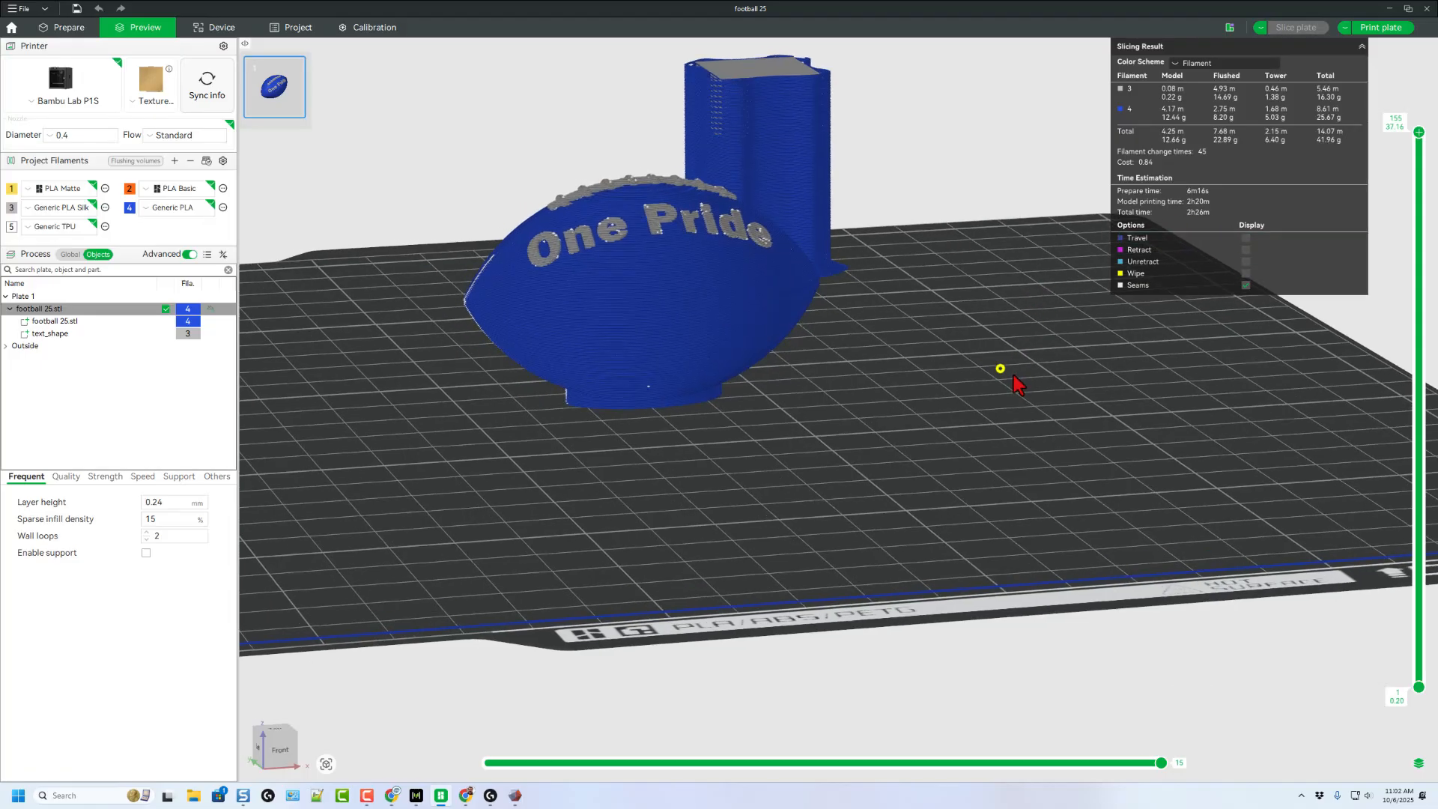
left_click(68, 27)
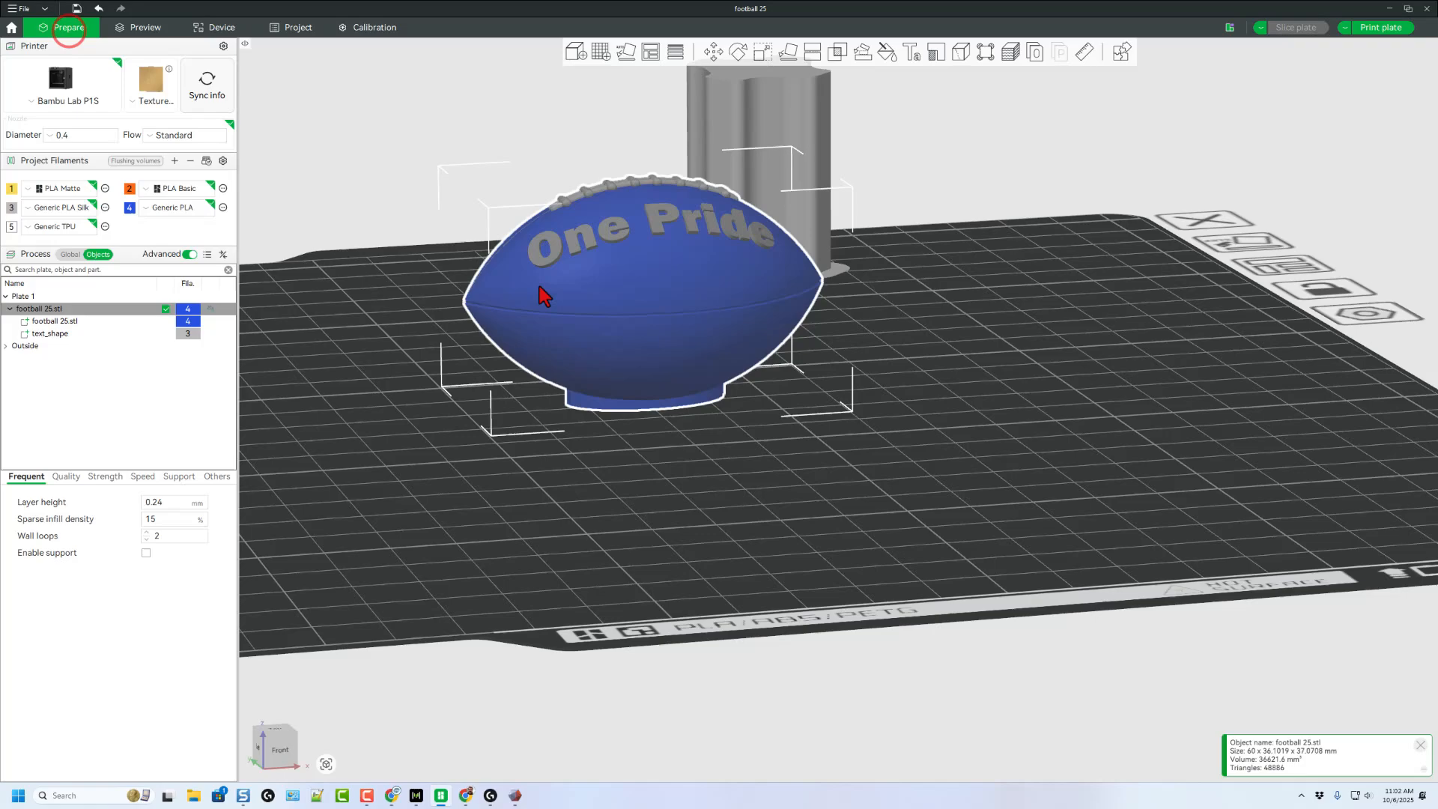
mouse_move(857, 57)
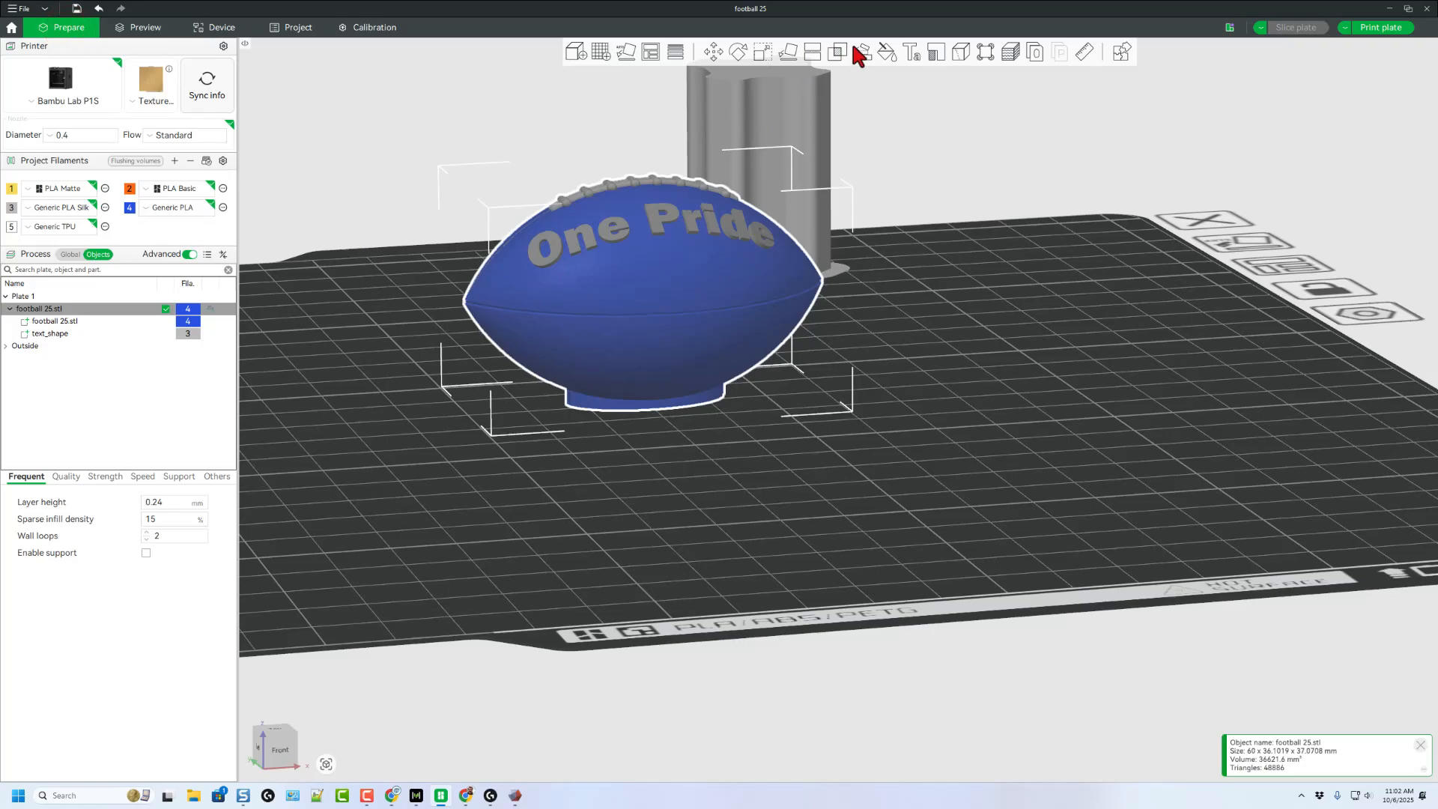
Step: Scale the football to 30% (about 30 mm), reslice, and print with Auto Bed Leveling on
left_click(757, 51)
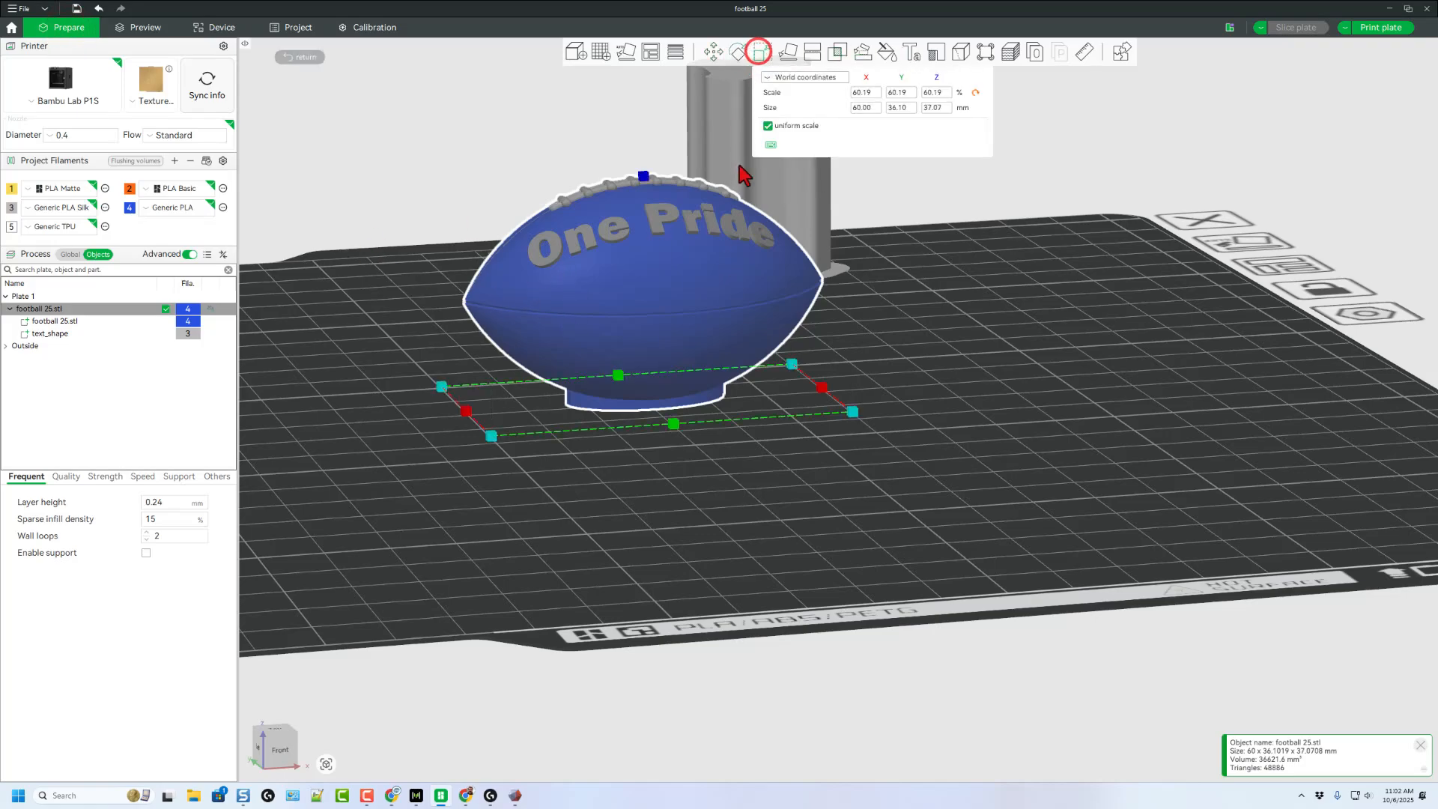
left_click(761, 52)
type("30")
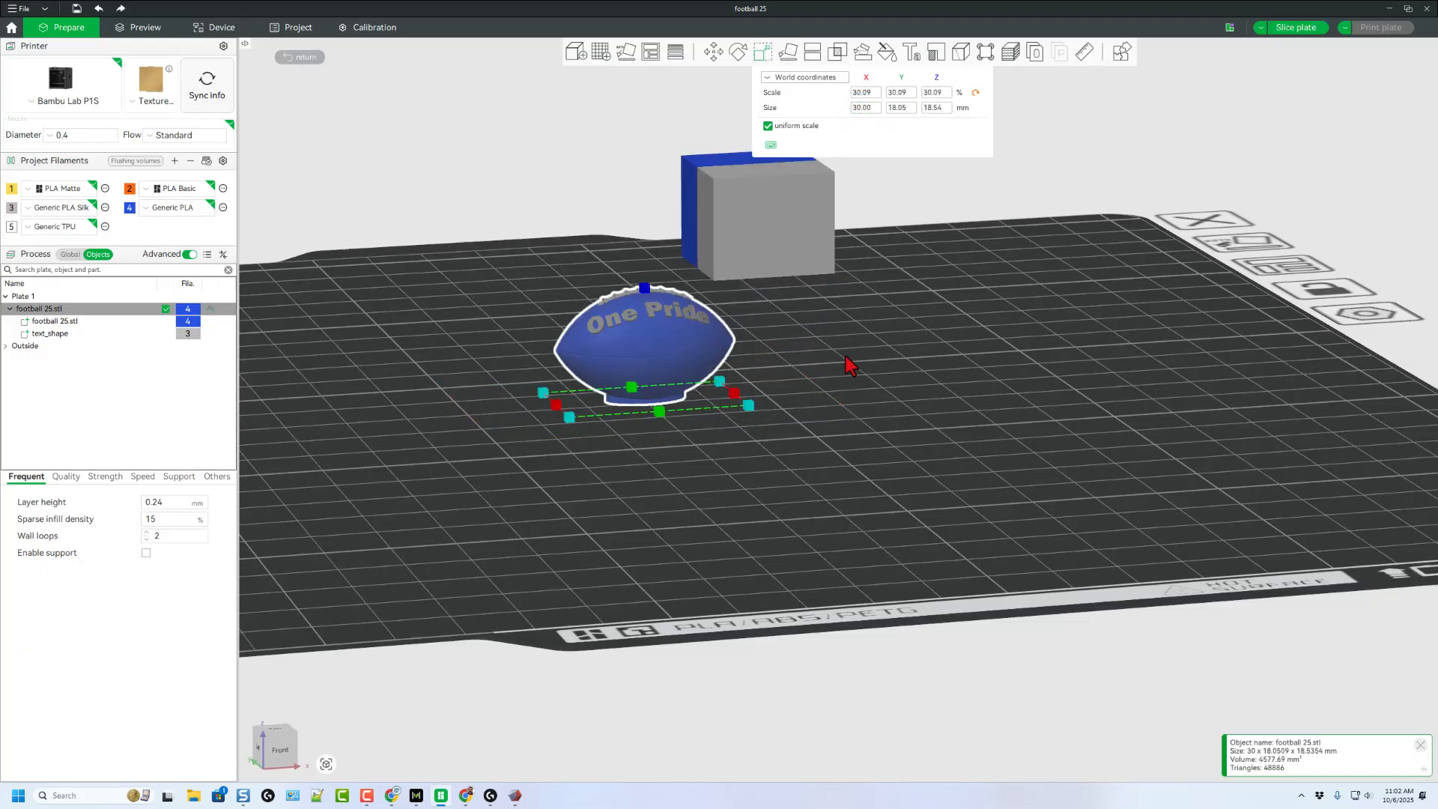
left_click(1294, 27)
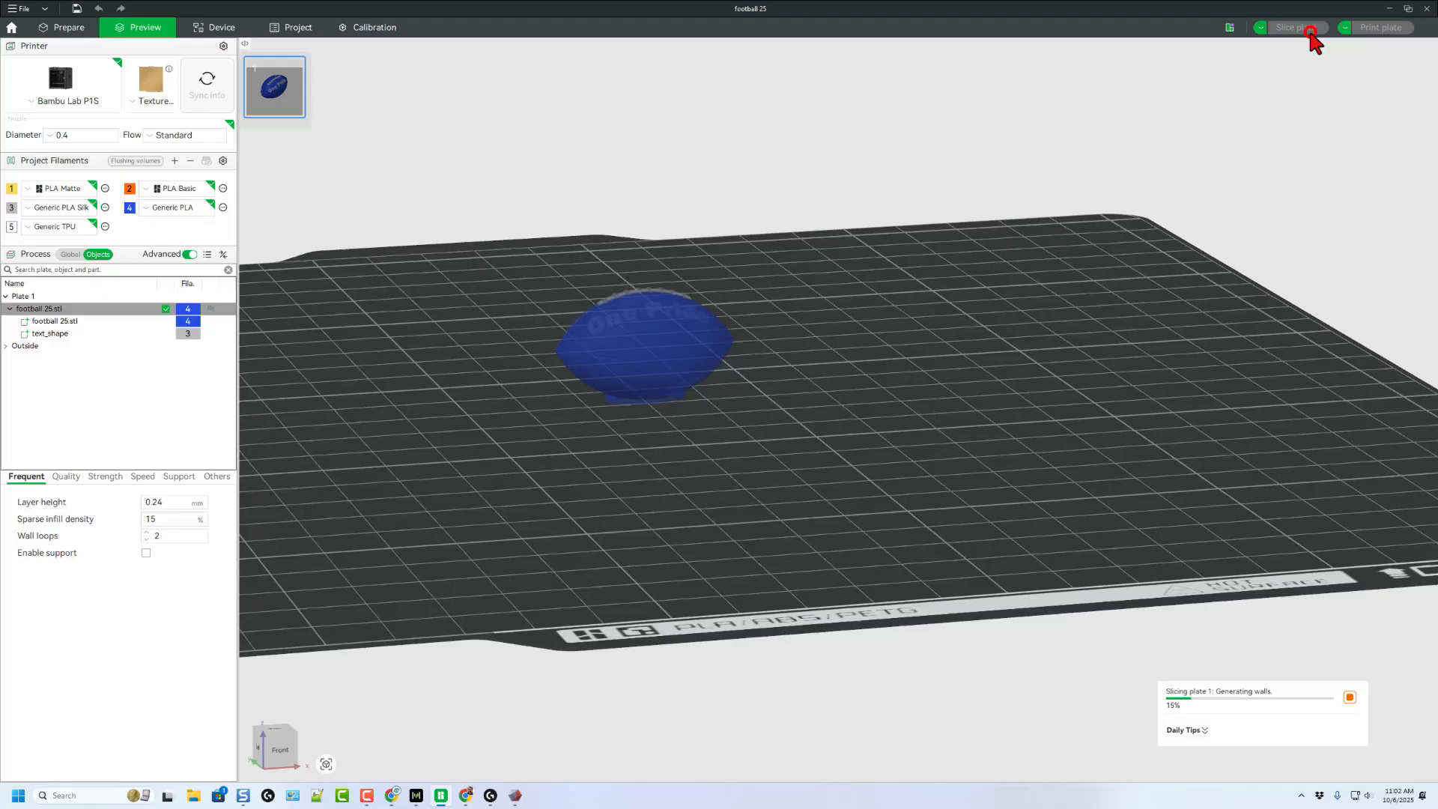
left_click(1294, 27)
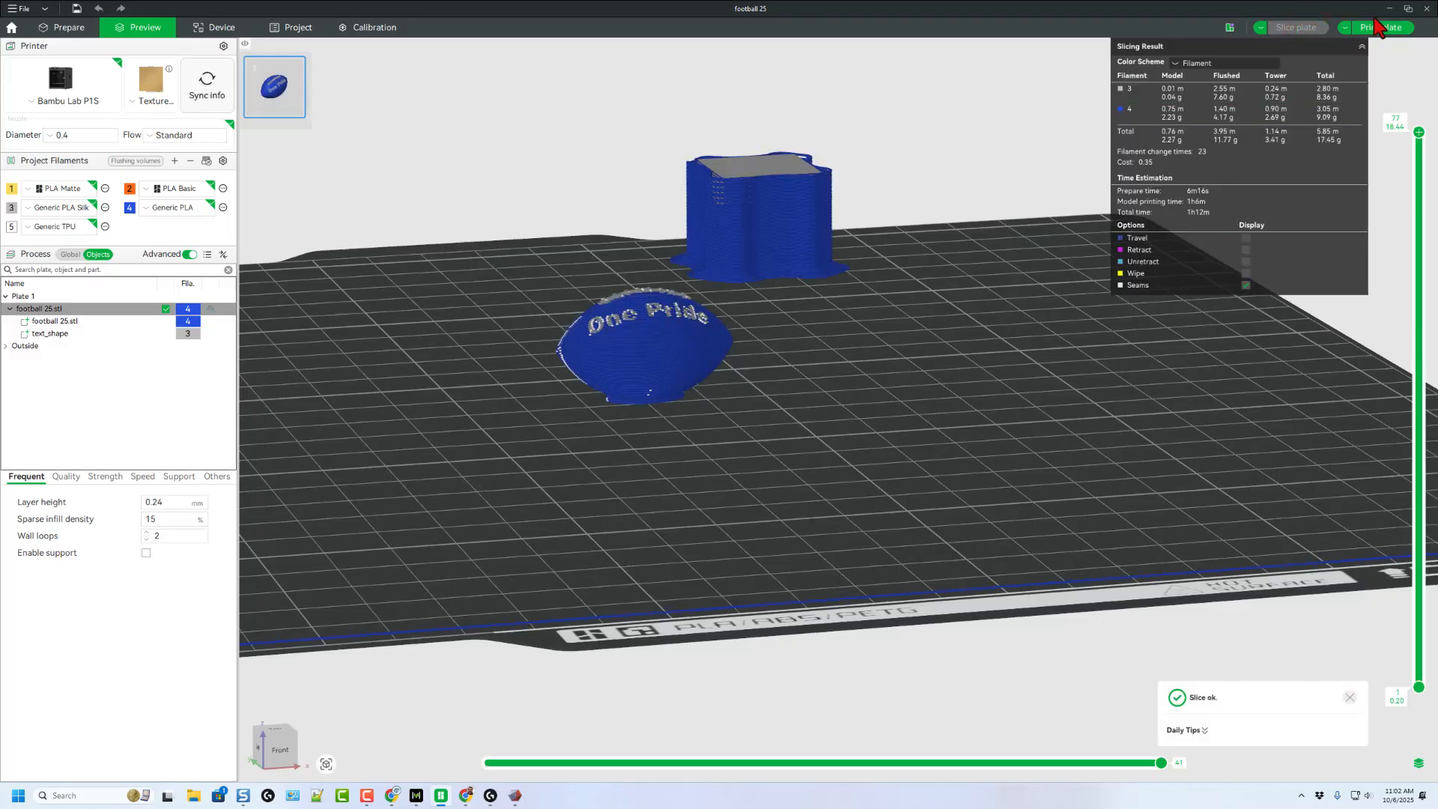
left_click(1378, 28)
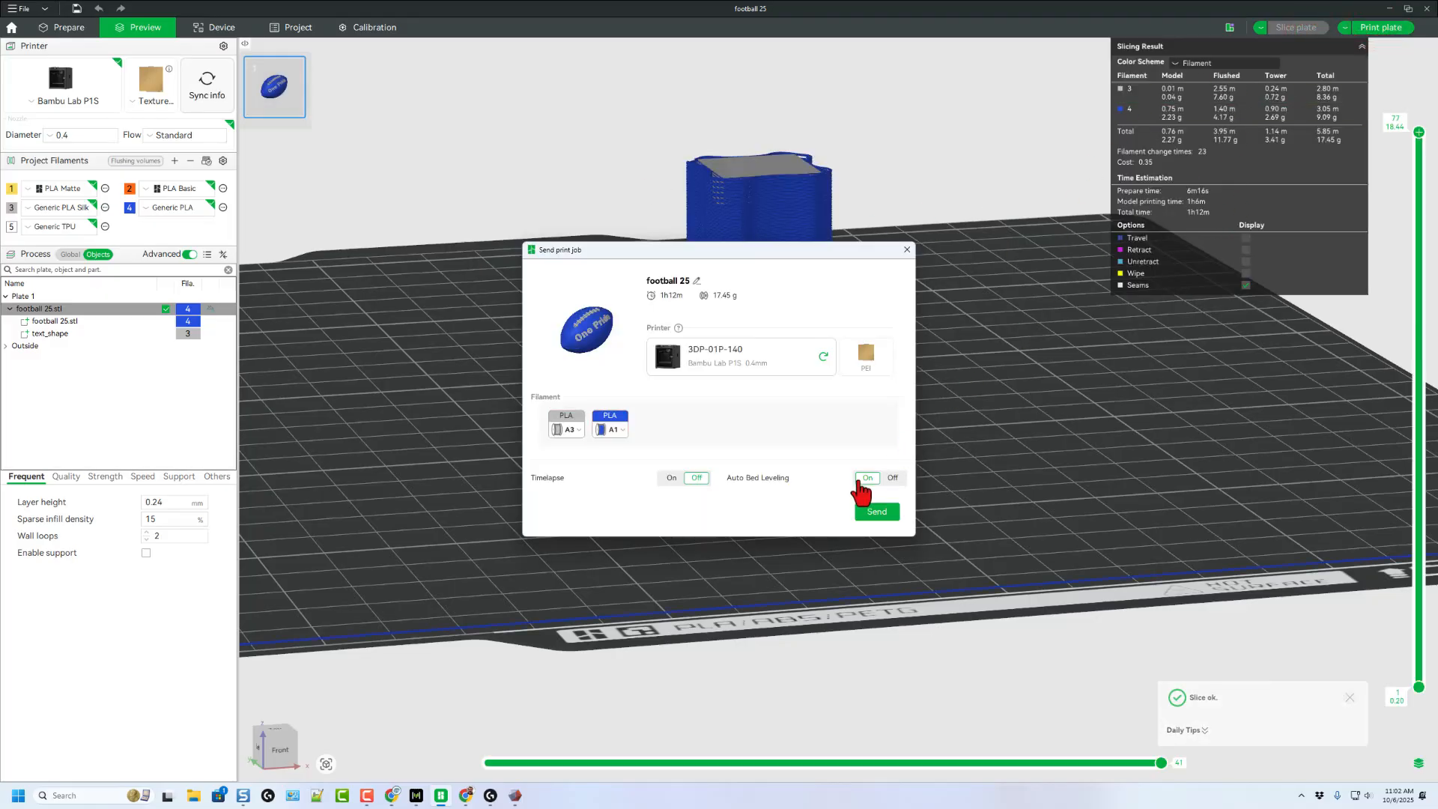
left_click(875, 512)
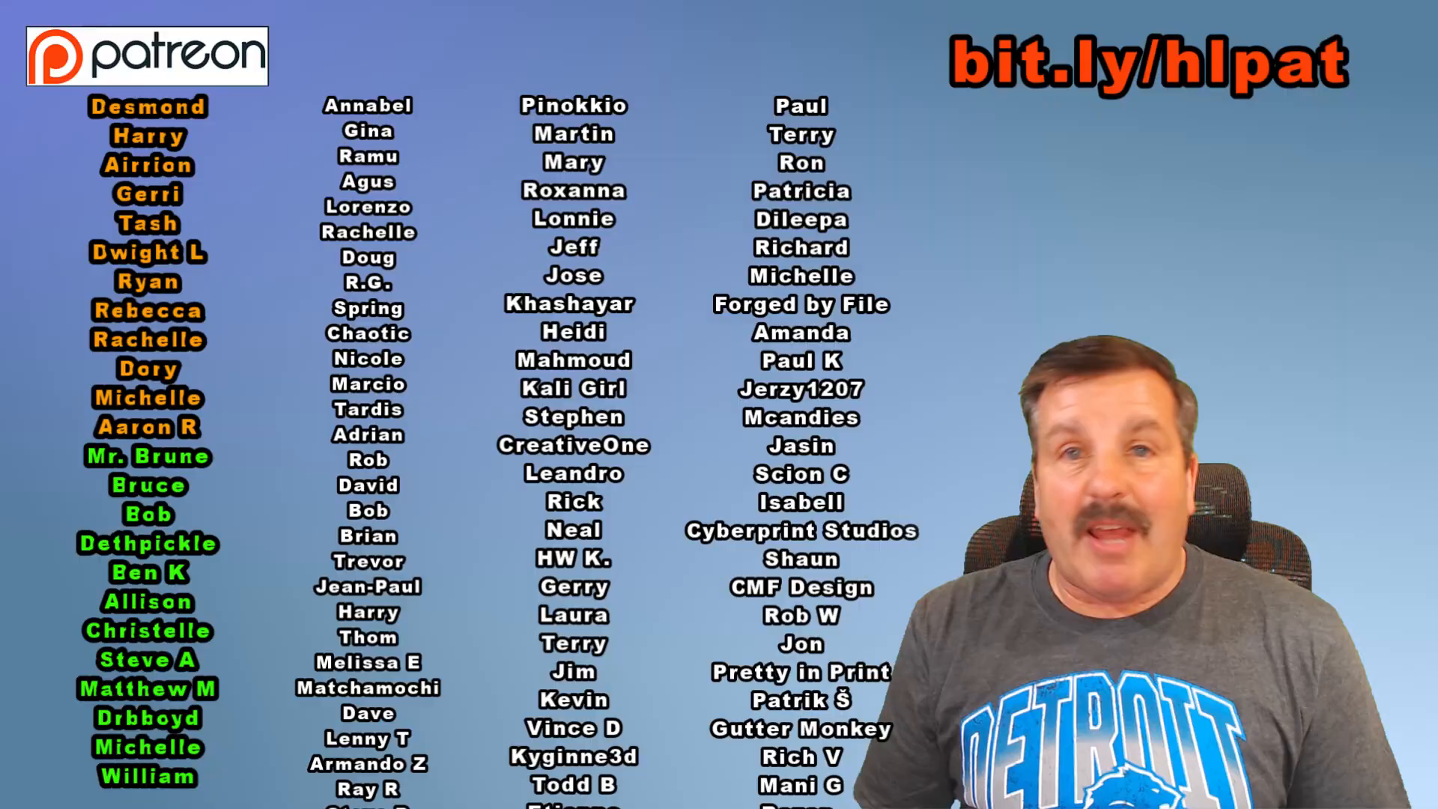
scroll("down", 3)
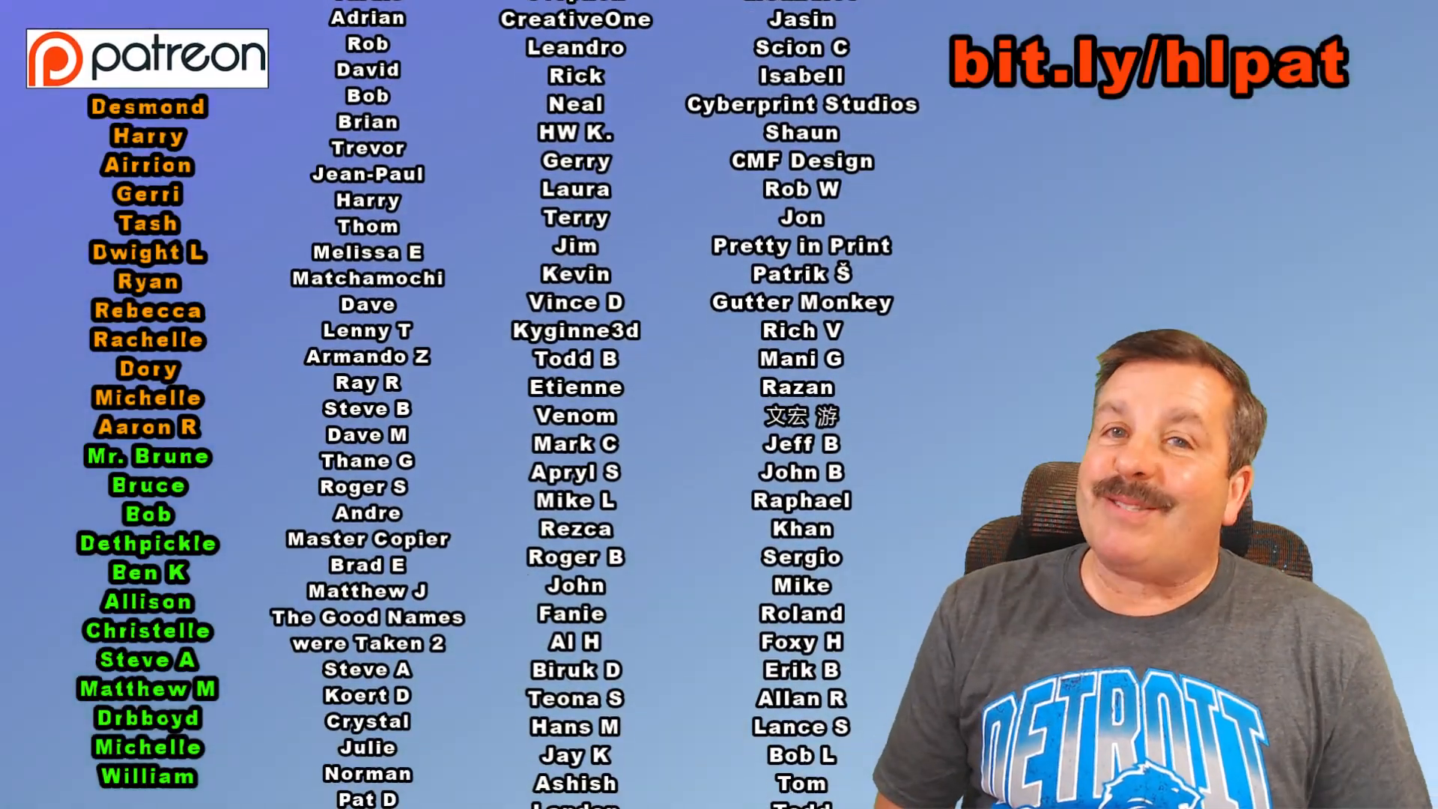
scroll("down", 3)
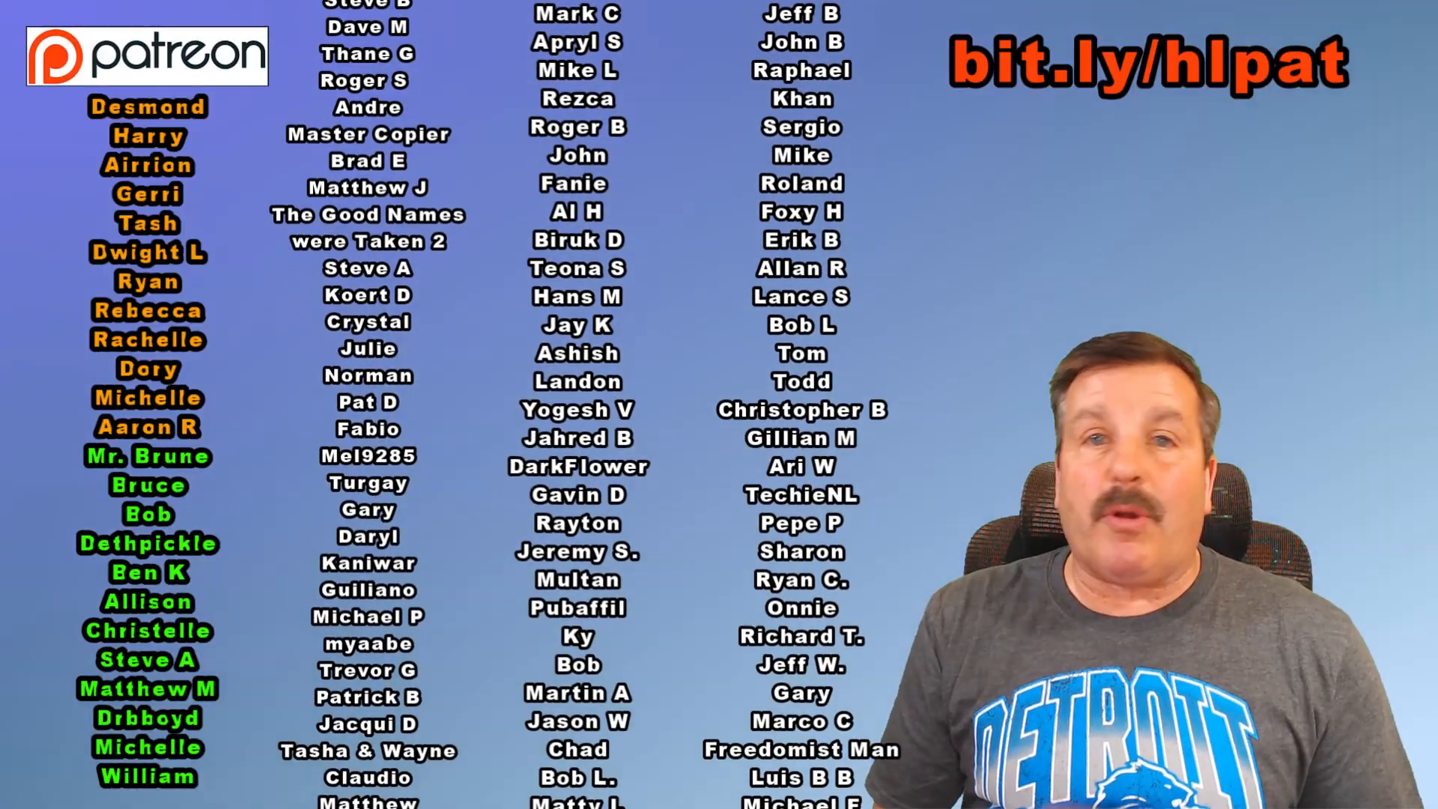
scroll("down", 3)
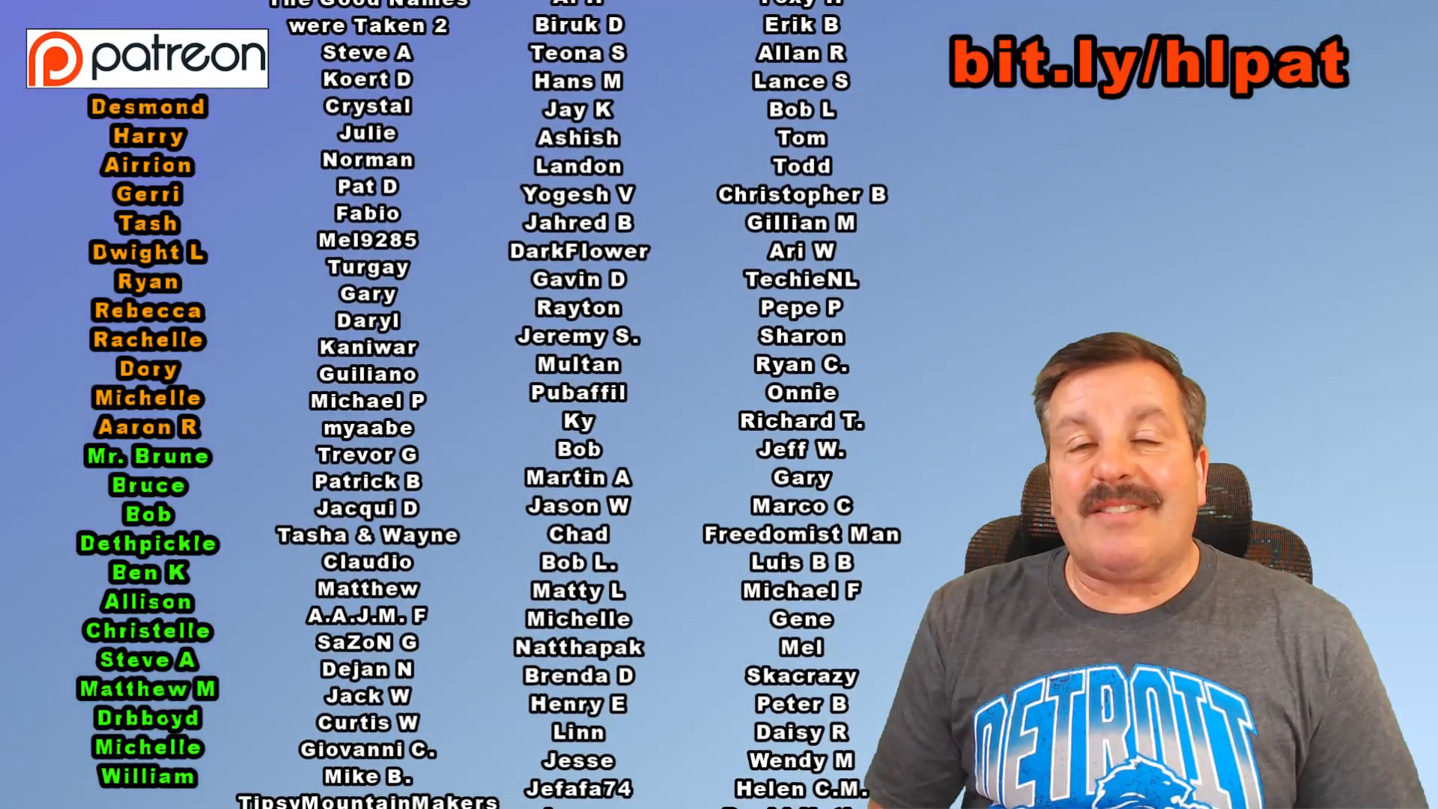